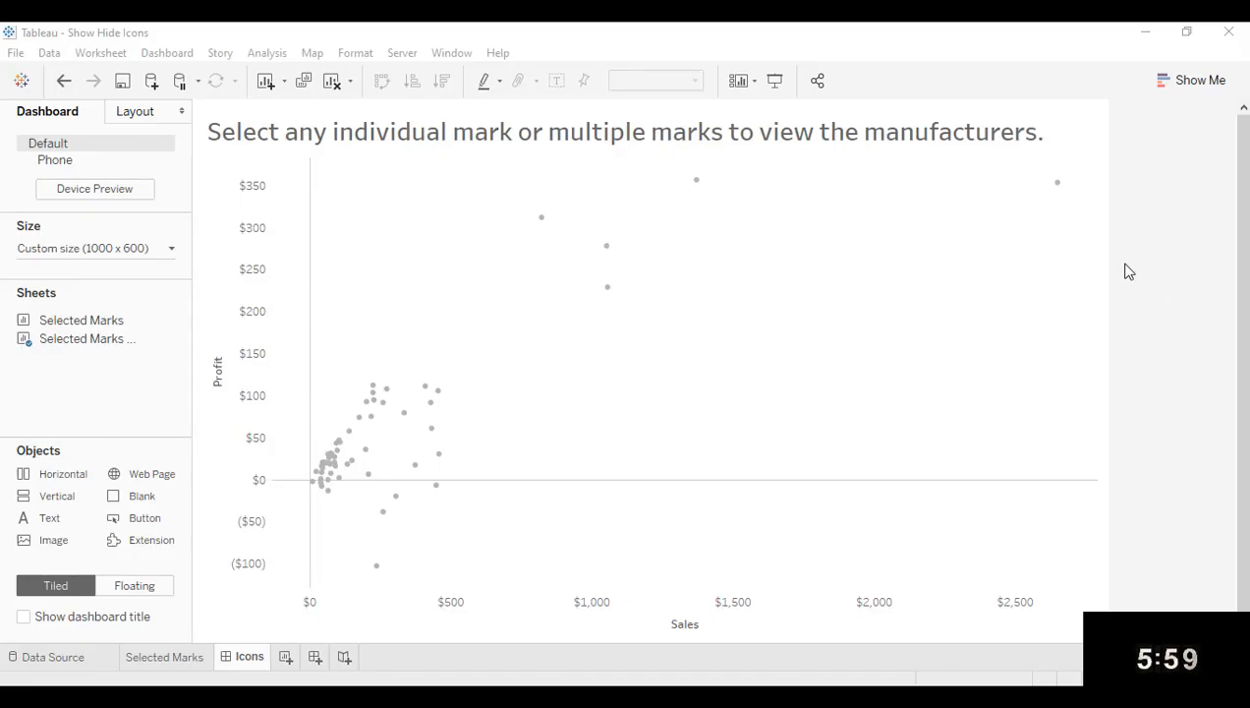
Preview the 3M logo mark on the Icons dashboard, then go to the Original Scatterplot sheet
{"action": "left_click", "coordinate": [687, 191]}
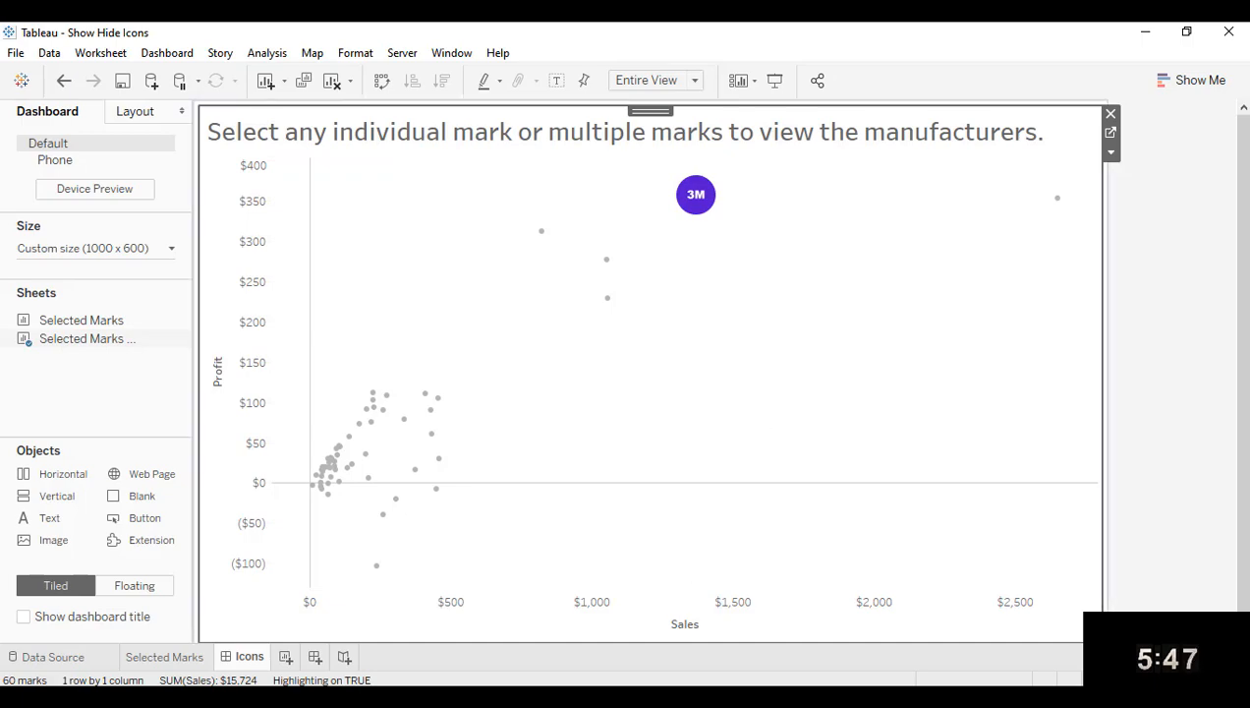
{"action": "left_click", "coordinate": [177, 656]}
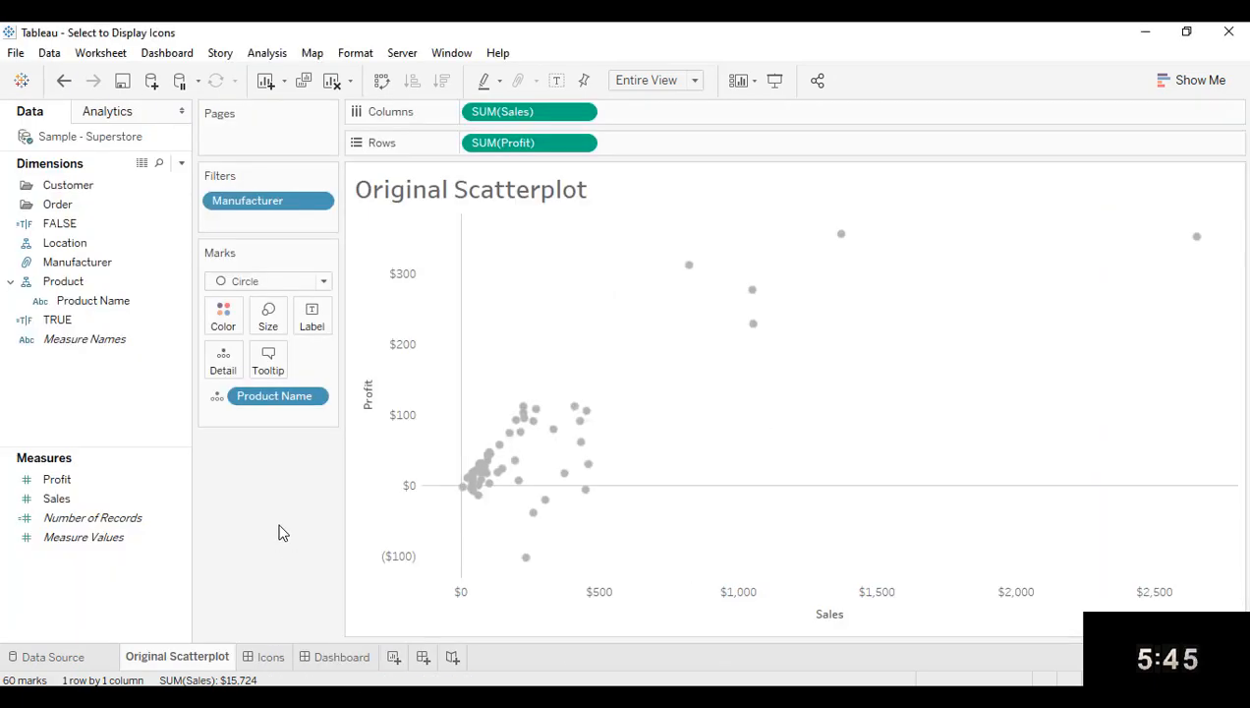
{"action": "mouse_move", "coordinate": [531, 427]}
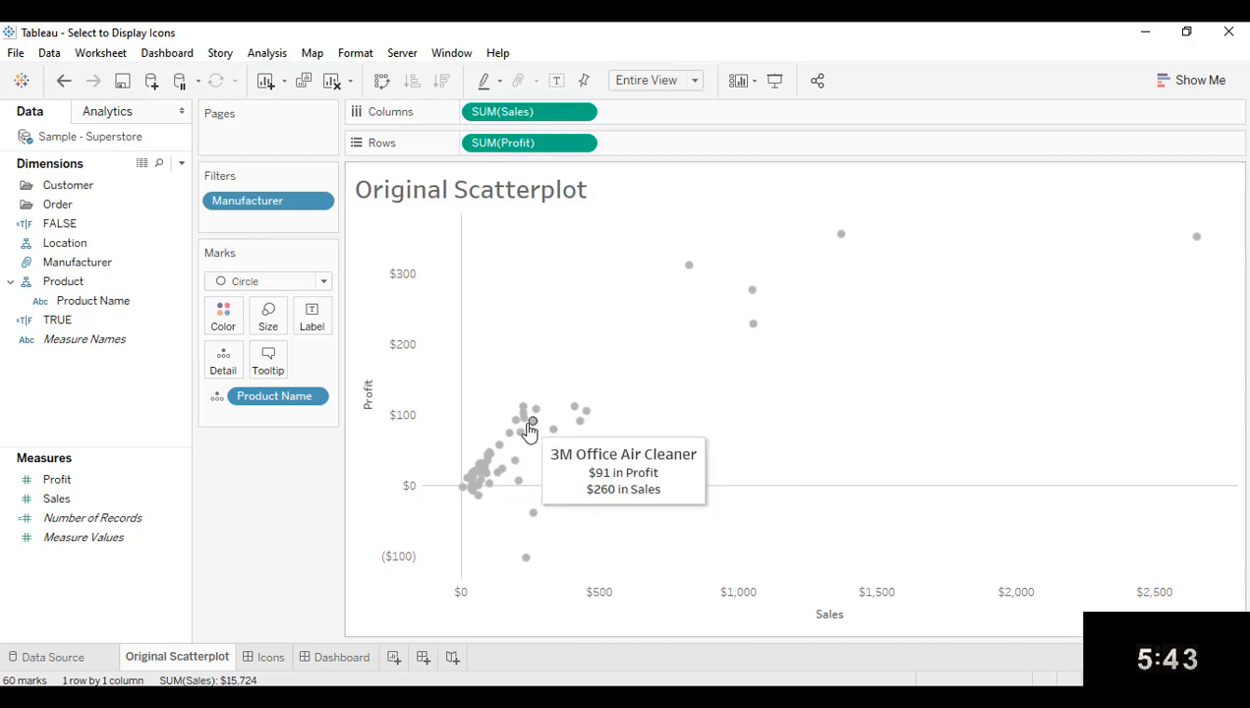
Preview a product mark's details on the scatterplot, then switch to the Icons sheet
{"action": "left_click", "coordinate": [532, 420]}
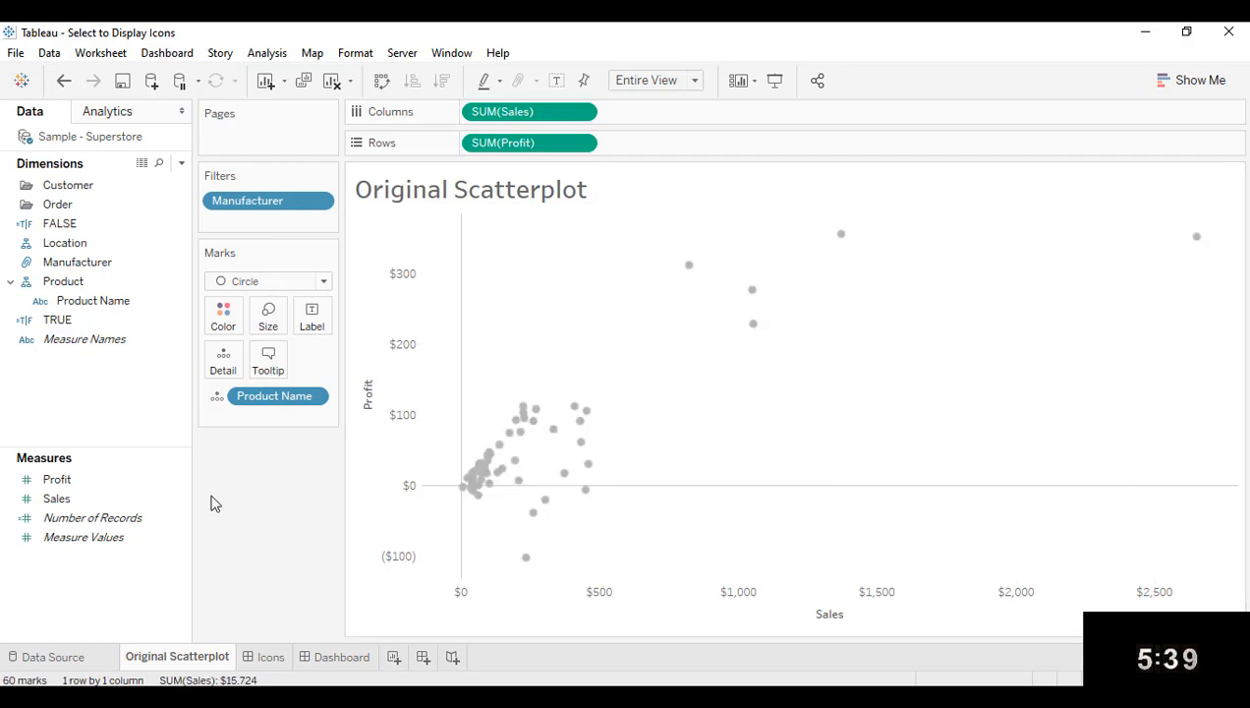
{"action": "mouse_move", "coordinate": [248, 503]}
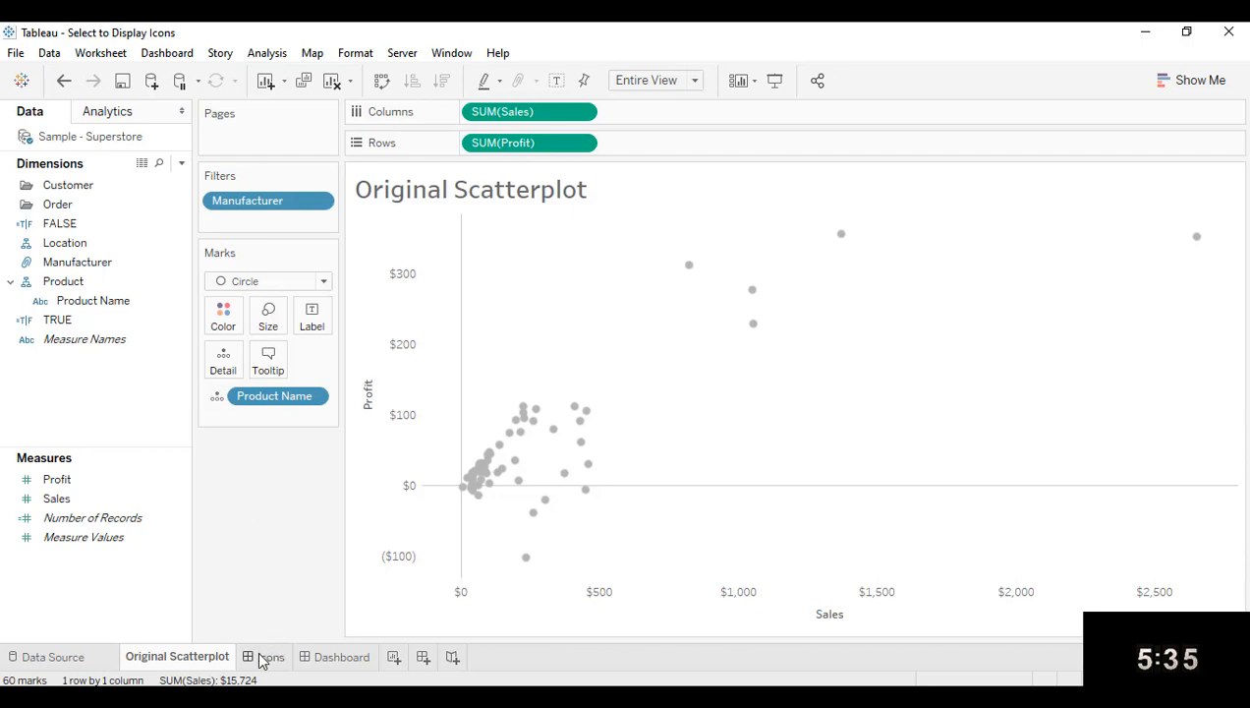
{"action": "left_click", "coordinate": [271, 657]}
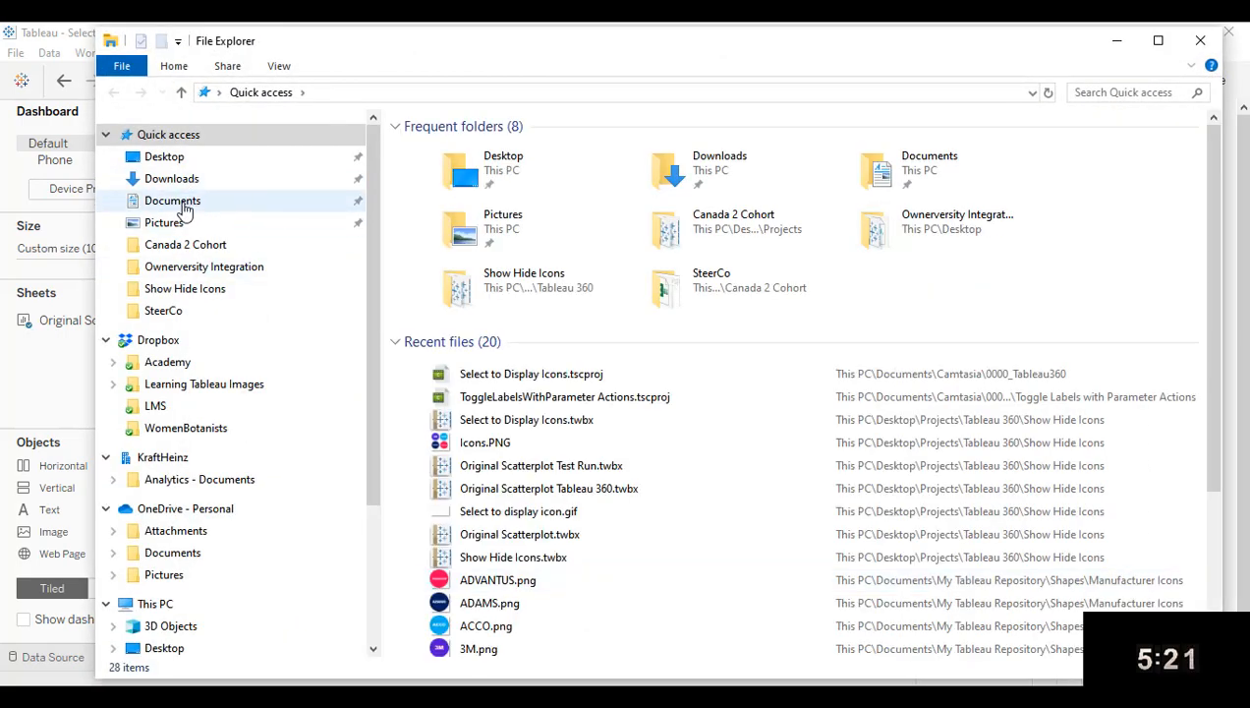
Browse Documents > My Tableau Repository > Shapes > Manufacturer Icons to view the four logos
{"action": "left_click", "coordinate": [172, 200]}
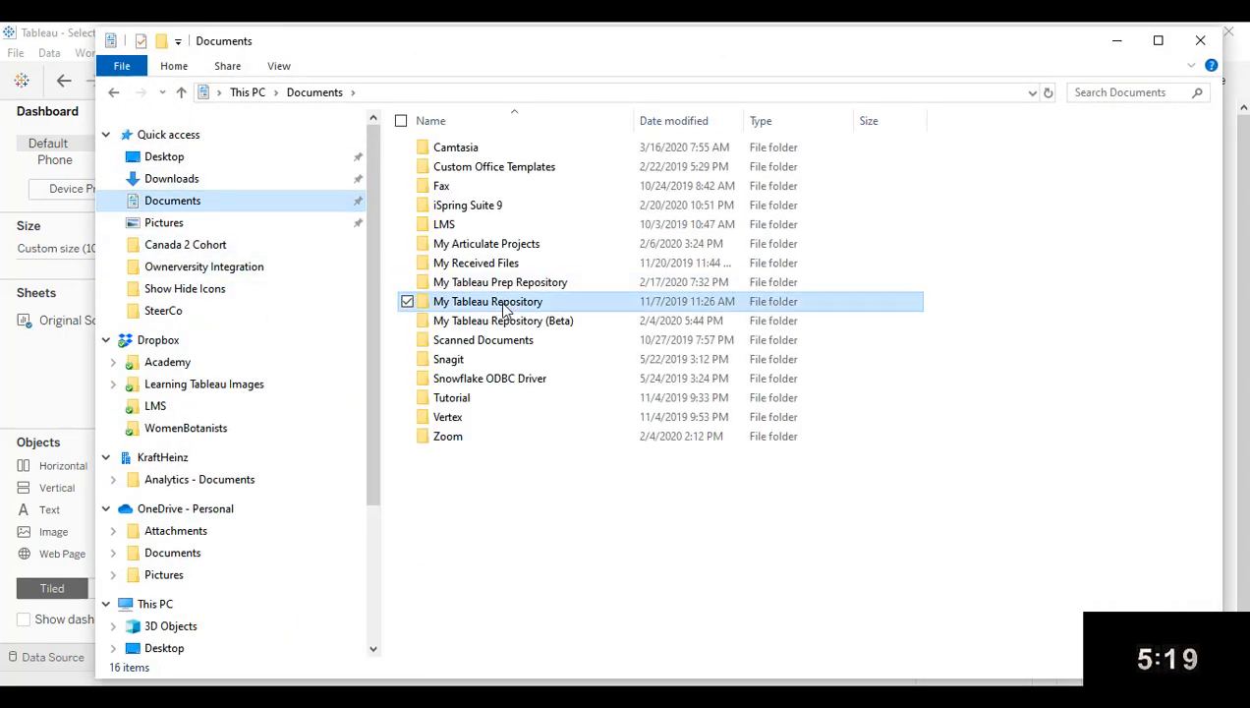
{"action": "double_click", "coordinate": [488, 300]}
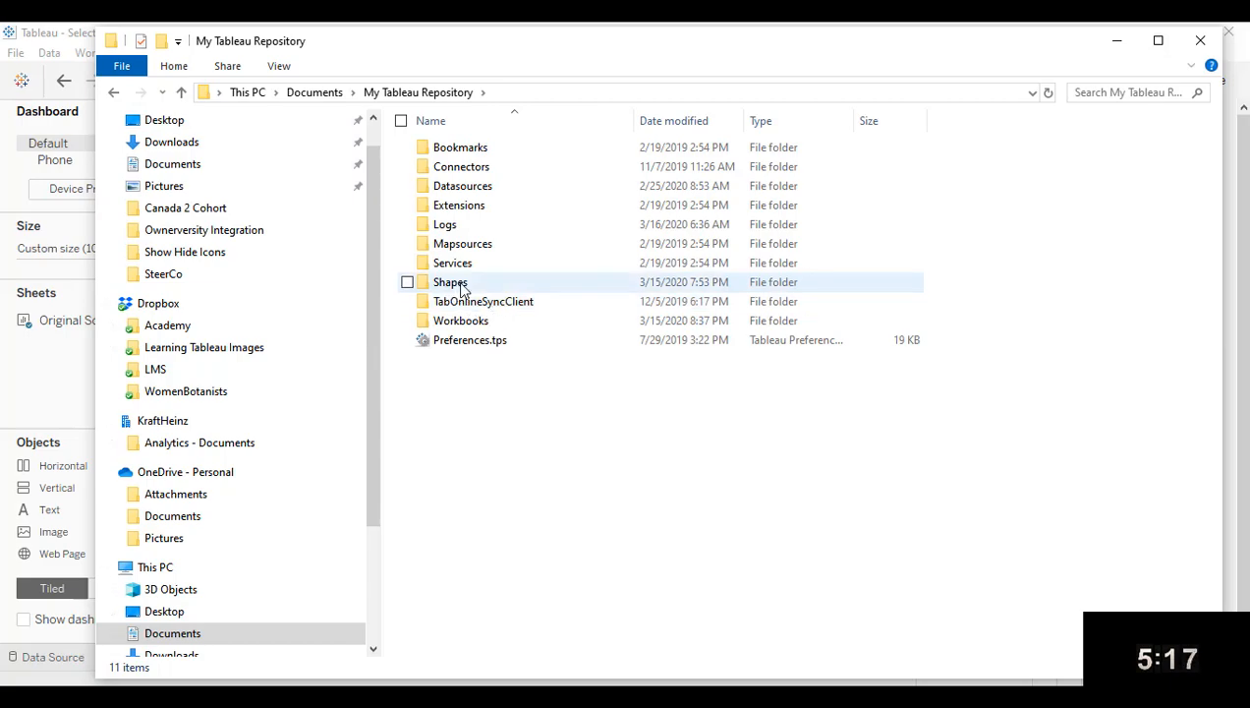
{"action": "double_click", "coordinate": [450, 282]}
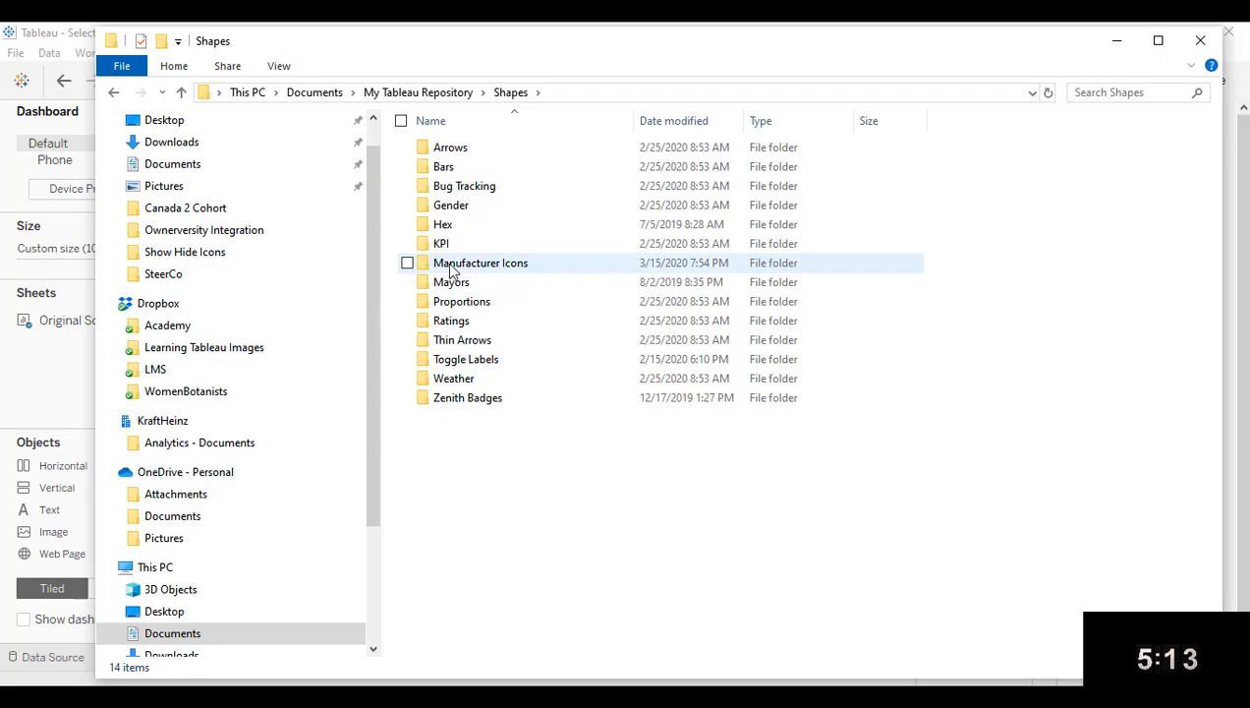
{"action": "double_click", "coordinate": [480, 263]}
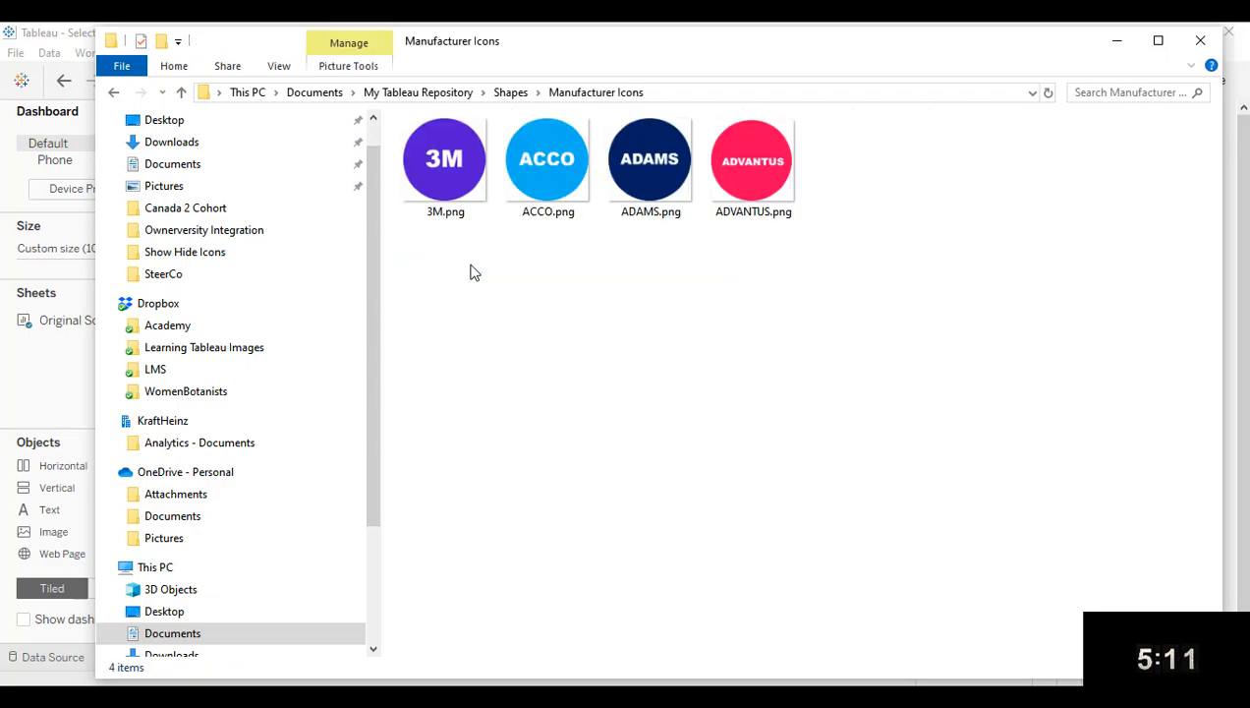
{"action": "mouse_move", "coordinate": [751, 260]}
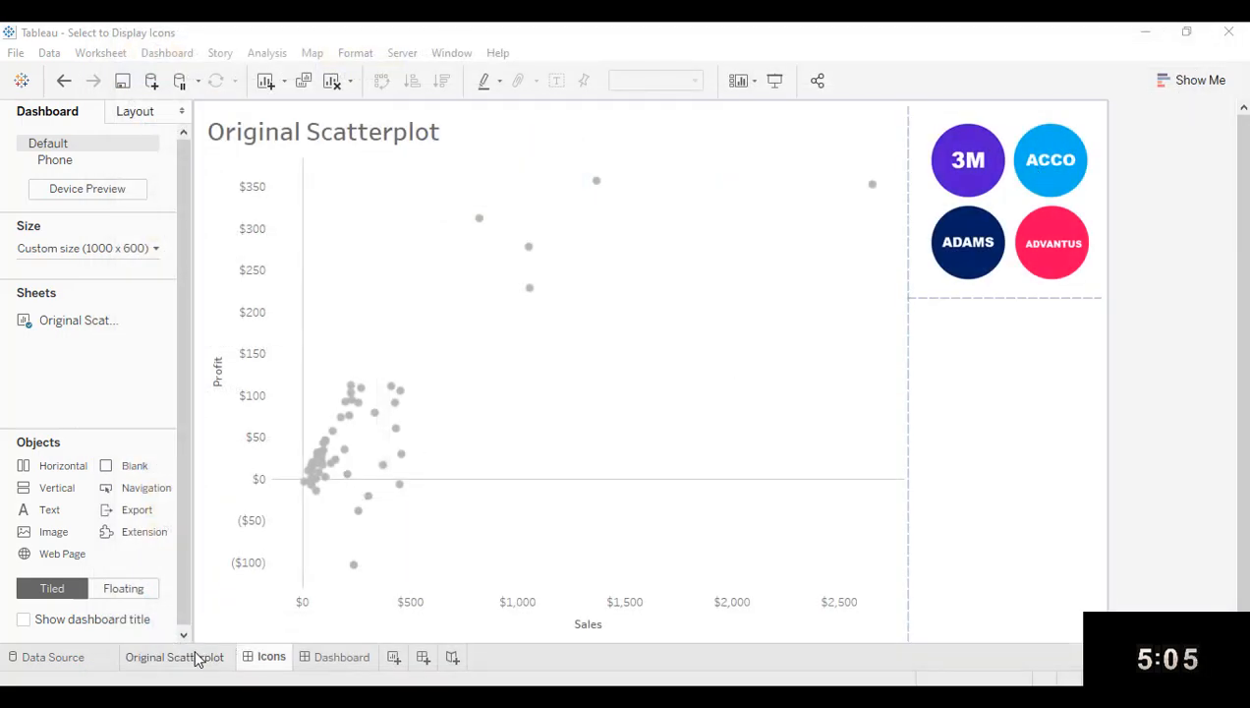
Change the Original Scatterplot's mark type to Shape
{"action": "left_click", "coordinate": [174, 657]}
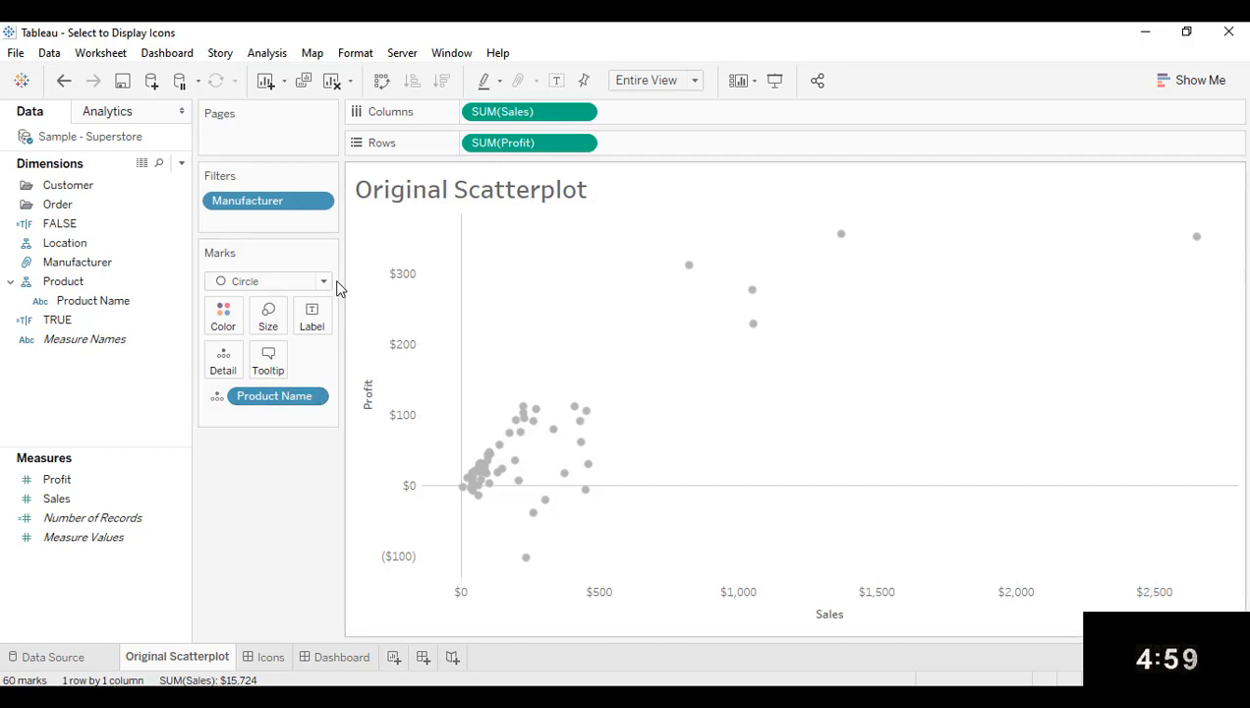
{"action": "left_click", "coordinate": [323, 281]}
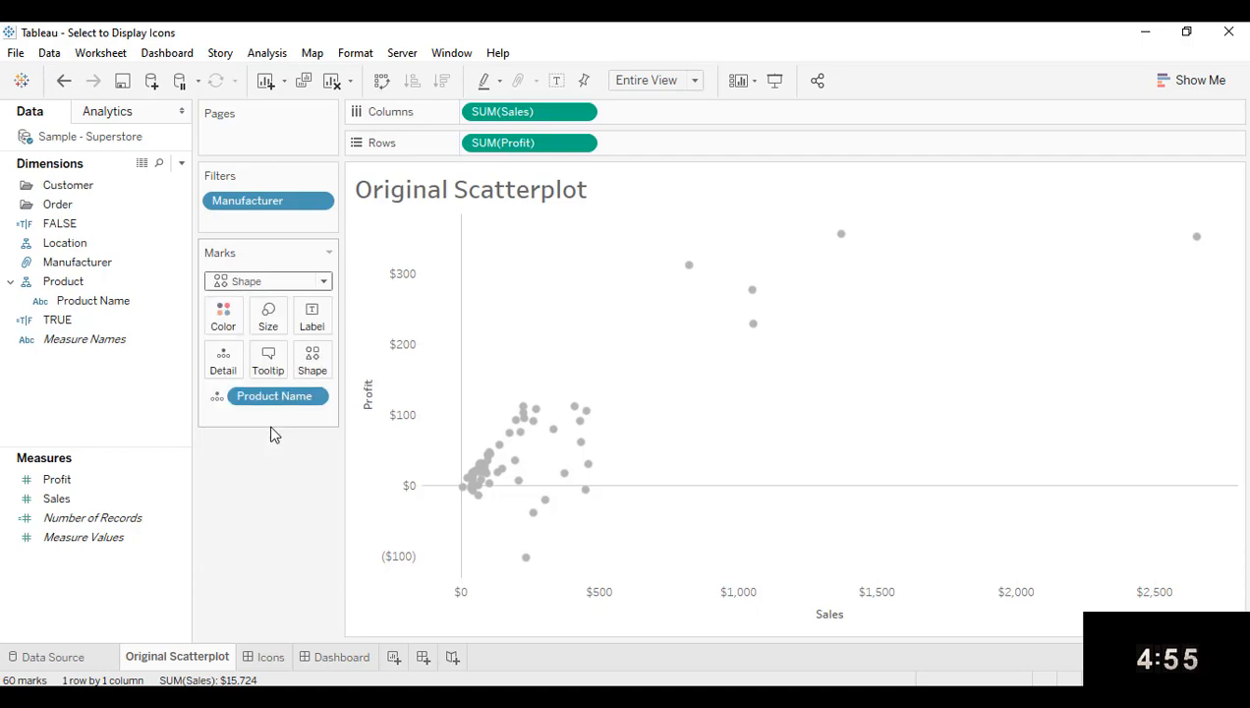
{"action": "left_click", "coordinate": [77, 262]}
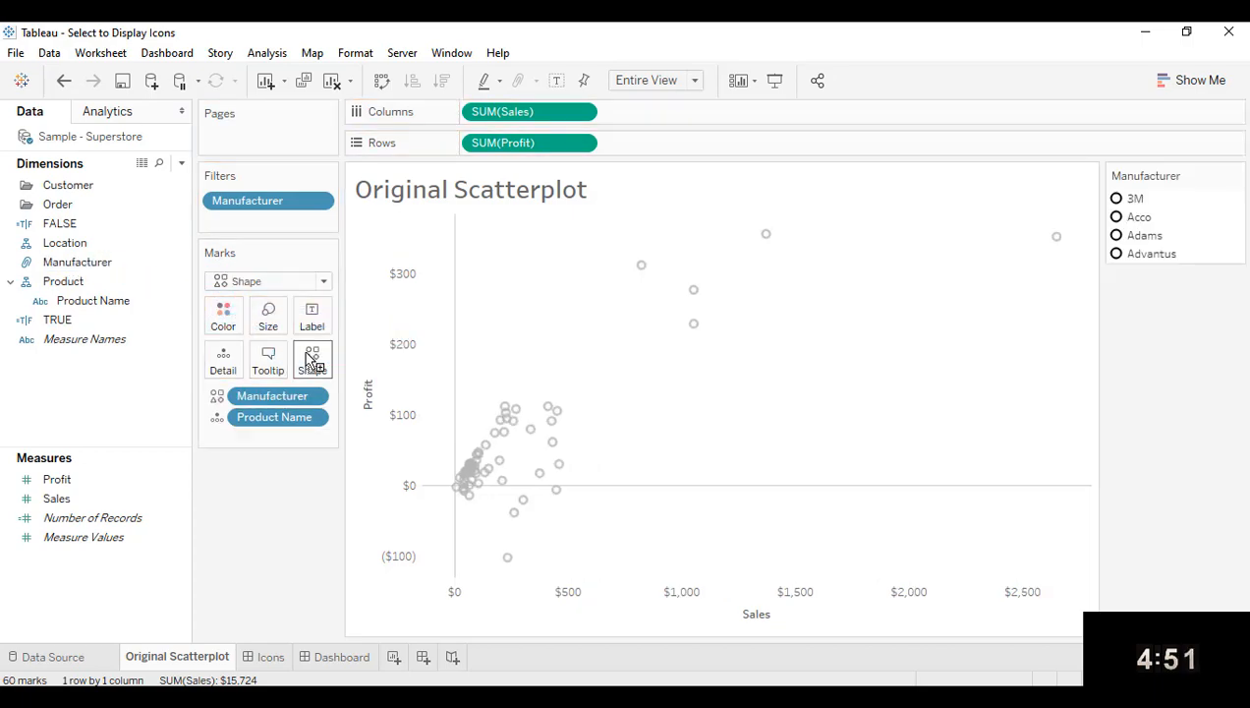
Reload shapes and map 3M, Acco, Adams and Advantus to their Manufacturer Icons logos
{"action": "left_click", "coordinate": [312, 359]}
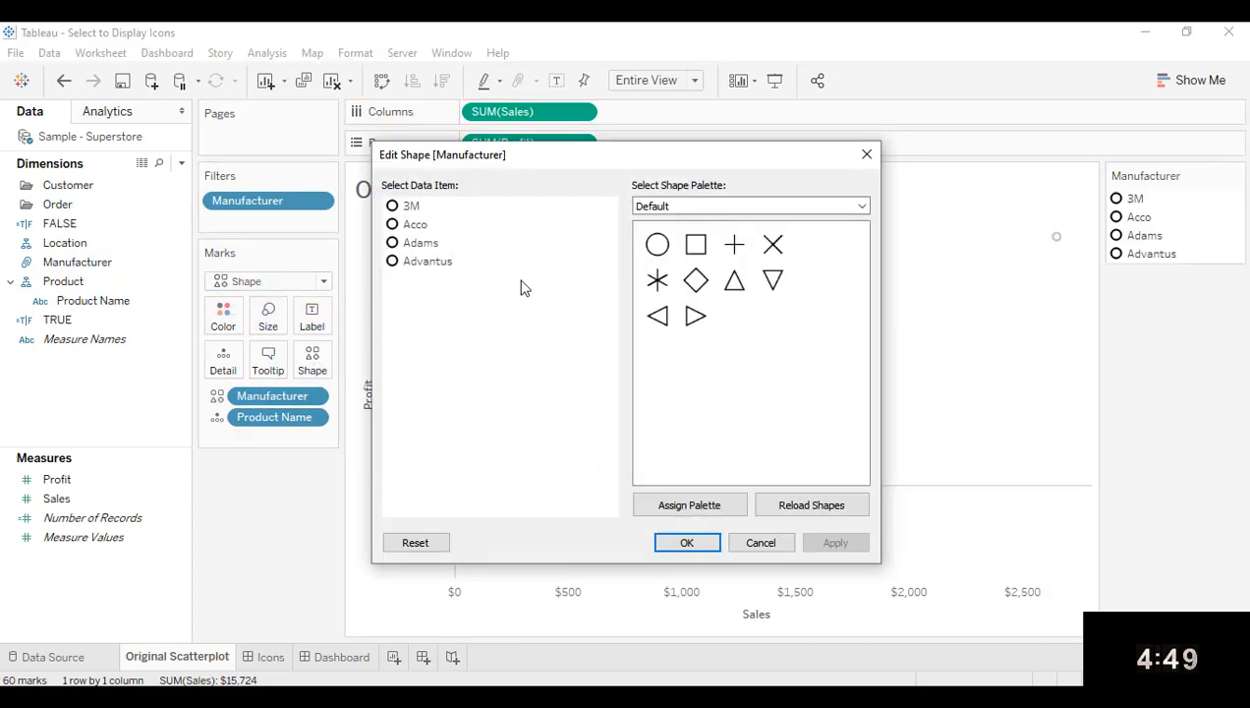
{"action": "left_click", "coordinate": [811, 504]}
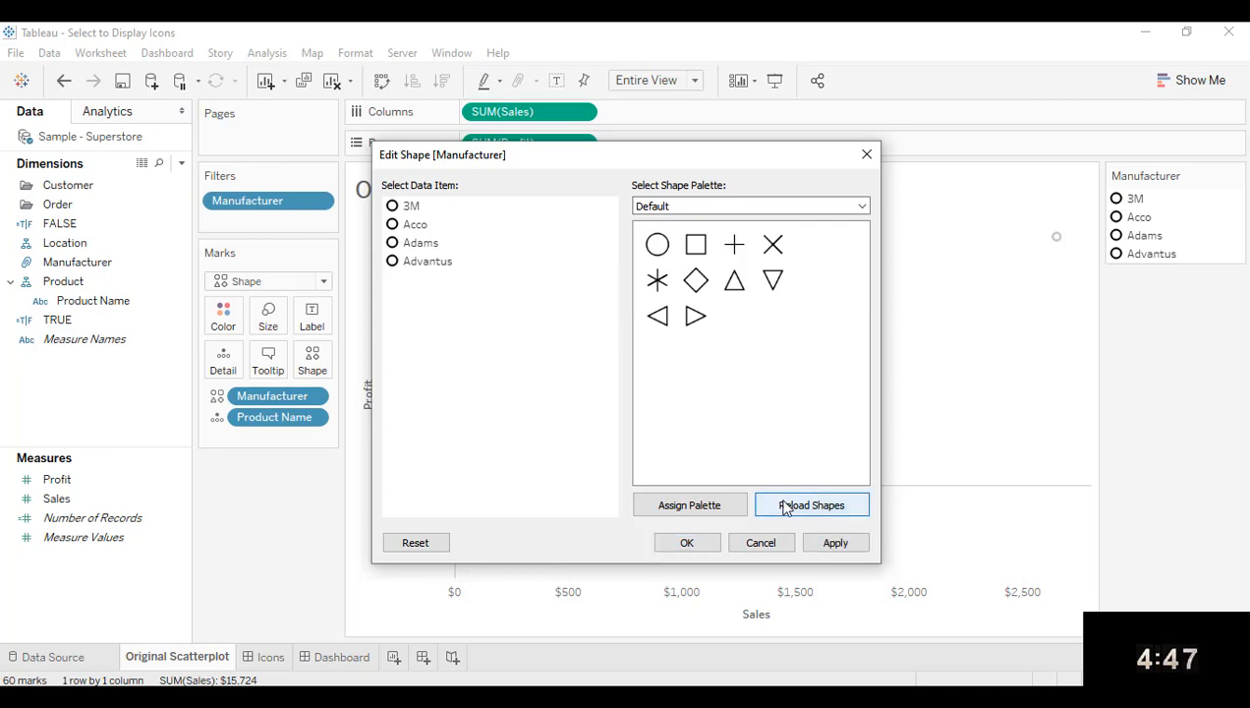
{"action": "left_click", "coordinate": [750, 205]}
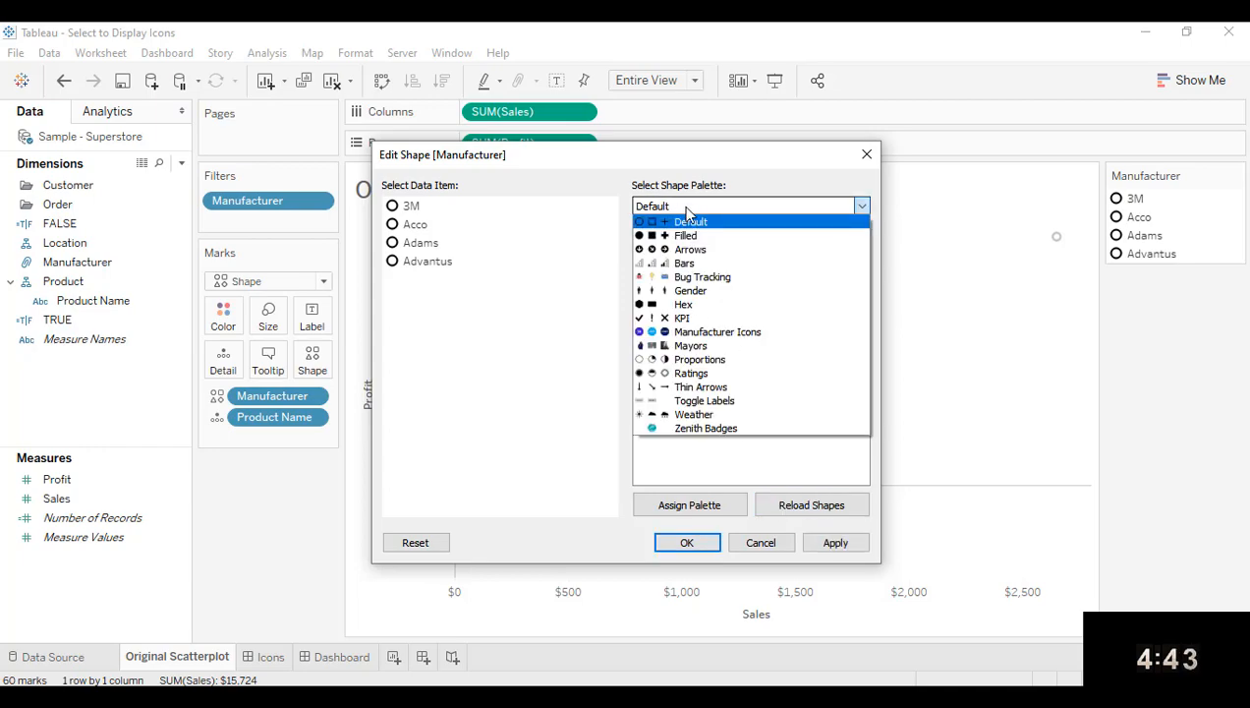
{"action": "left_click", "coordinate": [716, 331]}
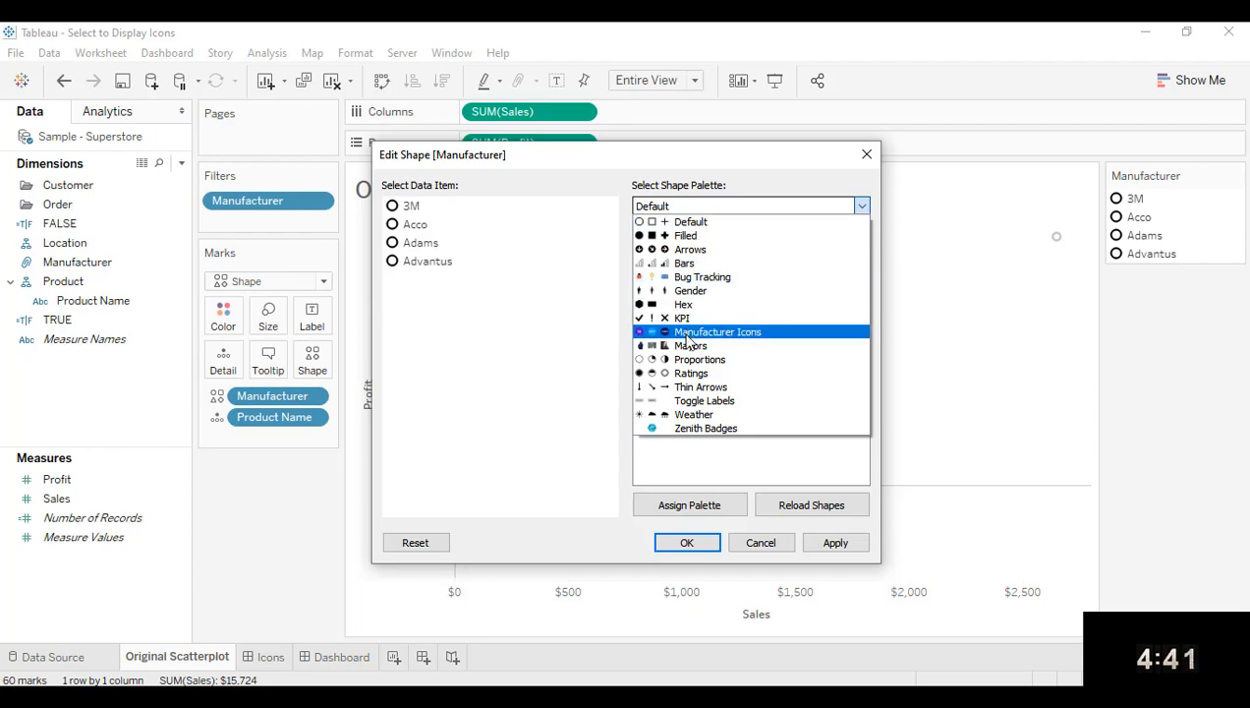
{"action": "left_click", "coordinate": [717, 331]}
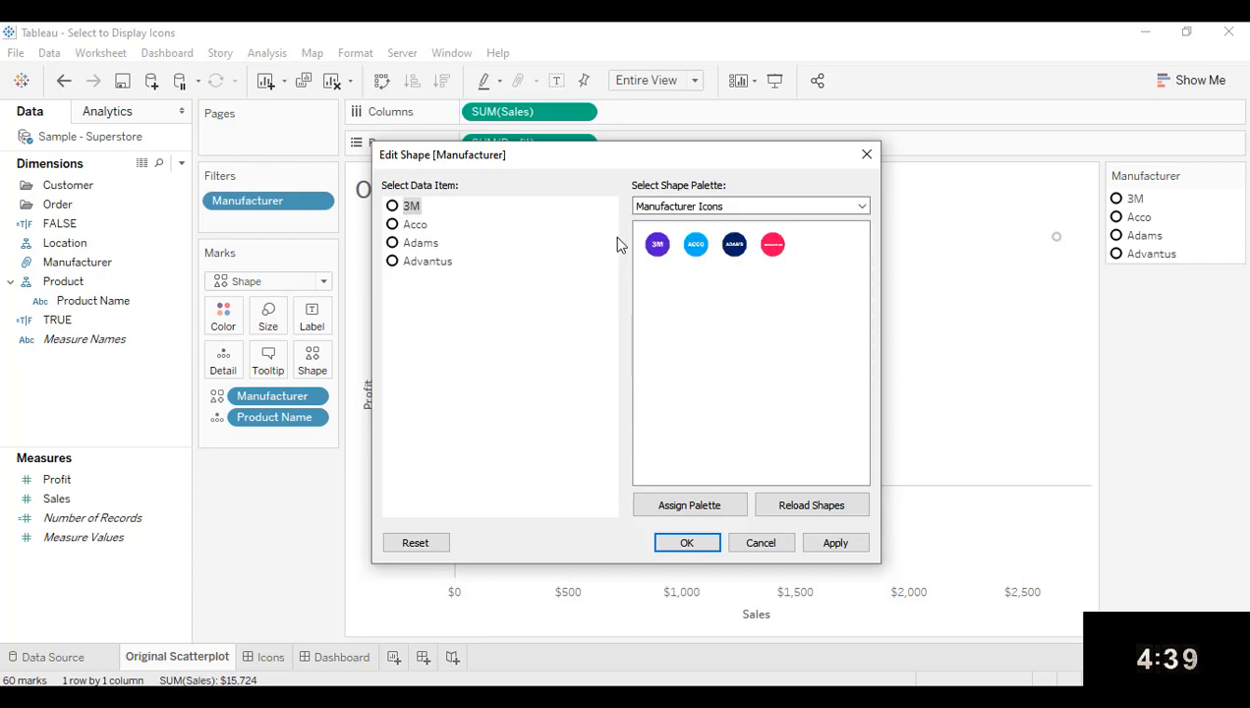
{"action": "left_click", "coordinate": [414, 224]}
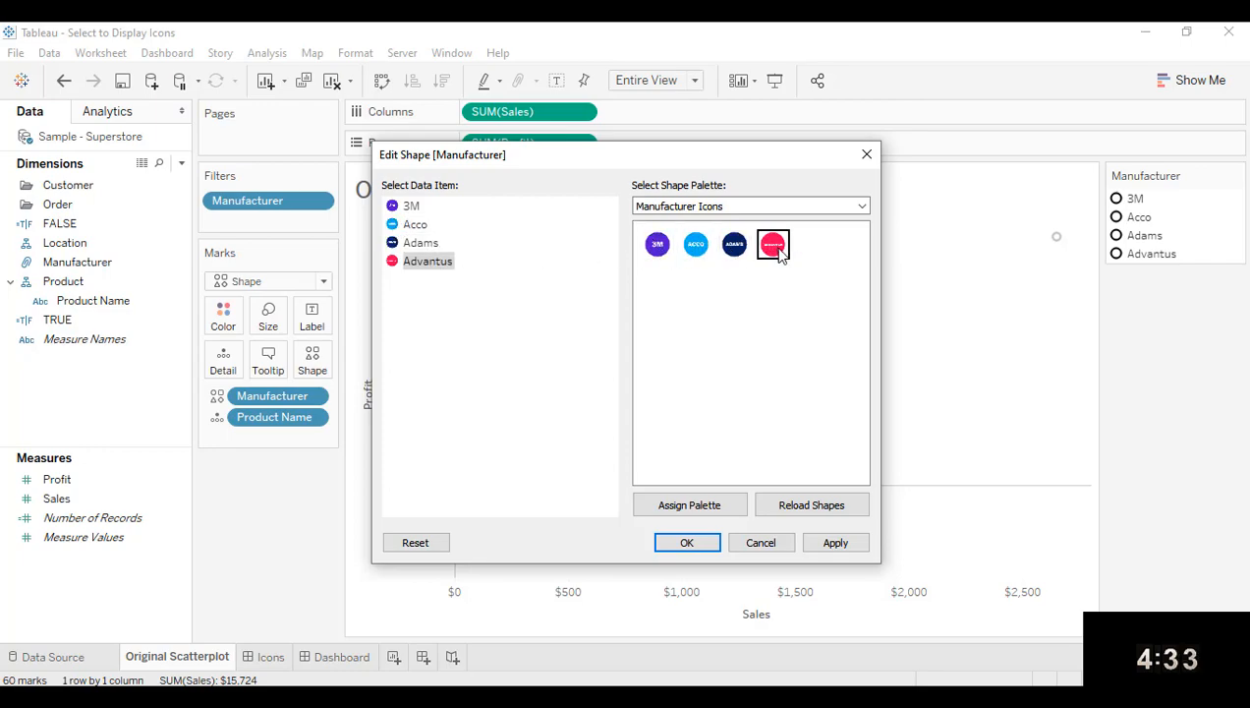
{"action": "left_click", "coordinate": [686, 542]}
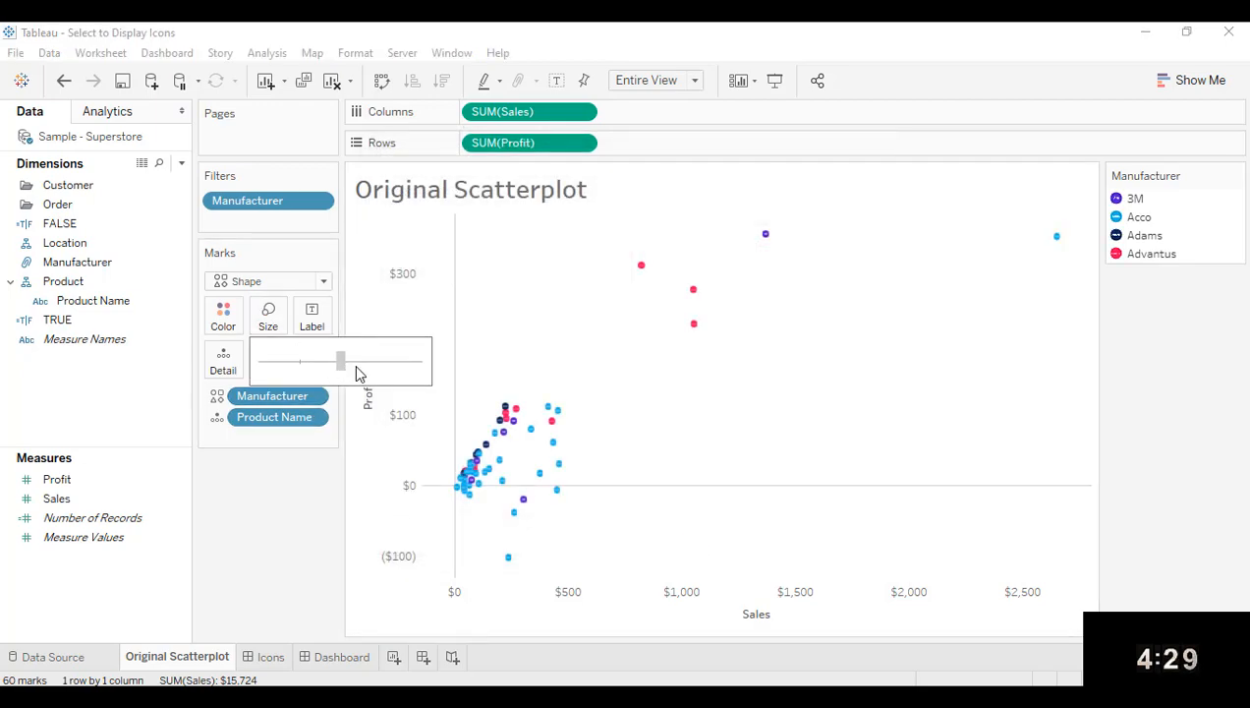
Drag the Size slider right so manufacturer names are readable on the logo marks
{"action": "left_click_drag", "start_coordinate": [340, 360], "coordinate": [391, 360]}
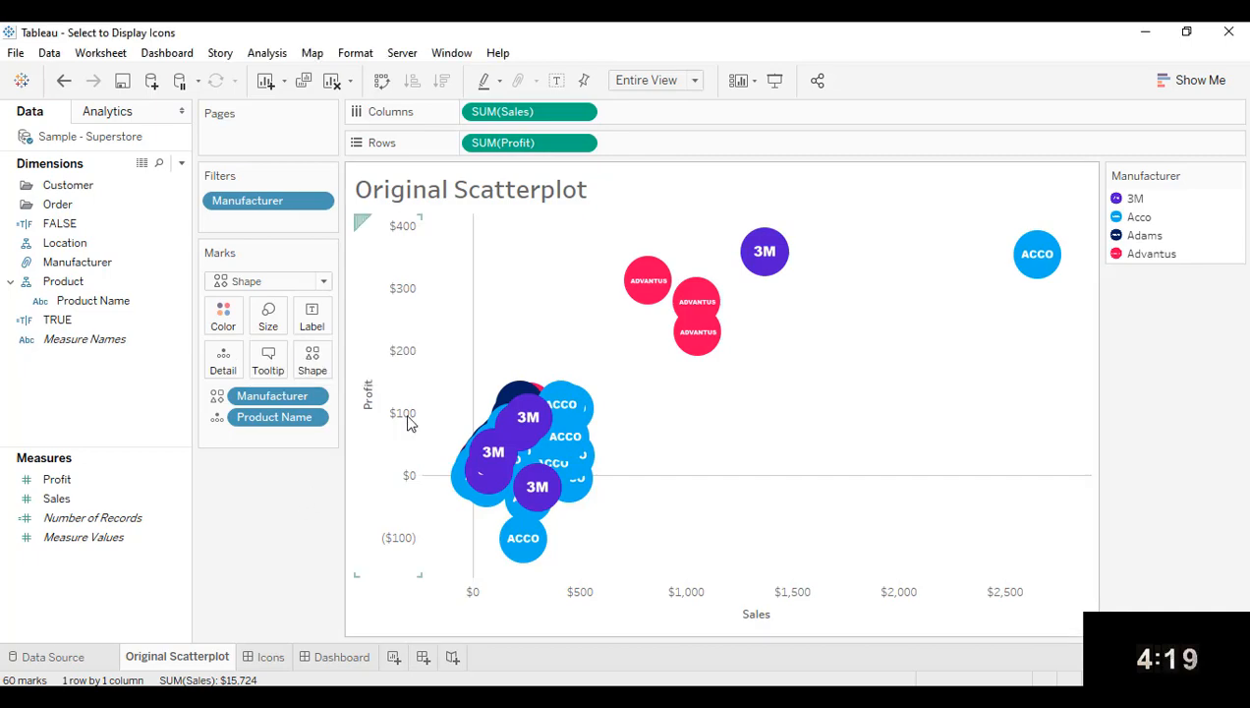
{"action": "mouse_move", "coordinate": [565, 346]}
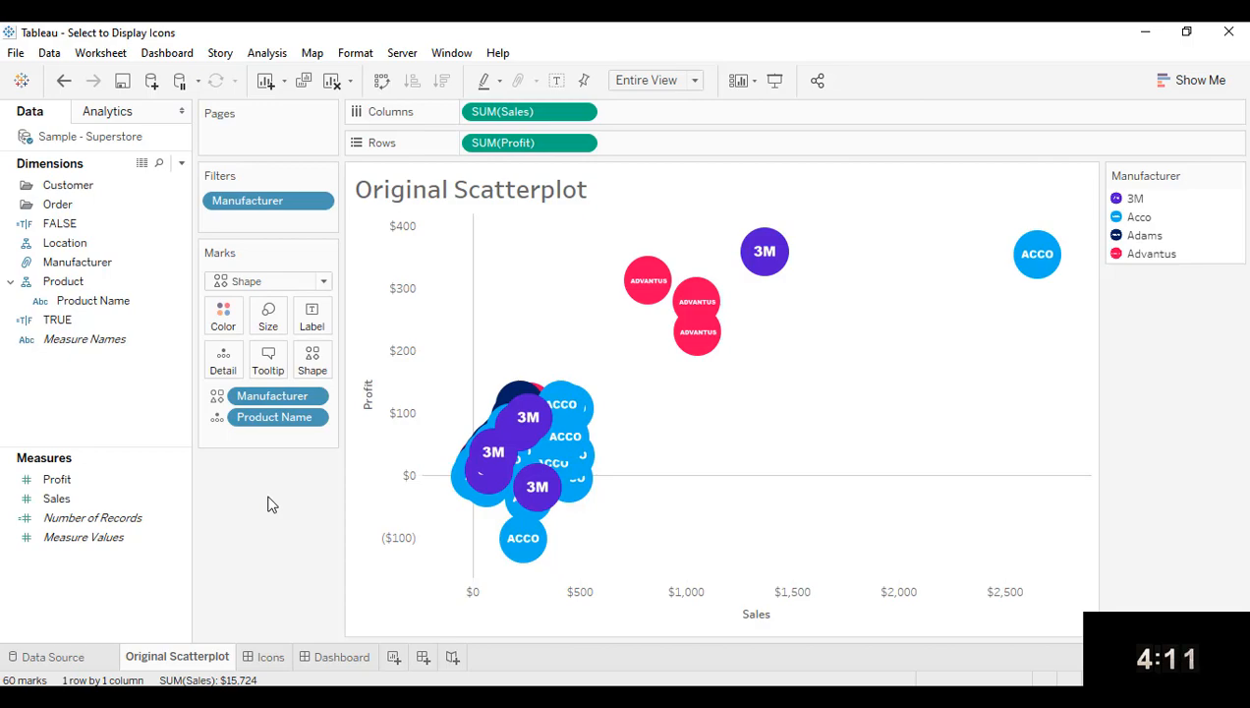
{"action": "mouse_move", "coordinate": [261, 482]}
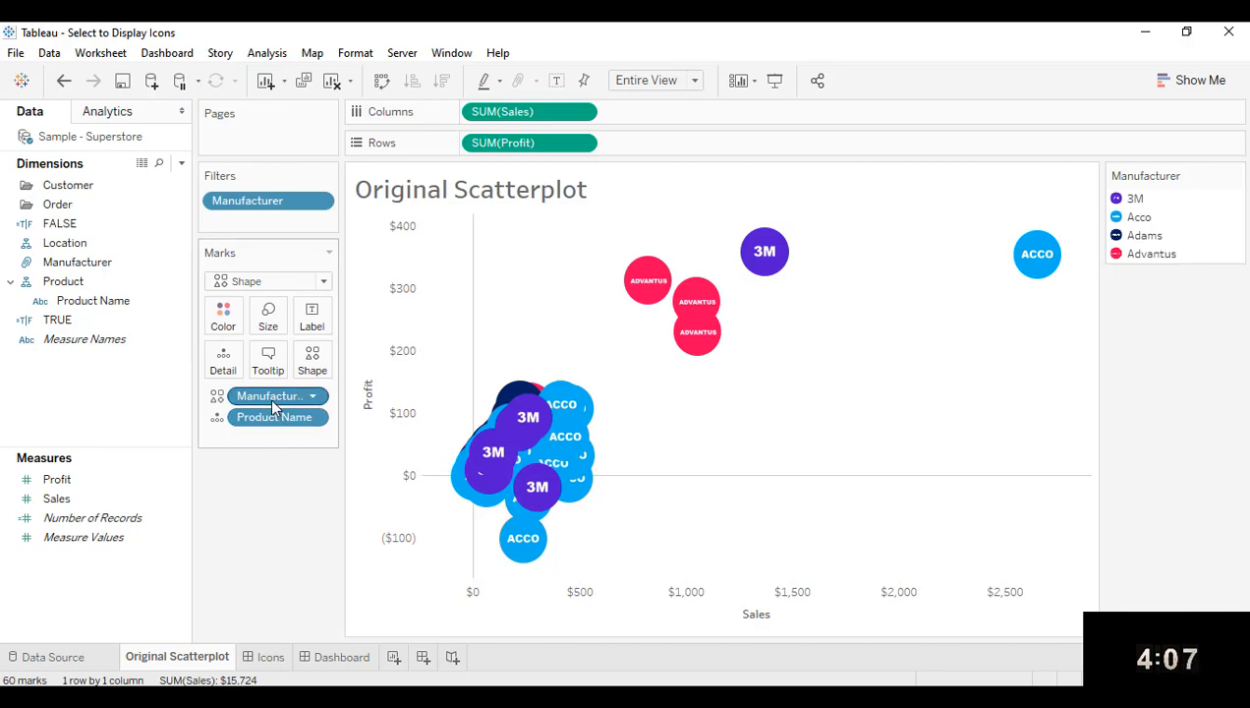
{"action": "mouse_move", "coordinate": [267, 395]}
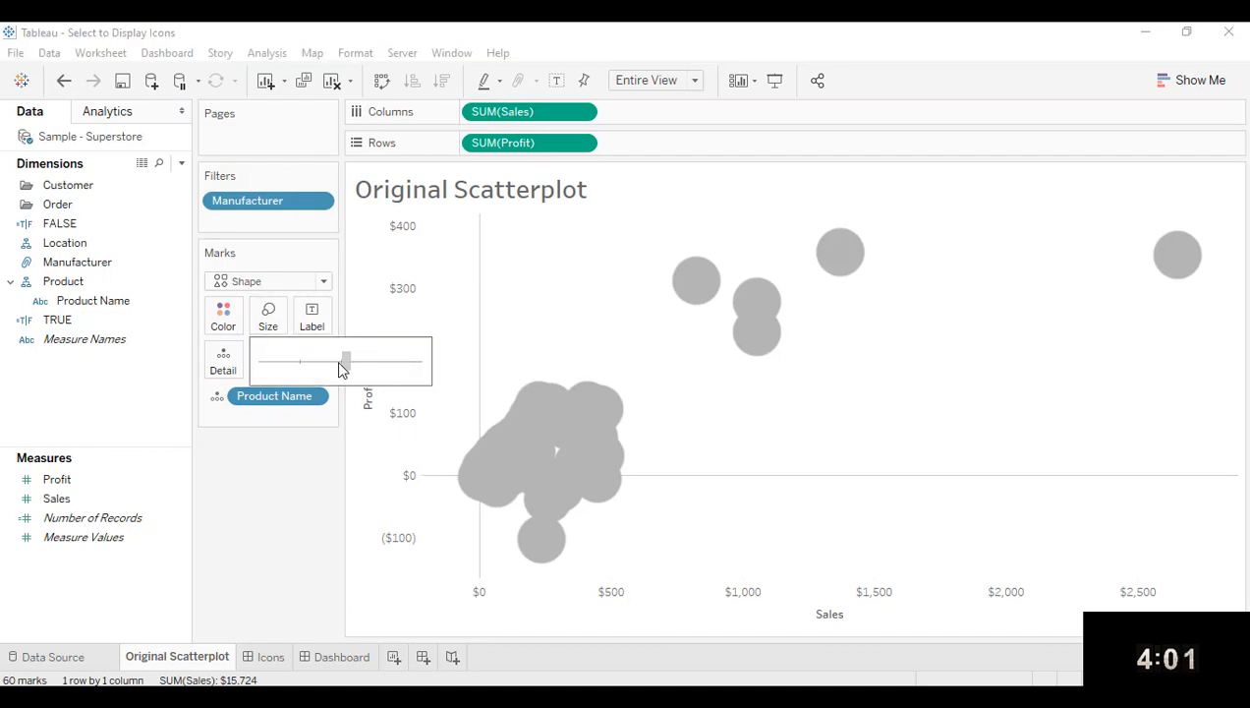
Shrink the marks with the Size slider and drag the Manufacturer pill off the Marks card
{"action": "left_click_drag", "start_coordinate": [346, 360], "coordinate": [313, 360]}
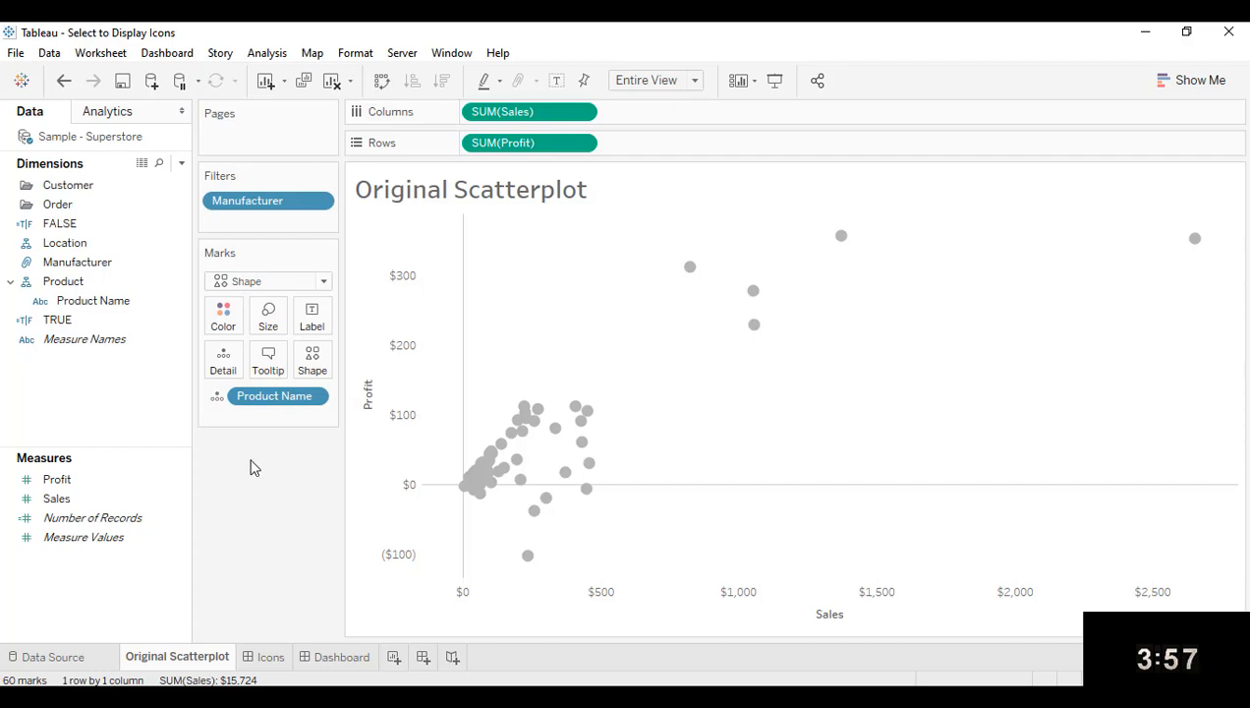
{"action": "mouse_move", "coordinate": [638, 236]}
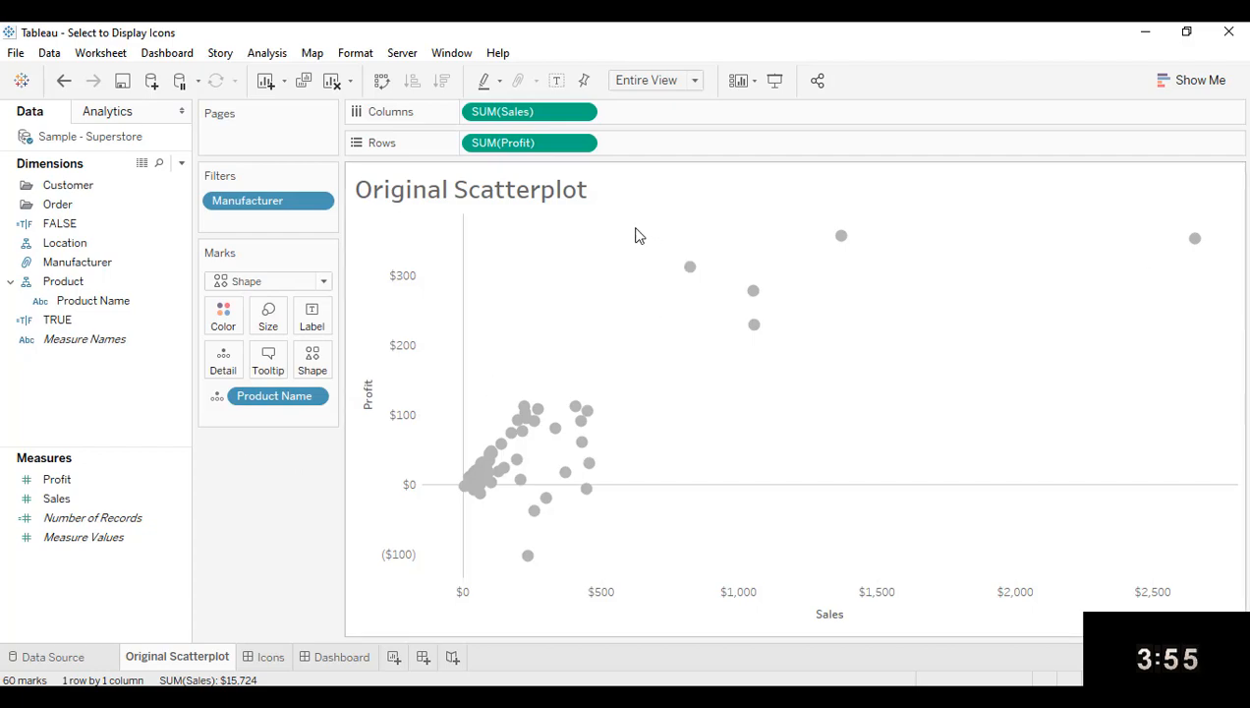
{"action": "mouse_move", "coordinate": [619, 228]}
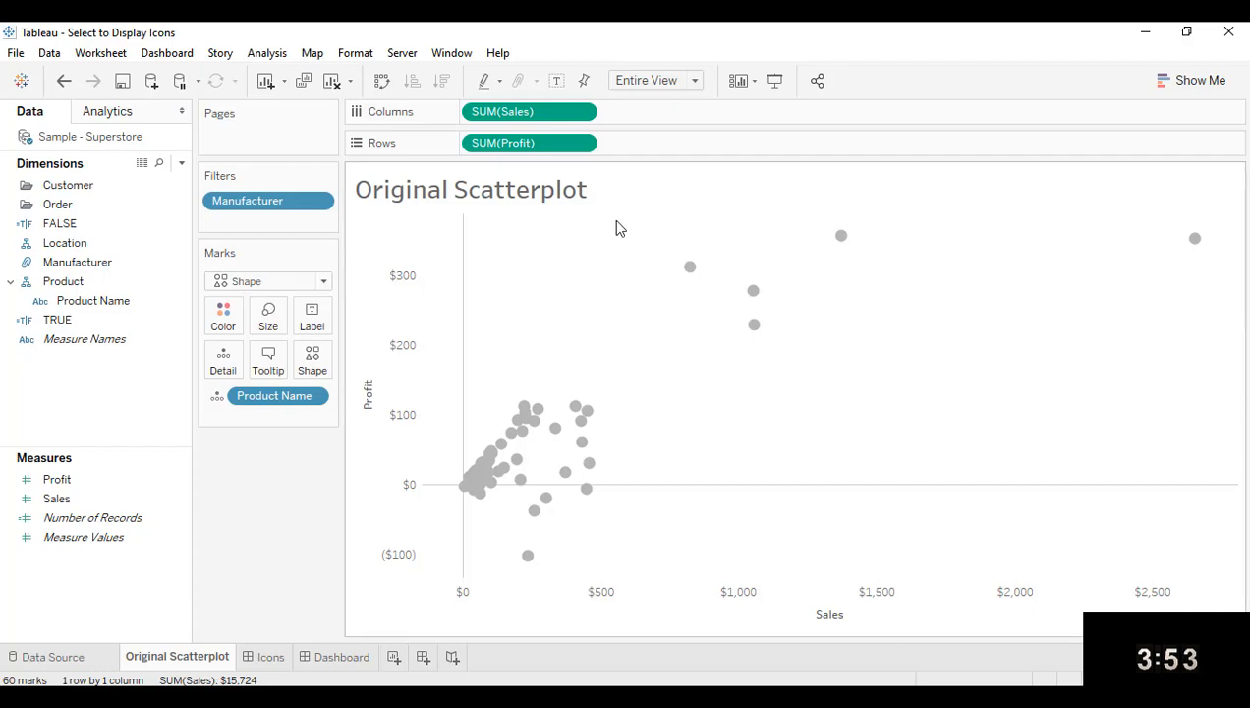
{"action": "left_click_drag", "start_coordinate": [617, 219], "coordinate": [837, 263]}
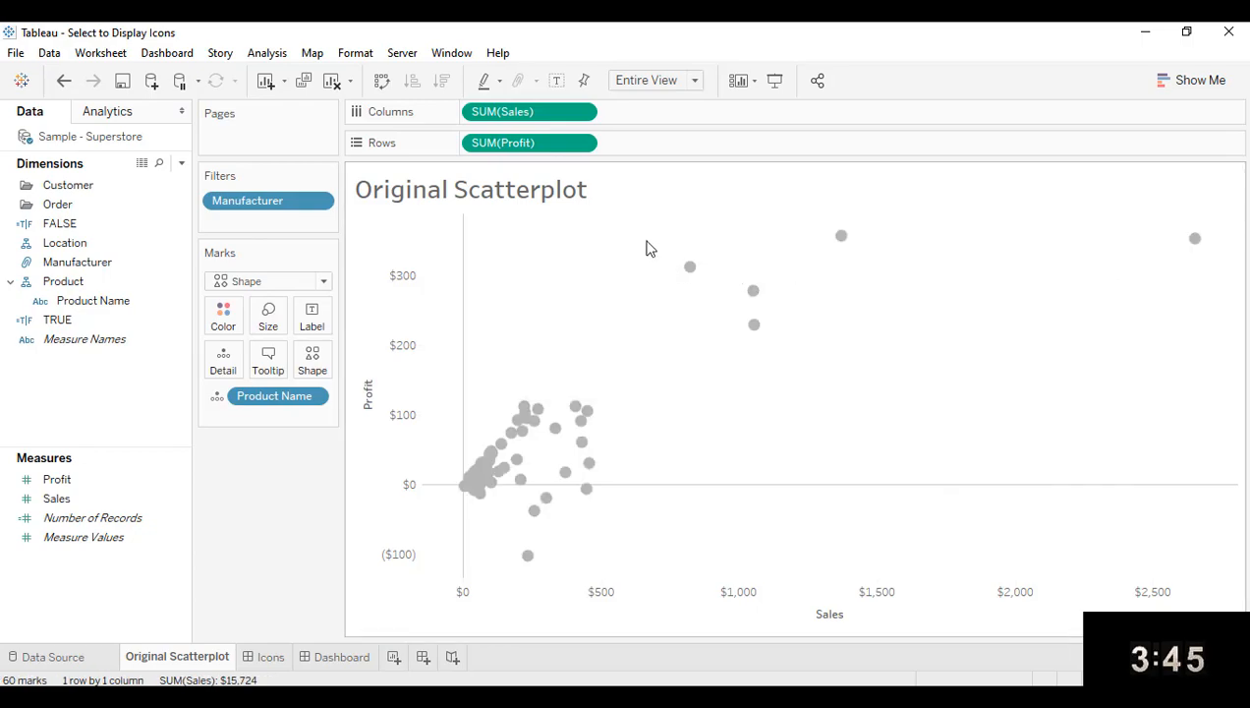
{"action": "left_click_drag", "start_coordinate": [637, 236], "coordinate": [1210, 344]}
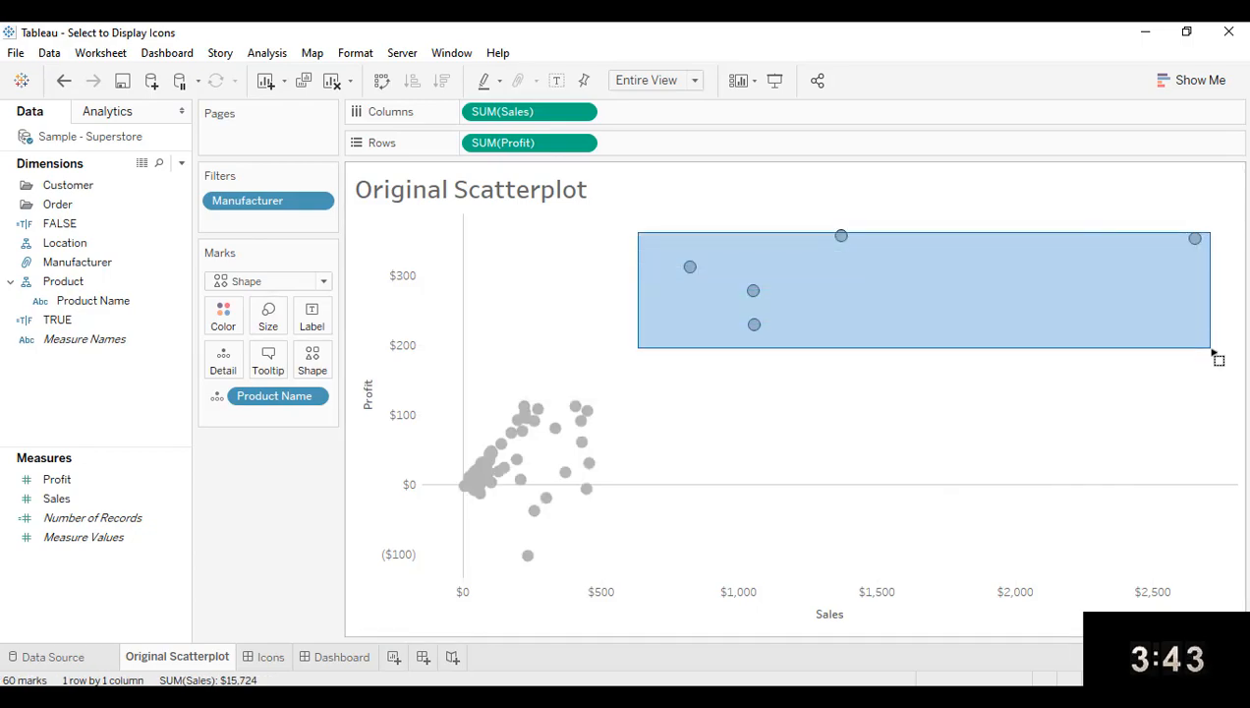
{"action": "right_click", "coordinate": [754, 326]}
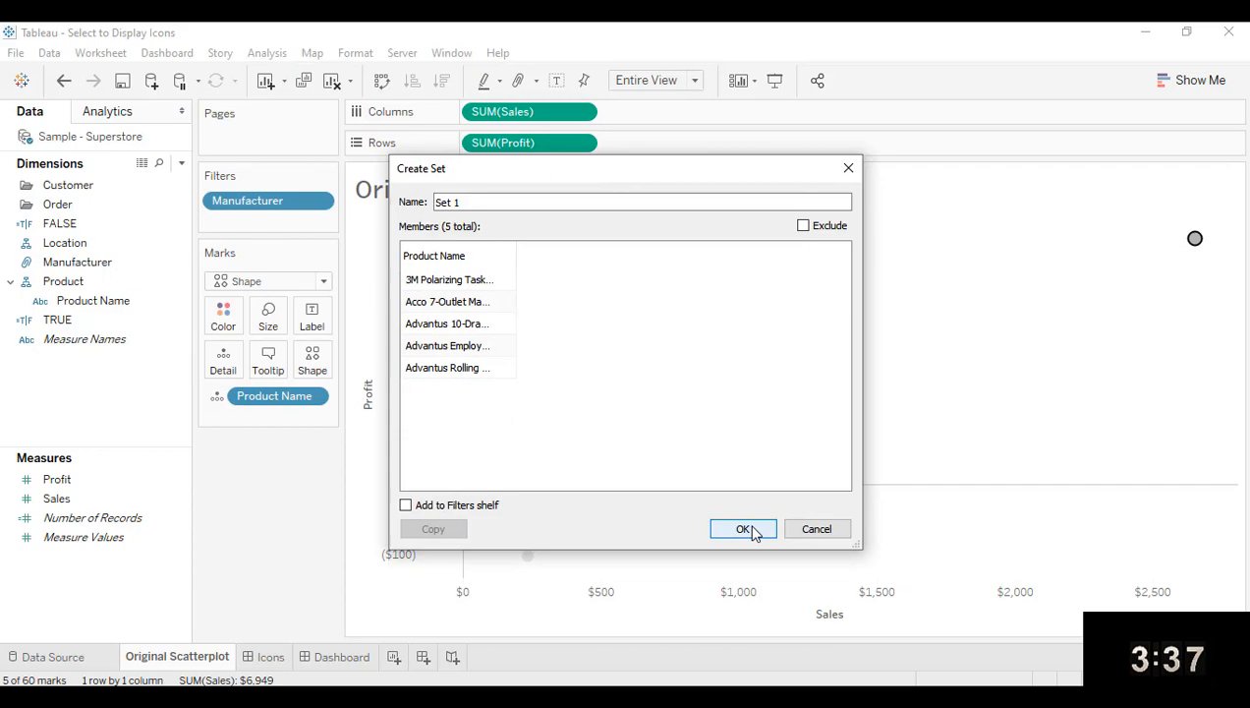
{"action": "left_click", "coordinate": [743, 529]}
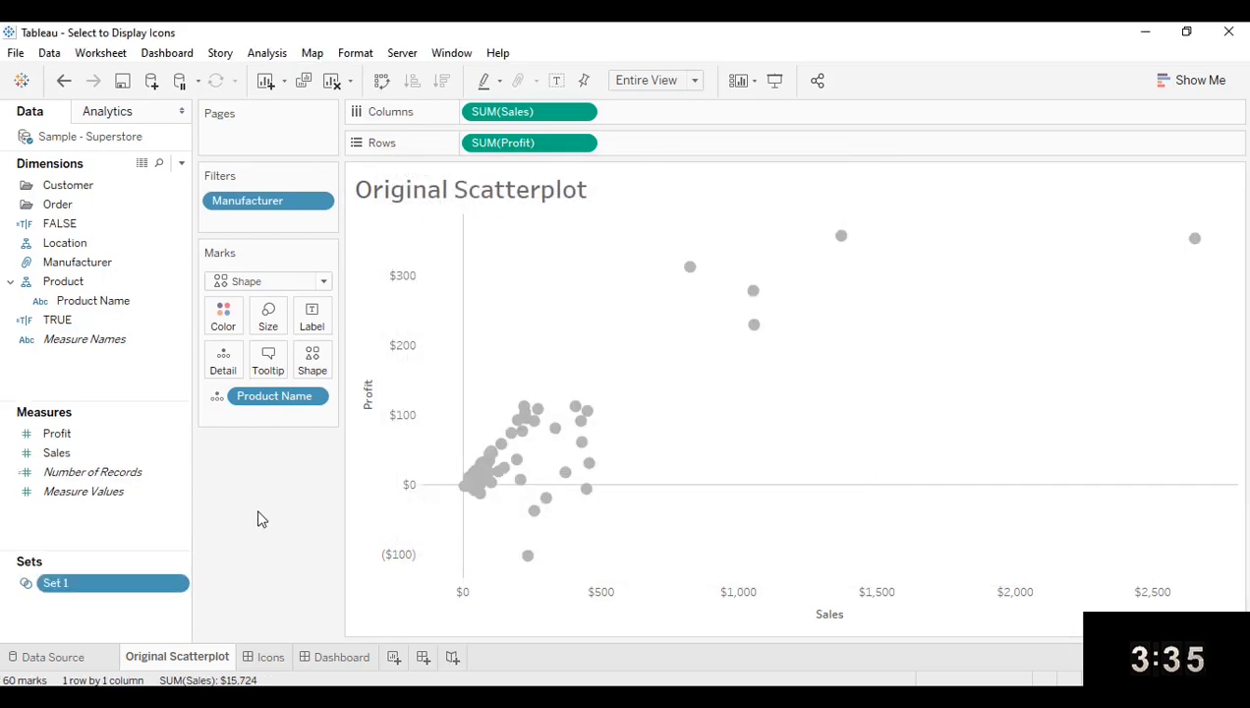
{"action": "mouse_move", "coordinate": [258, 515]}
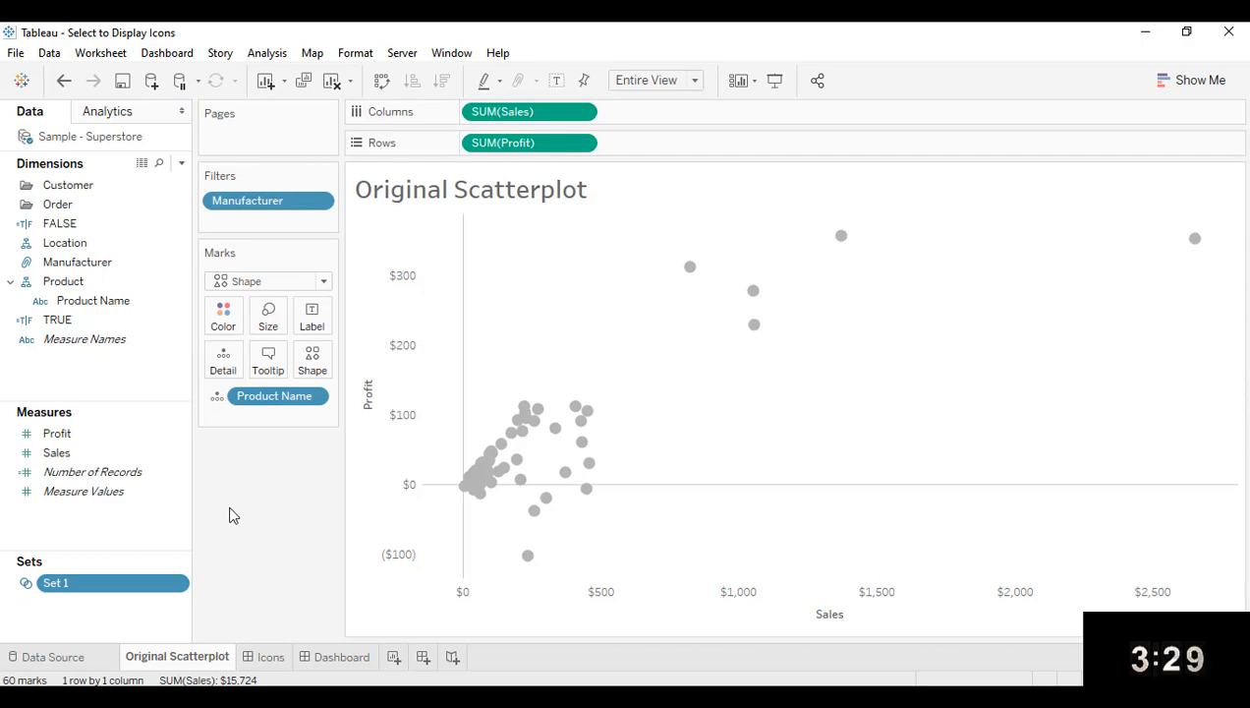
Create calculated field 'marks': IF [Set 1] THEN [Manufacturer] ELSE '1' END
{"action": "left_click", "coordinate": [181, 163]}
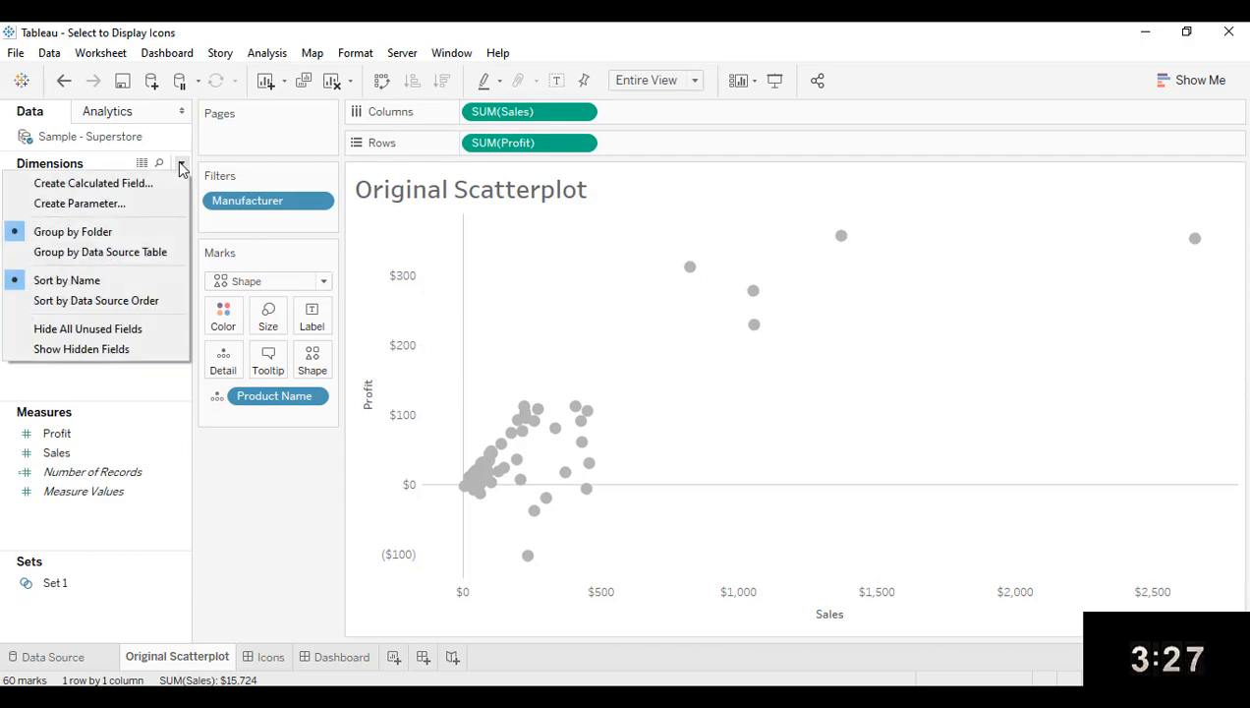
{"action": "left_click", "coordinate": [93, 183]}
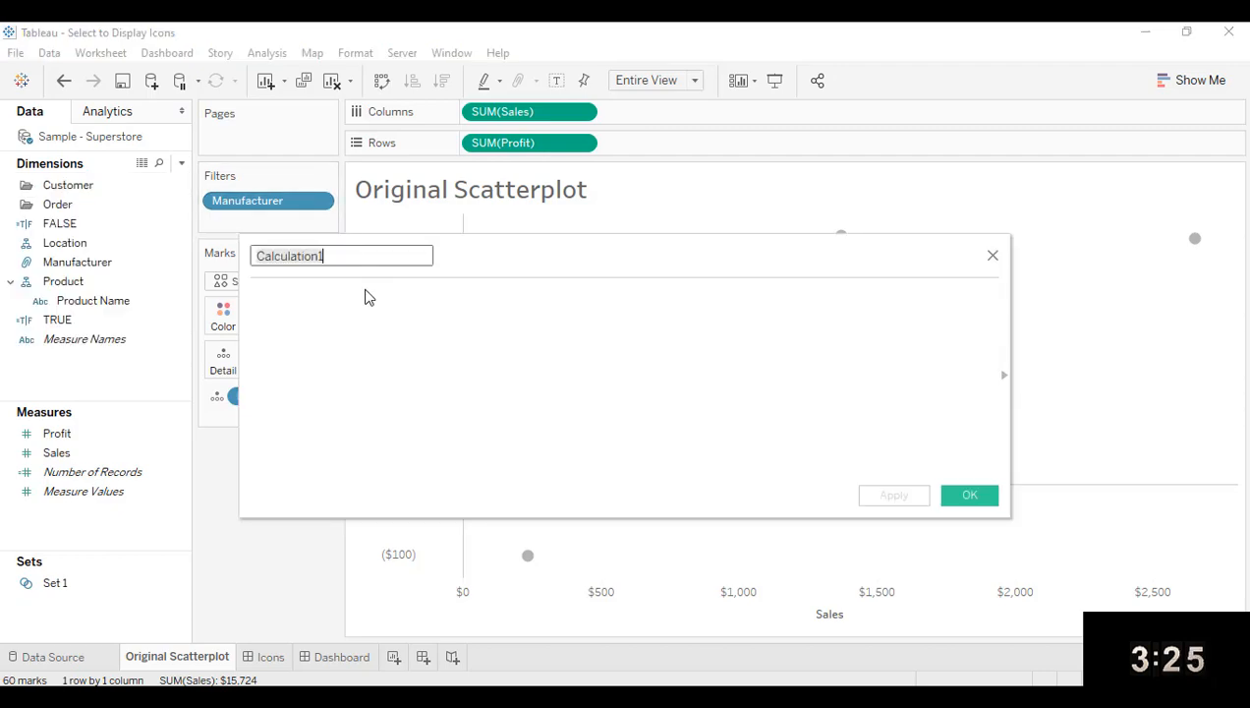
{"action": "type", "text": "marks"}
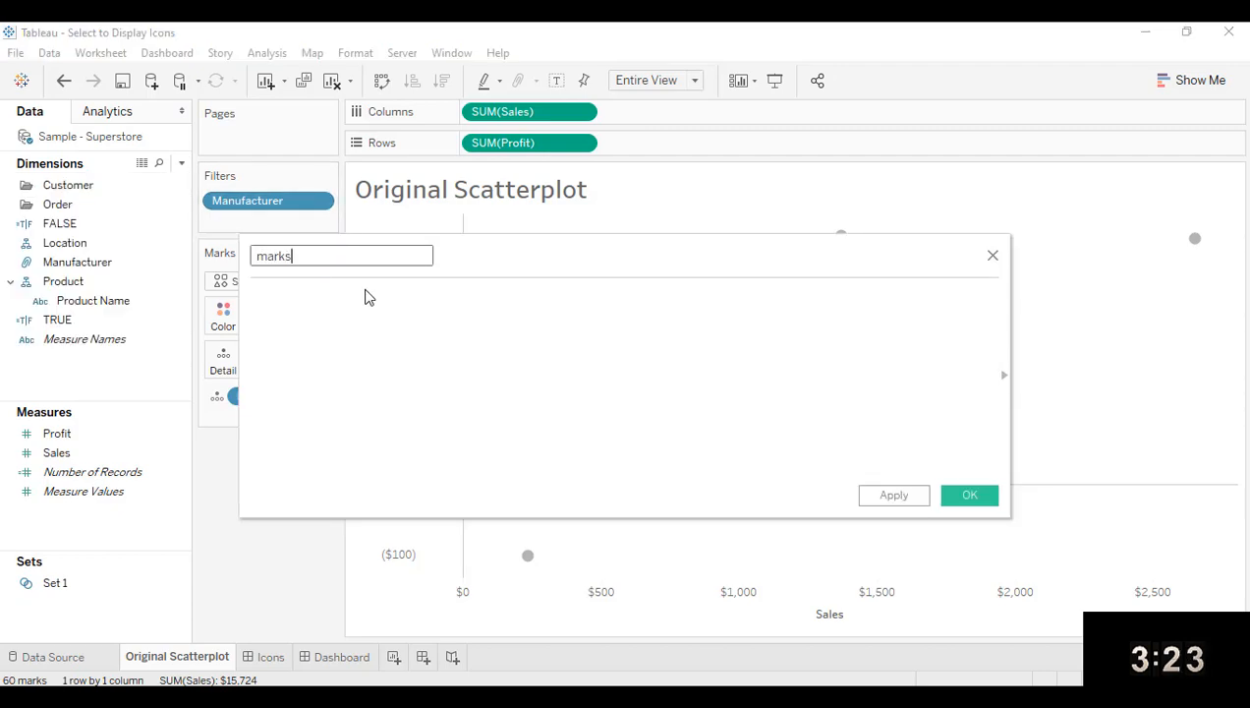
{"action": "type", "text": "IF"}
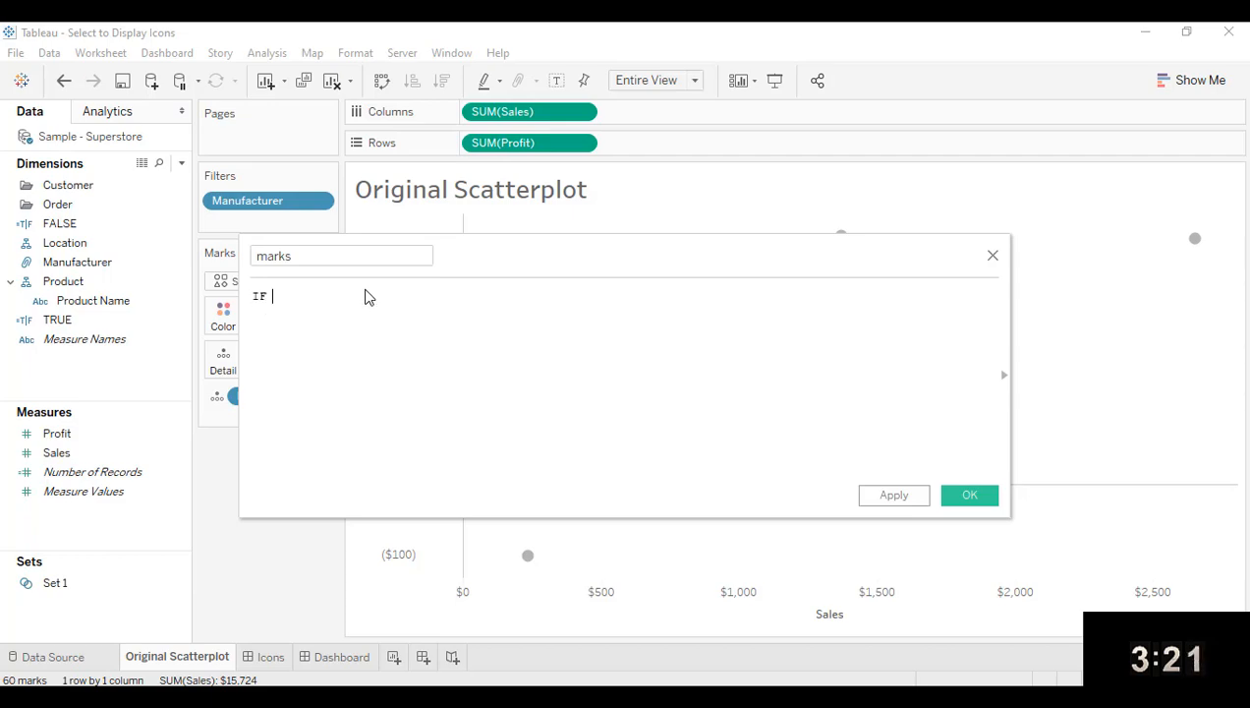
{"action": "type", "text": "[Set 1]"}
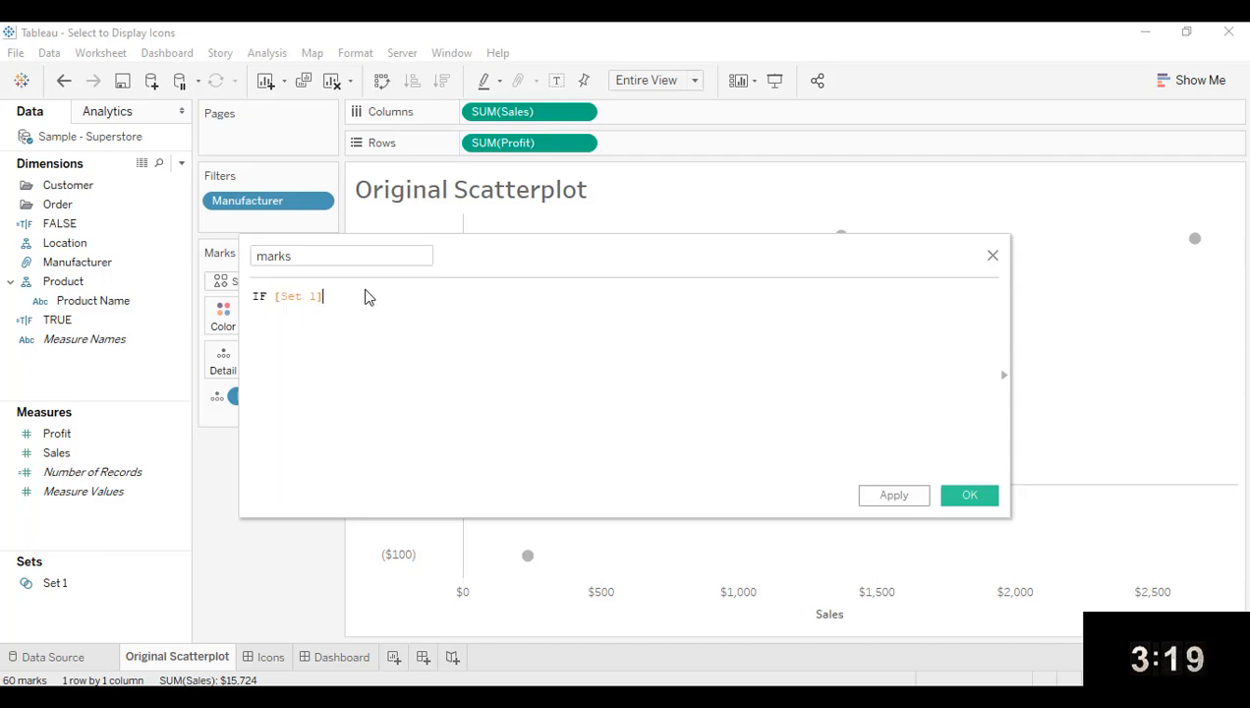
{"action": "type", "text": "THEN"}
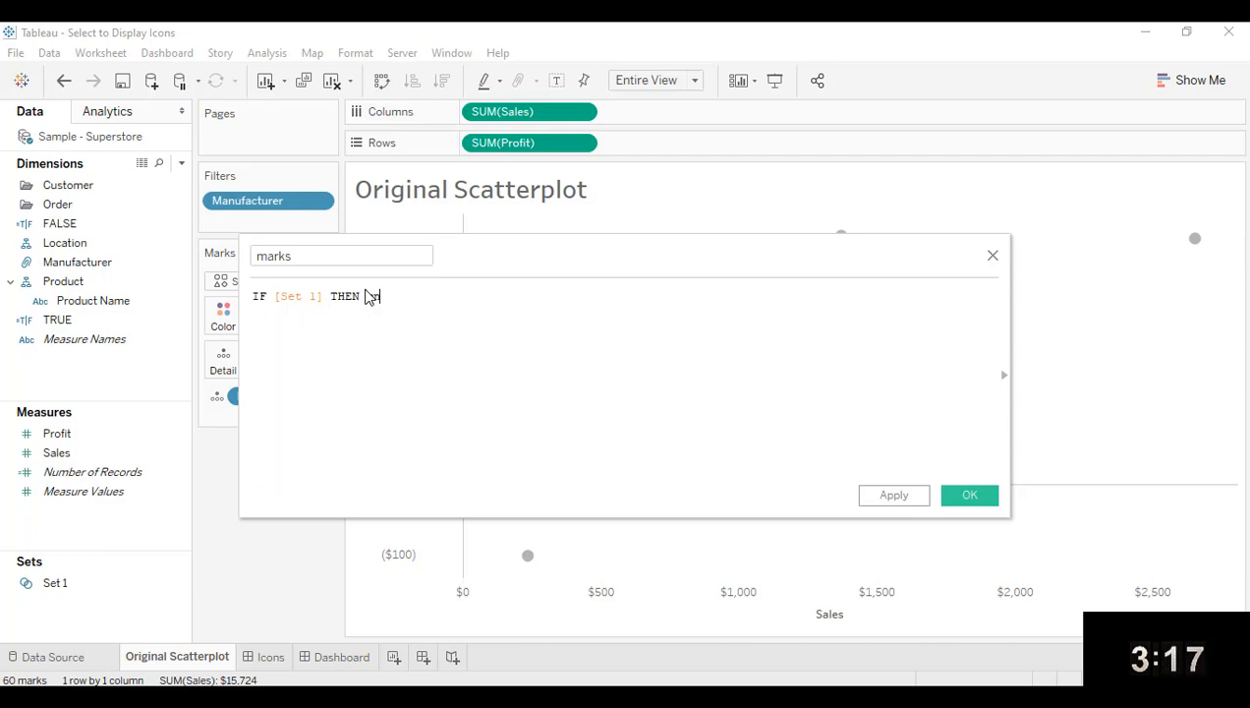
{"action": "type", "text": "[Manufacturer] e"}
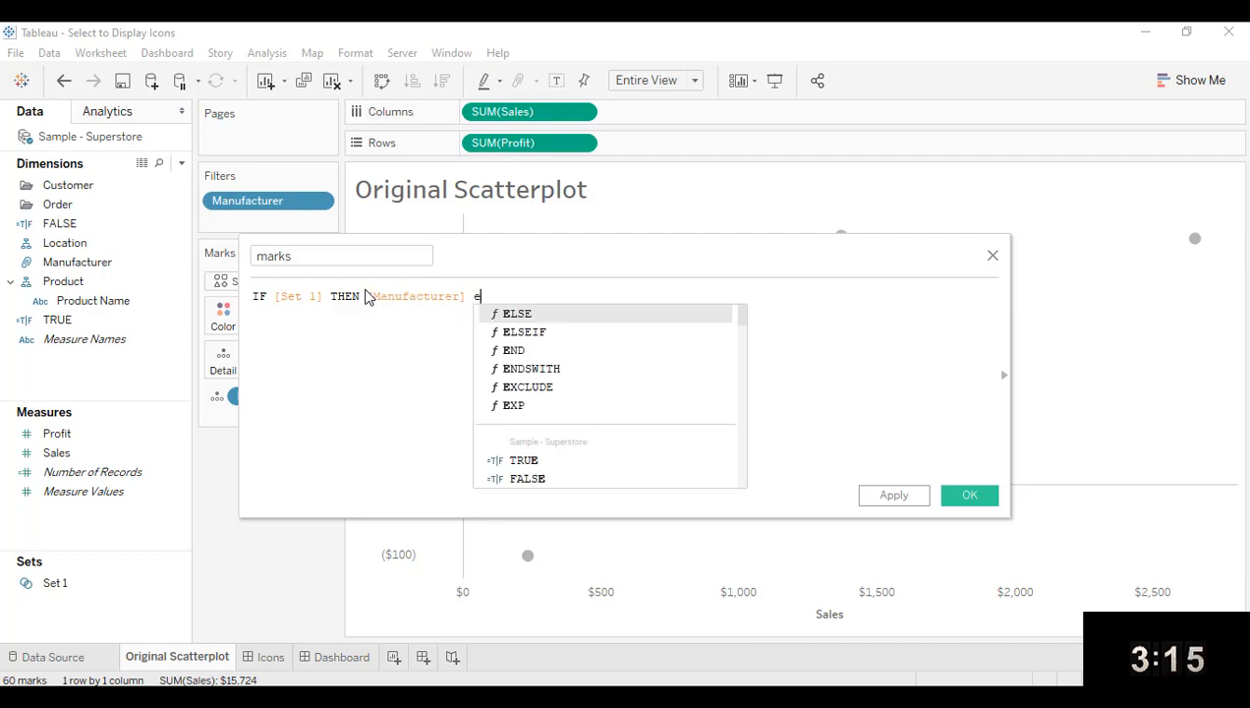
{"action": "type", "text": "ELSE '1'"}
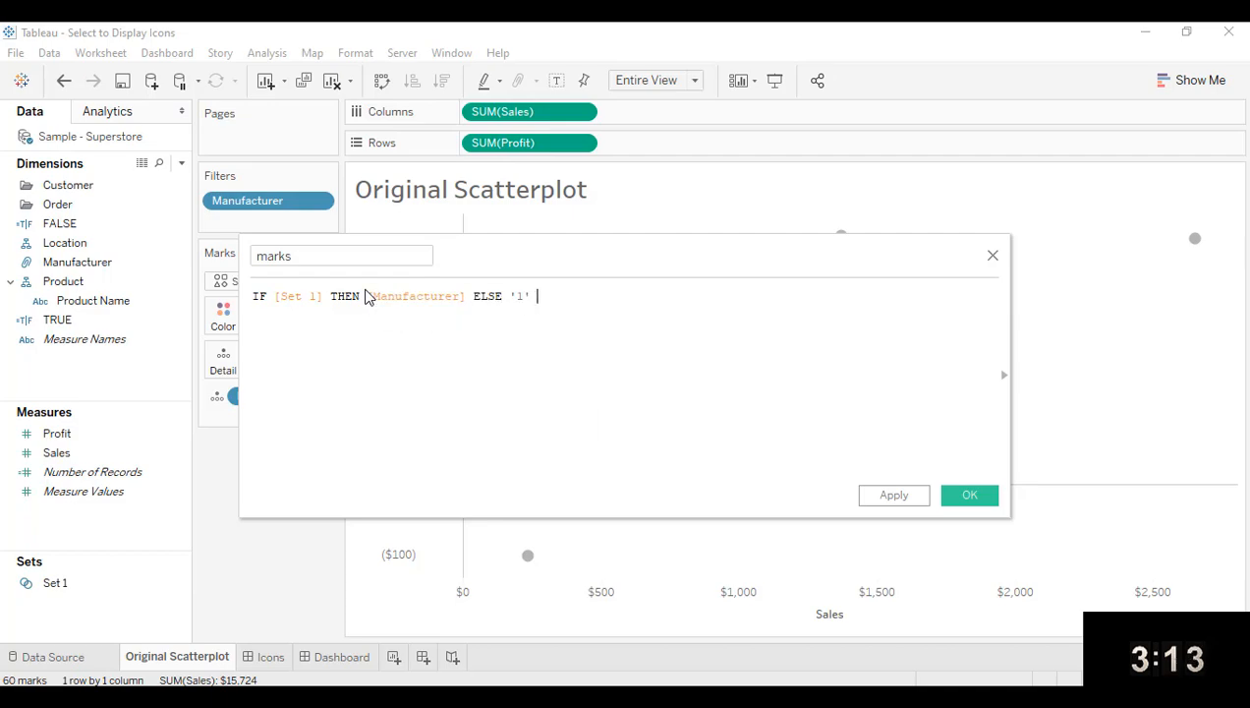
{"action": "type", "text": "END"}
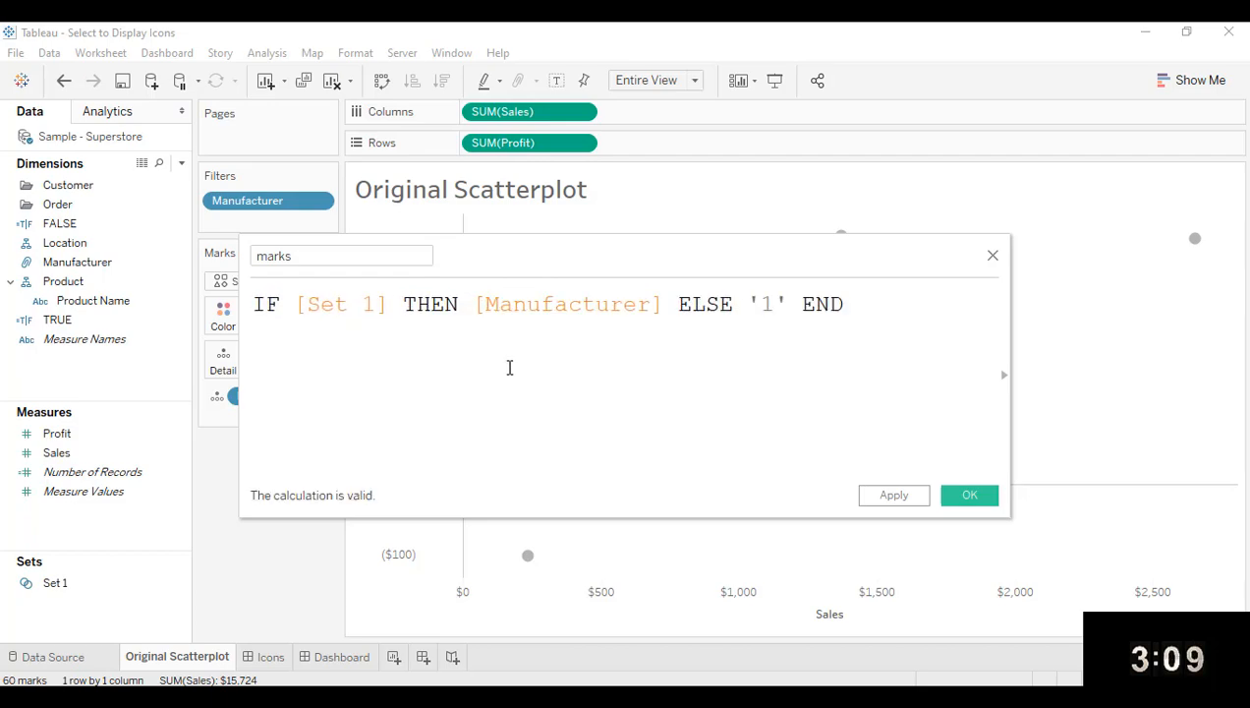
{"action": "left_click", "coordinate": [969, 494]}
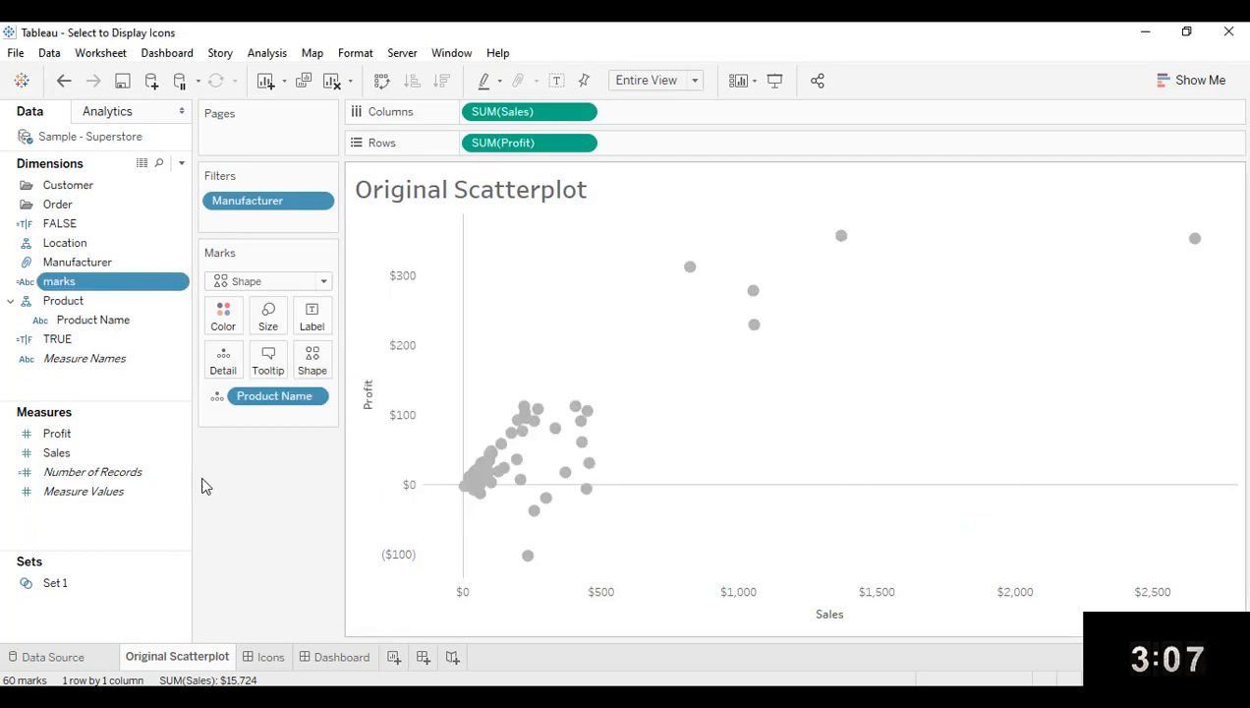
Put the marks field on Shape and IN/OUT(Set 1) on Size
{"action": "left_click", "coordinate": [57, 338]}
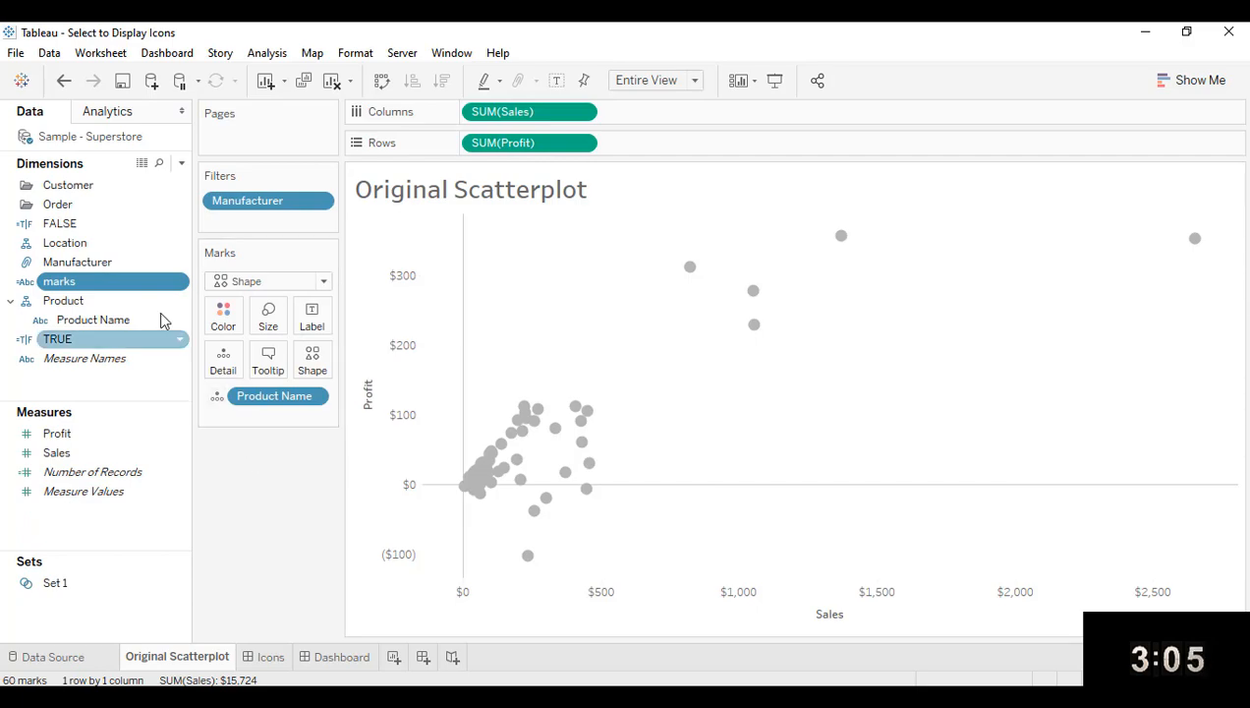
{"action": "left_click", "coordinate": [58, 282]}
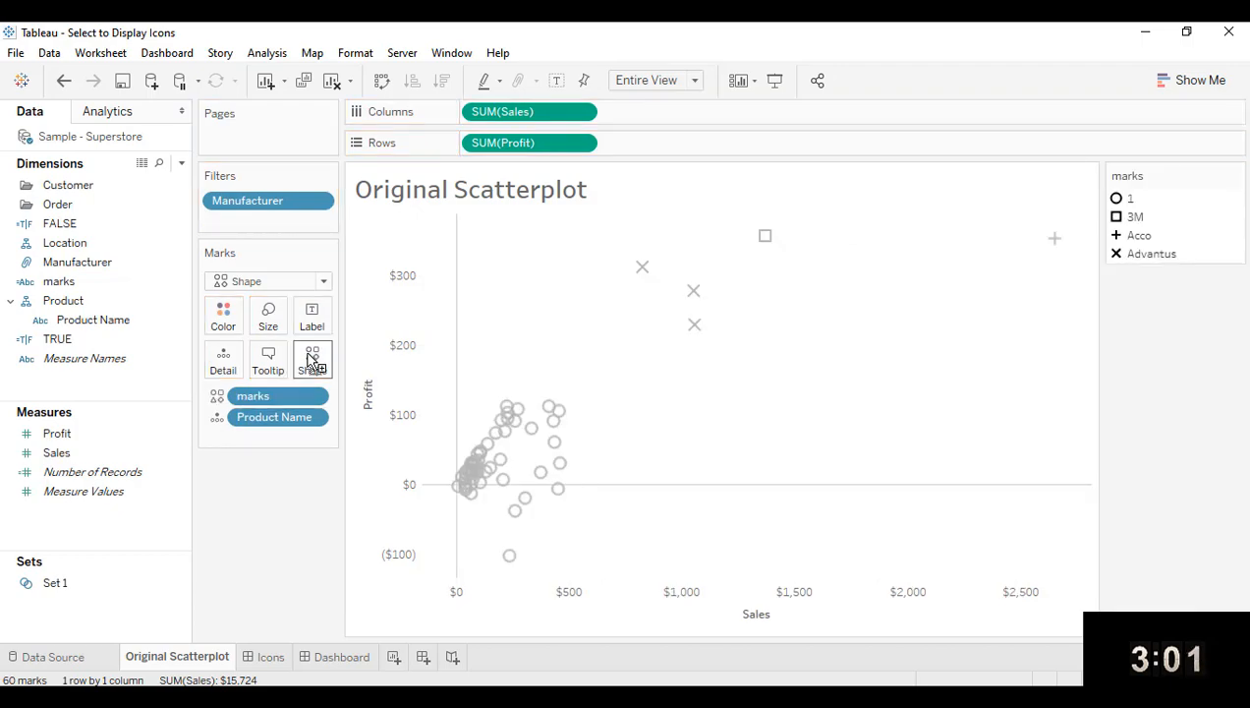
{"action": "mouse_move", "coordinate": [764, 237]}
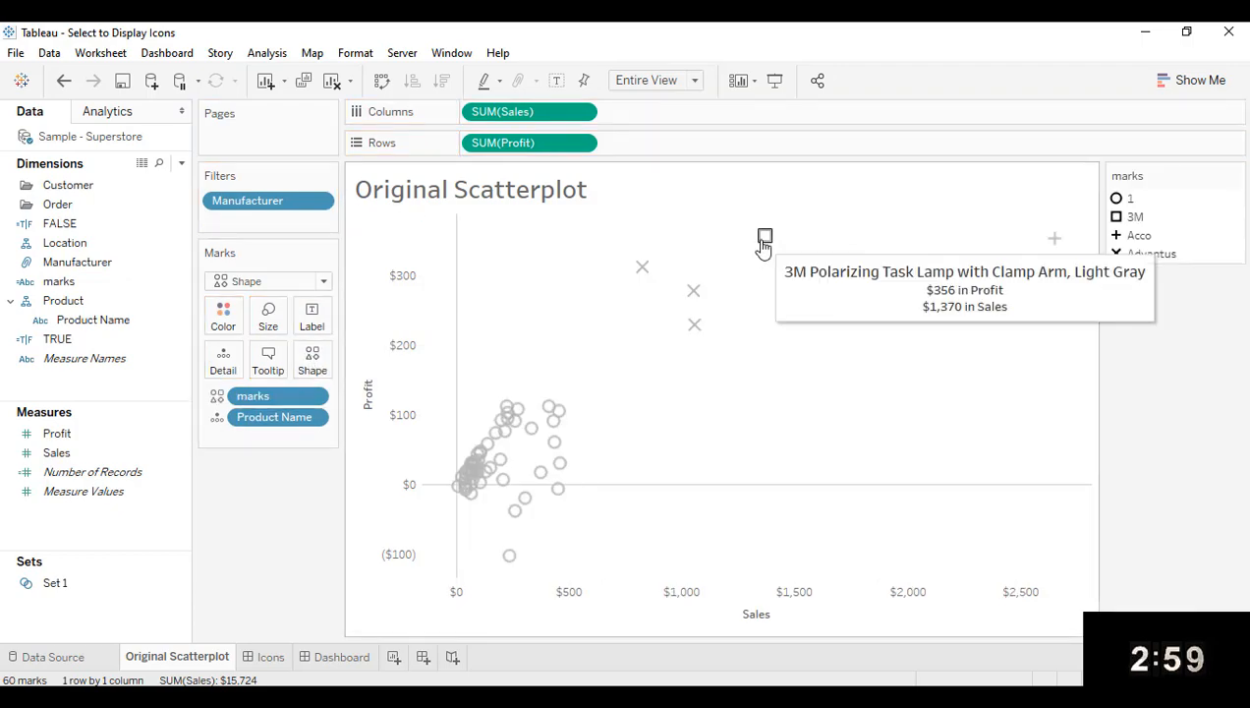
{"action": "mouse_move", "coordinate": [934, 283]}
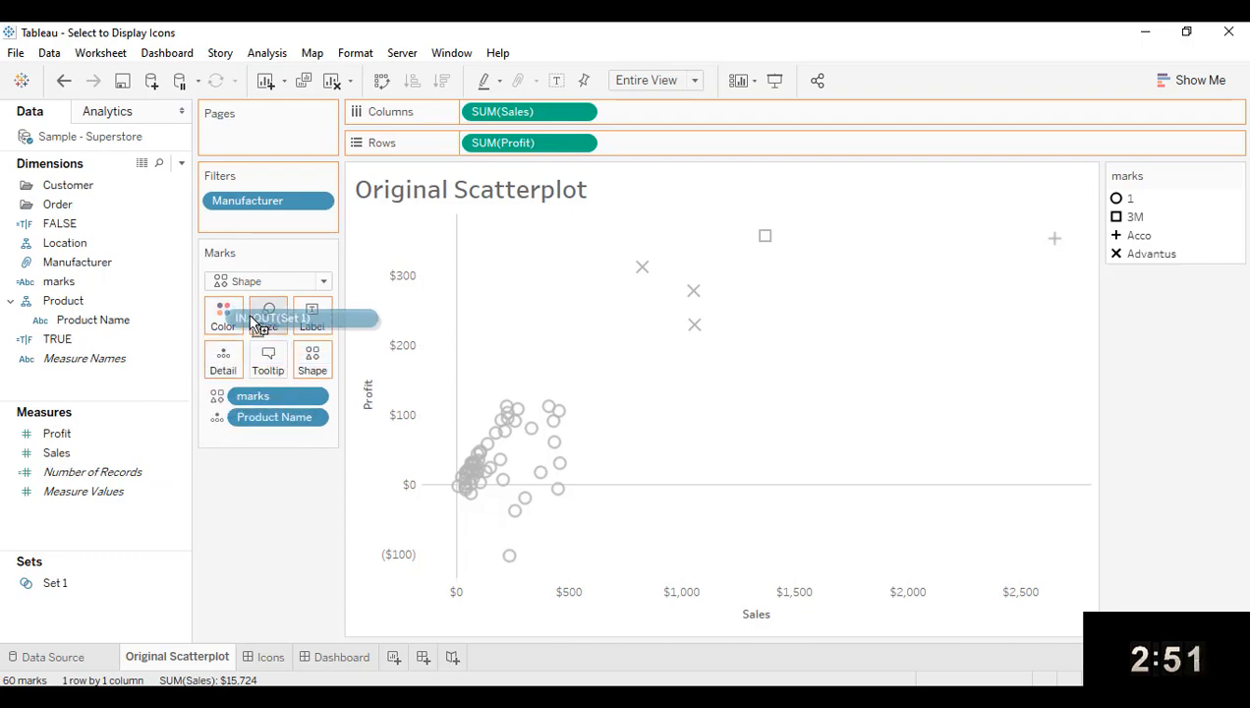
{"action": "left_click_drag", "start_coordinate": [295, 317], "coordinate": [268, 415]}
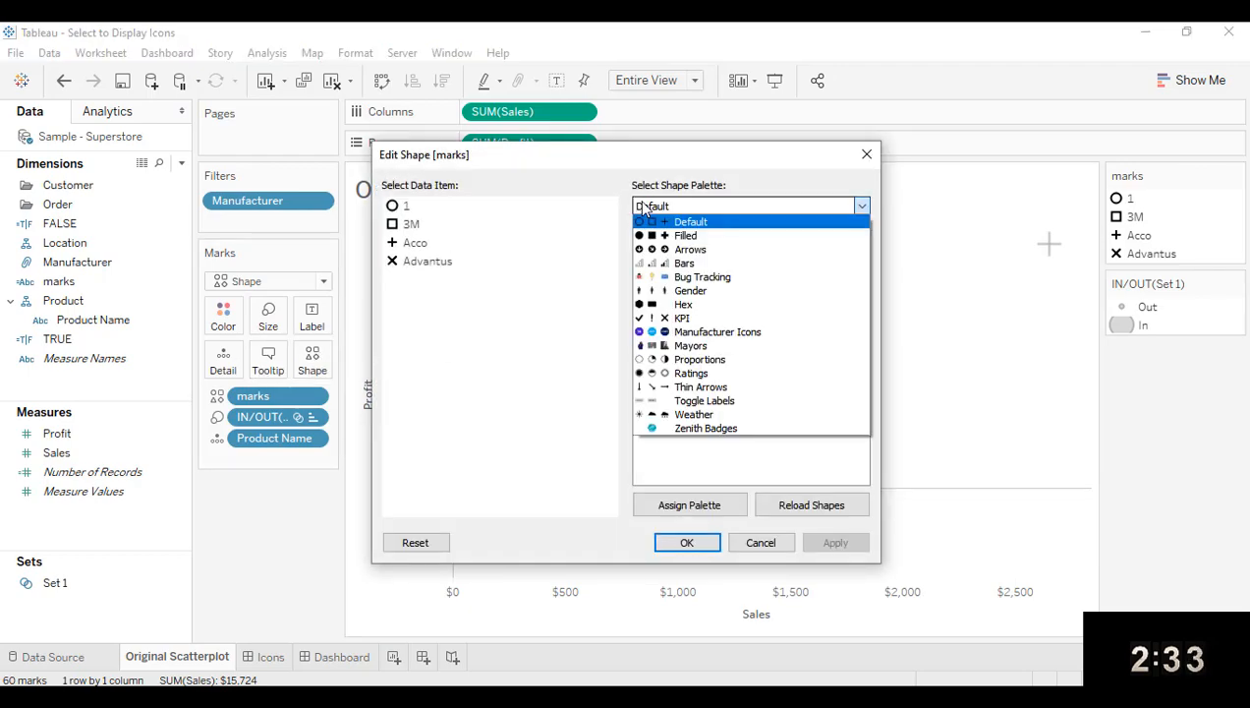
Give value '1' a Filled shape, and Acco and Advantus their Manufacturer Icons logos
{"action": "left_click", "coordinate": [685, 235]}
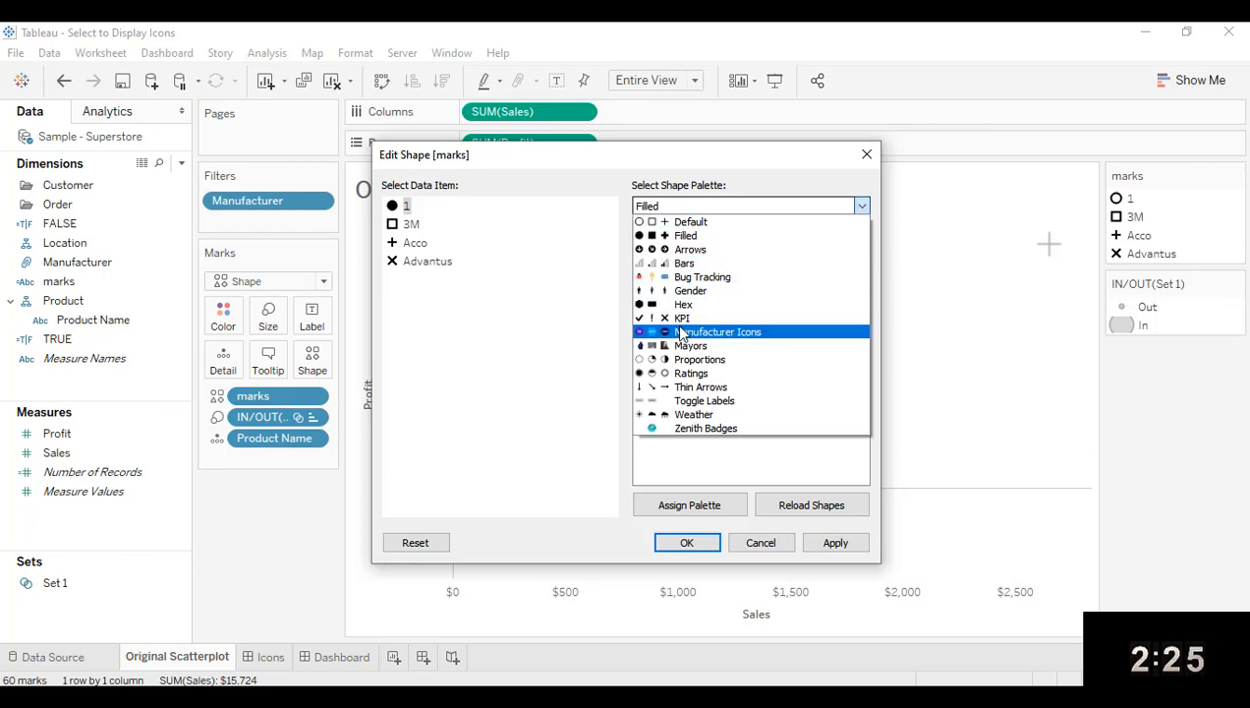
{"action": "left_click", "coordinate": [717, 331]}
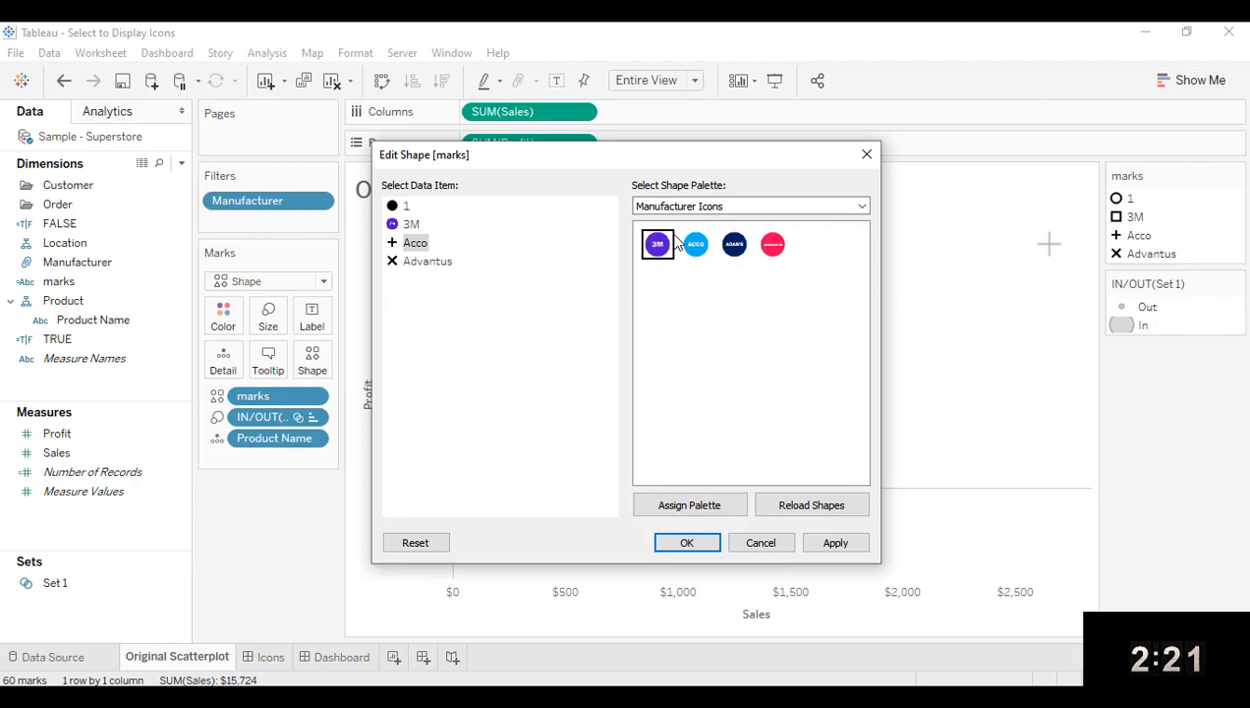
{"action": "left_click", "coordinate": [772, 244]}
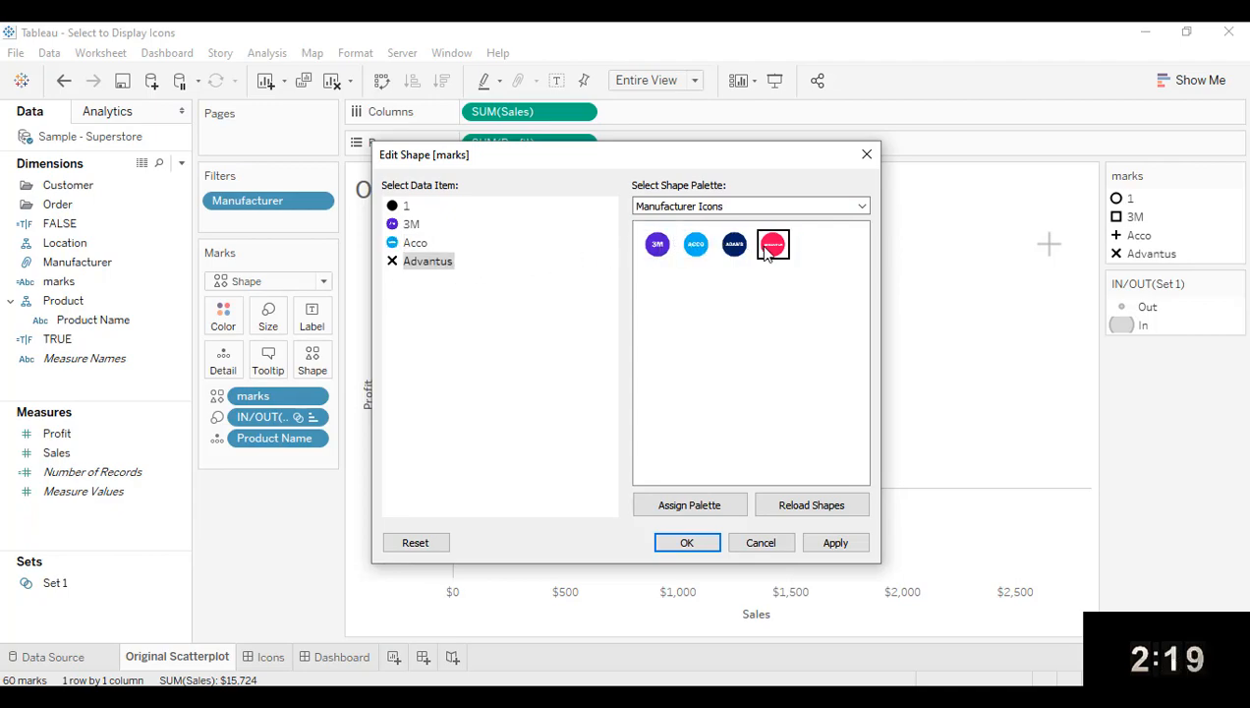
{"action": "left_click", "coordinate": [686, 541]}
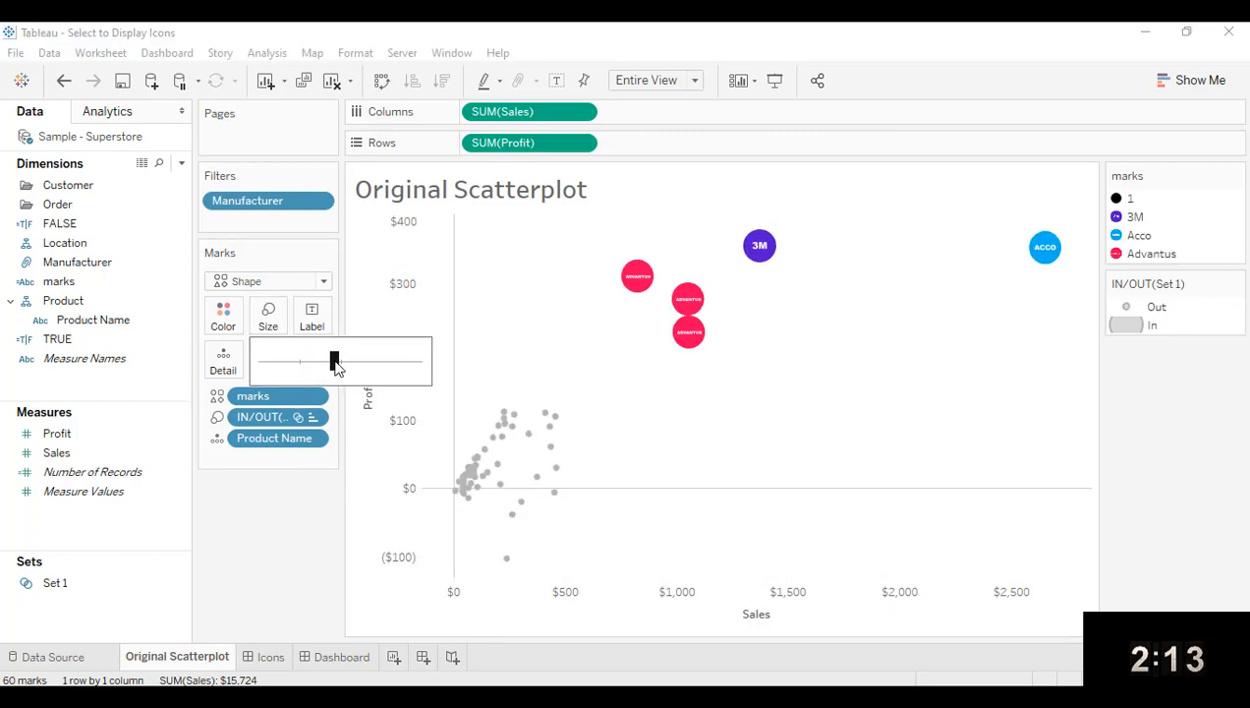
Increase the mark size so the 3M, Acco and Advantus logo icons are larger
{"action": "left_click_drag", "start_coordinate": [335, 361], "coordinate": [353, 361]}
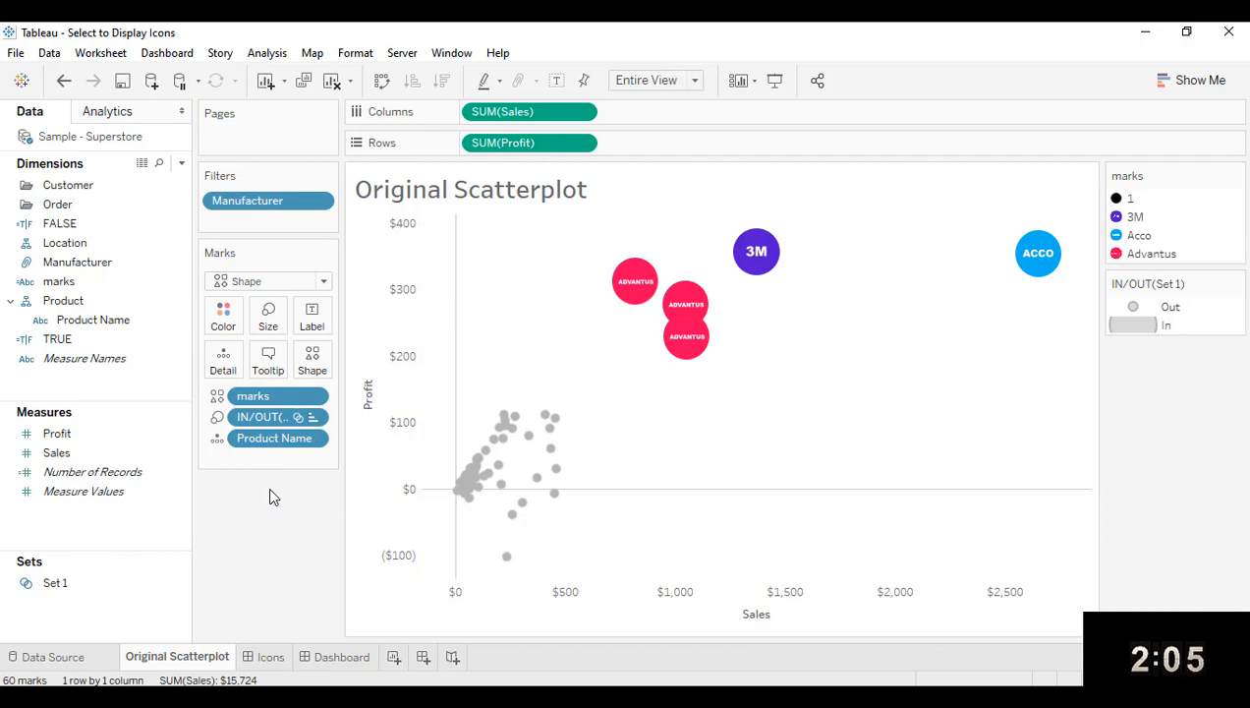
{"action": "mouse_move", "coordinate": [242, 547]}
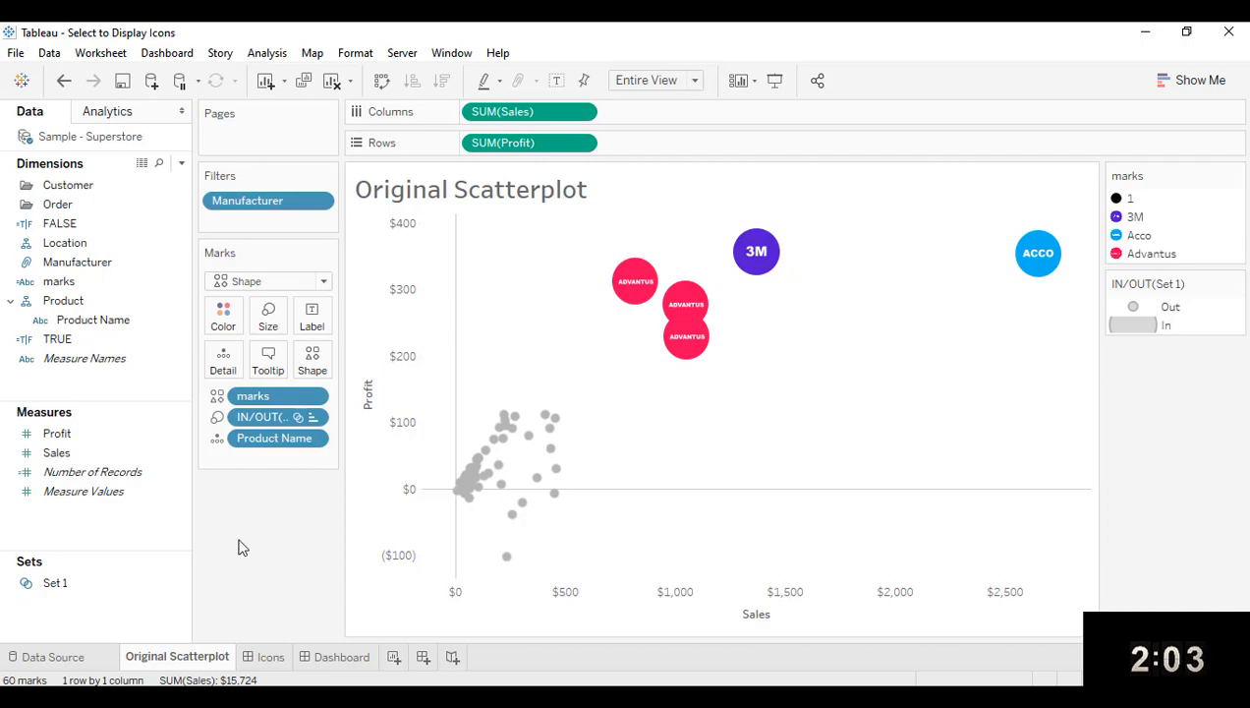
{"action": "mouse_move", "coordinate": [245, 540]}
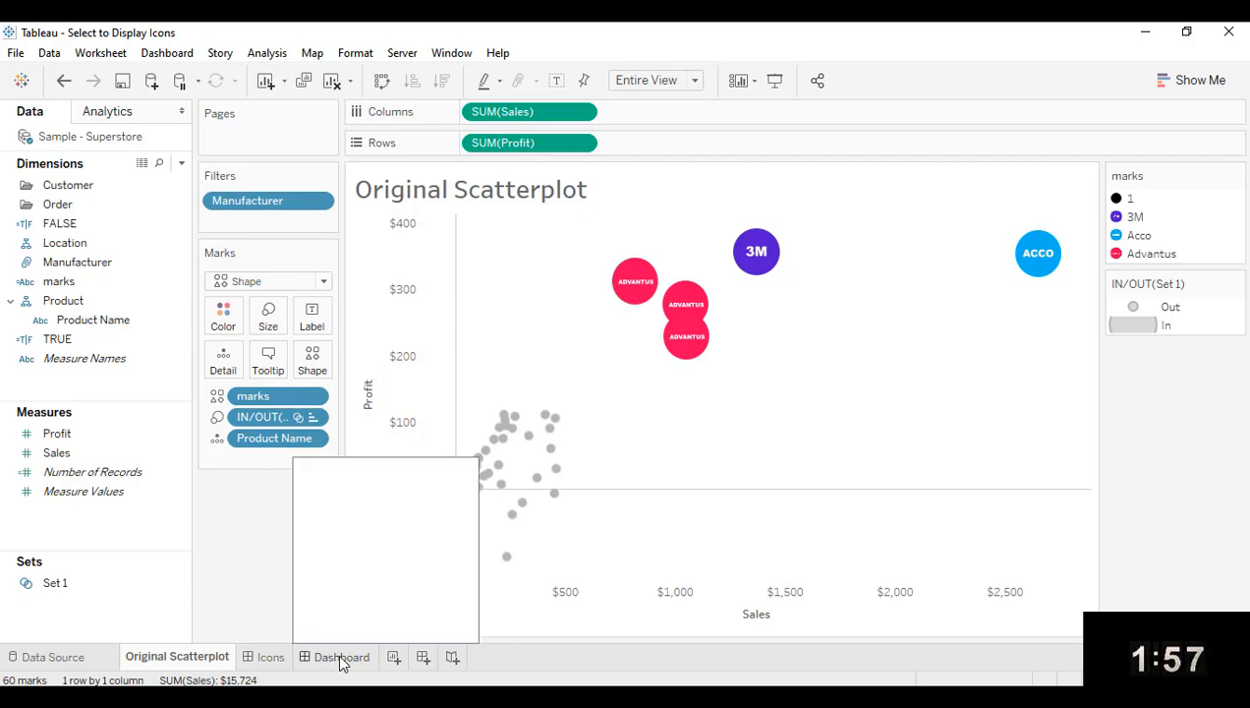
Switch to the Dashboard sheet displaying the Original Scatterplot with enlarged logos
{"action": "left_click", "coordinate": [342, 657]}
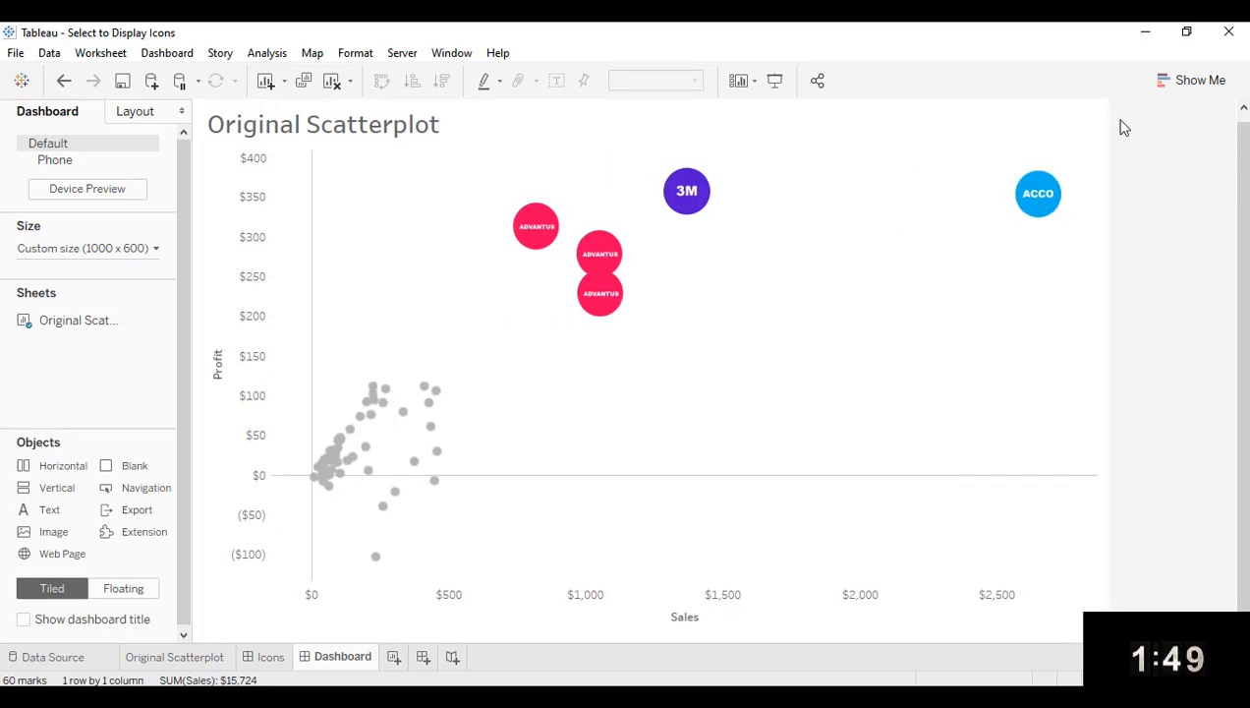
{"action": "mouse_move", "coordinate": [1151, 203]}
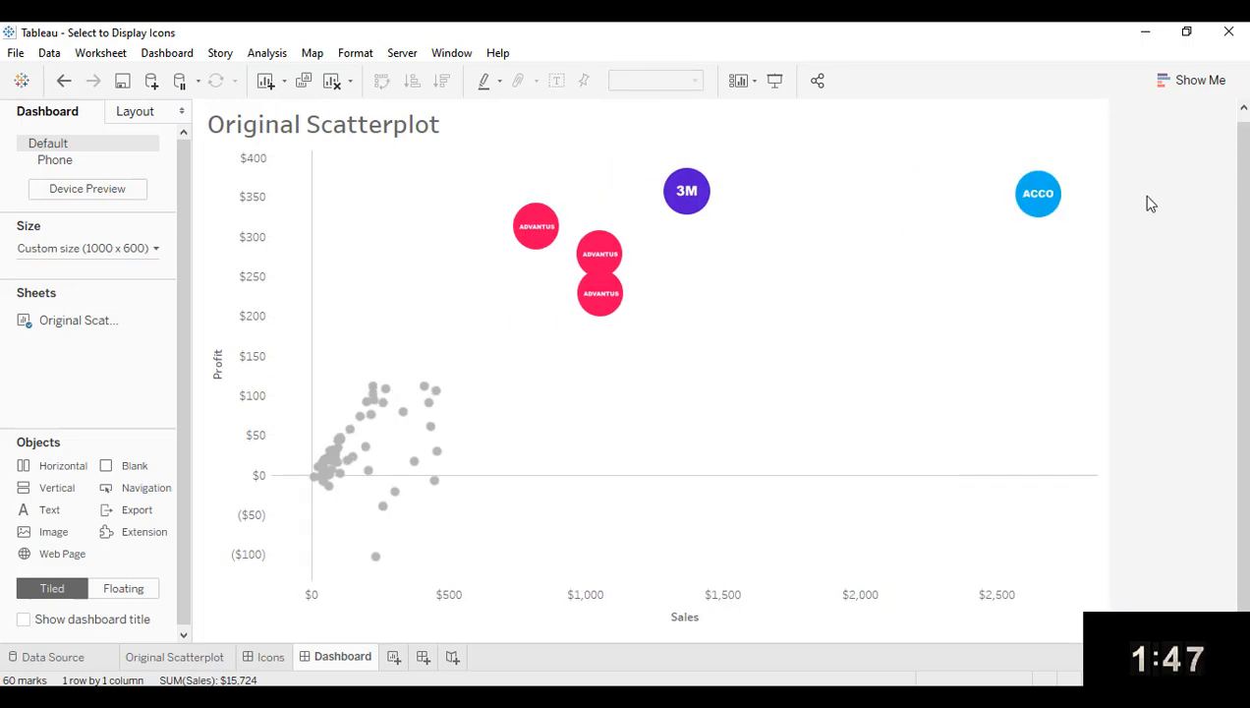
{"action": "mouse_move", "coordinate": [975, 233]}
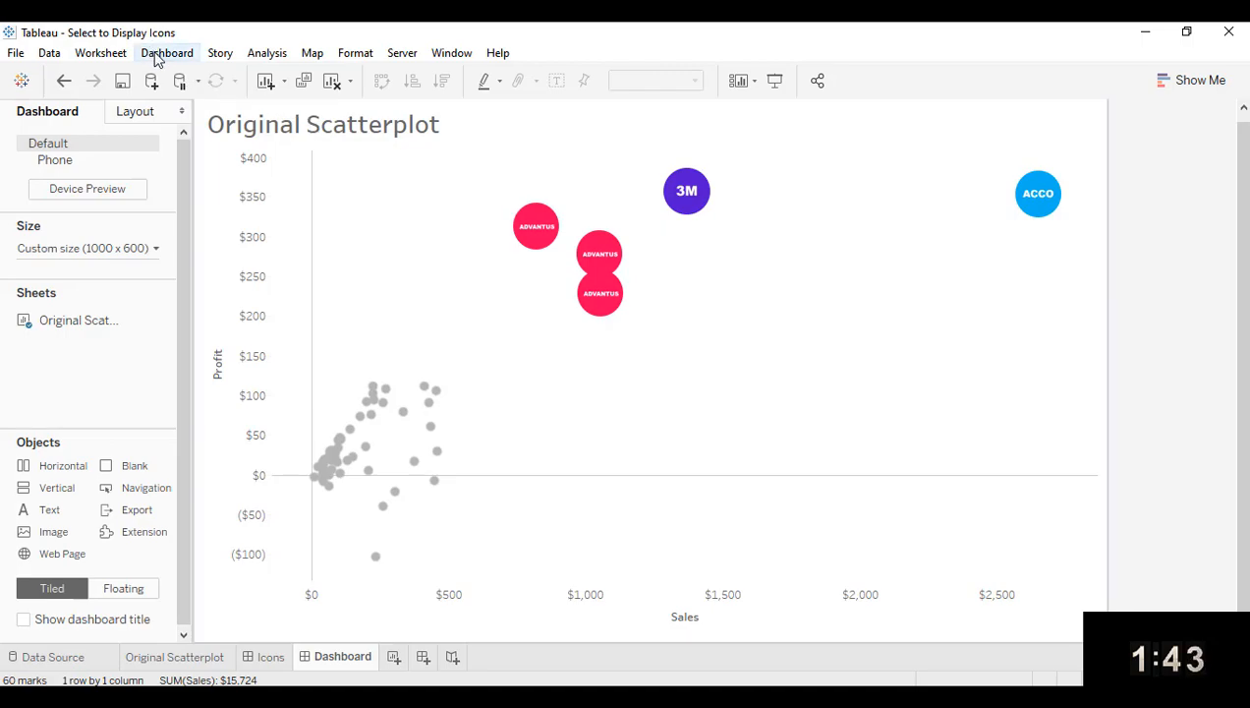
Add a Change Set Values action targeting Set 1 that removes all values when selection clears
{"action": "left_click", "coordinate": [166, 53]}
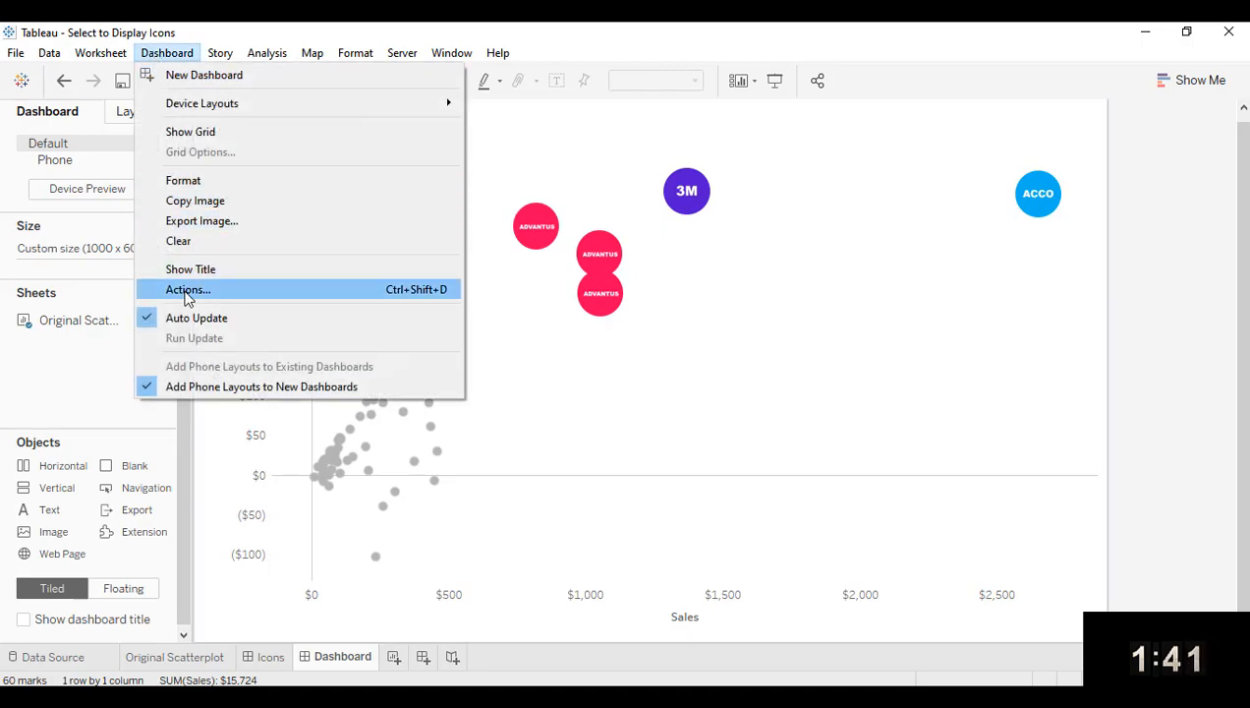
{"action": "left_click", "coordinate": [187, 289]}
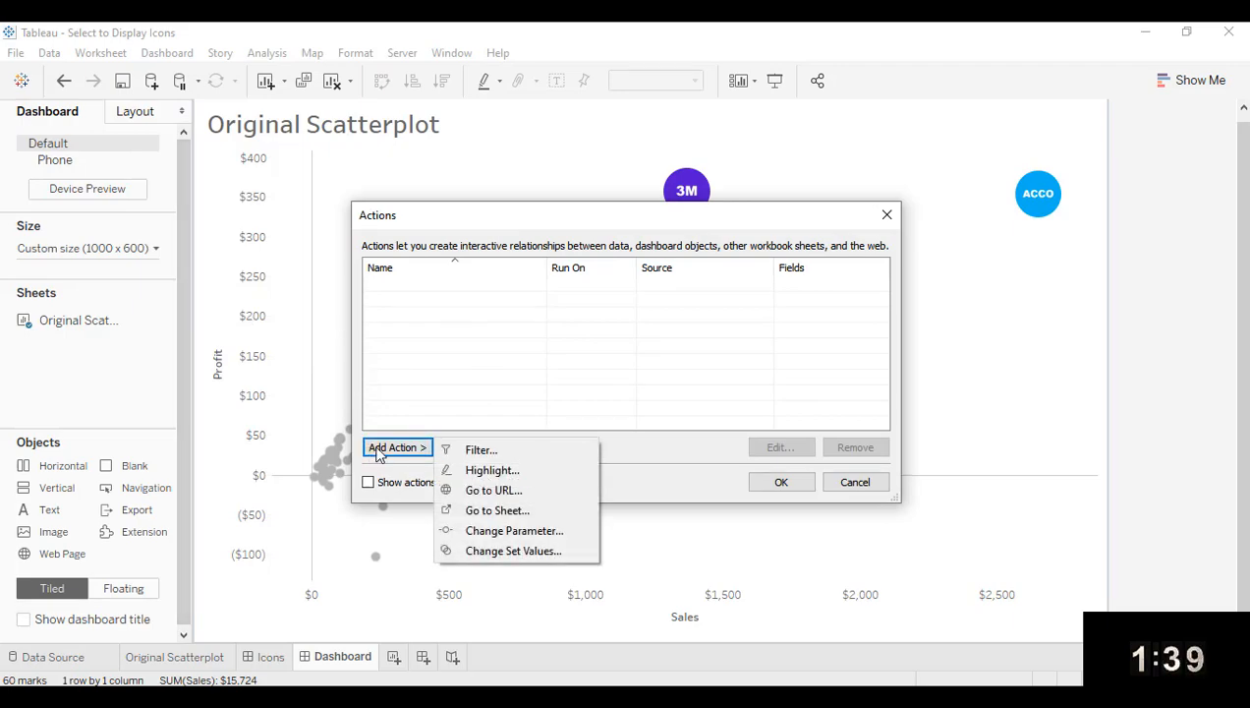
{"action": "left_click", "coordinate": [513, 550]}
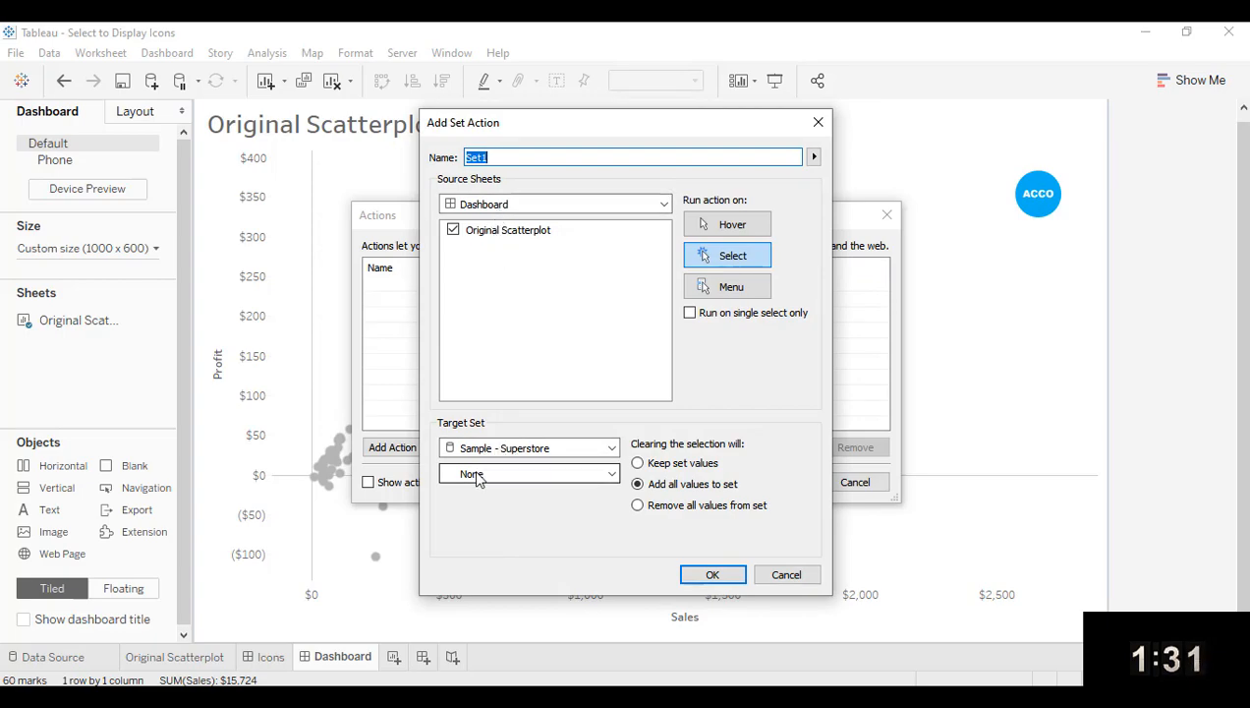
{"action": "left_click", "coordinate": [529, 473]}
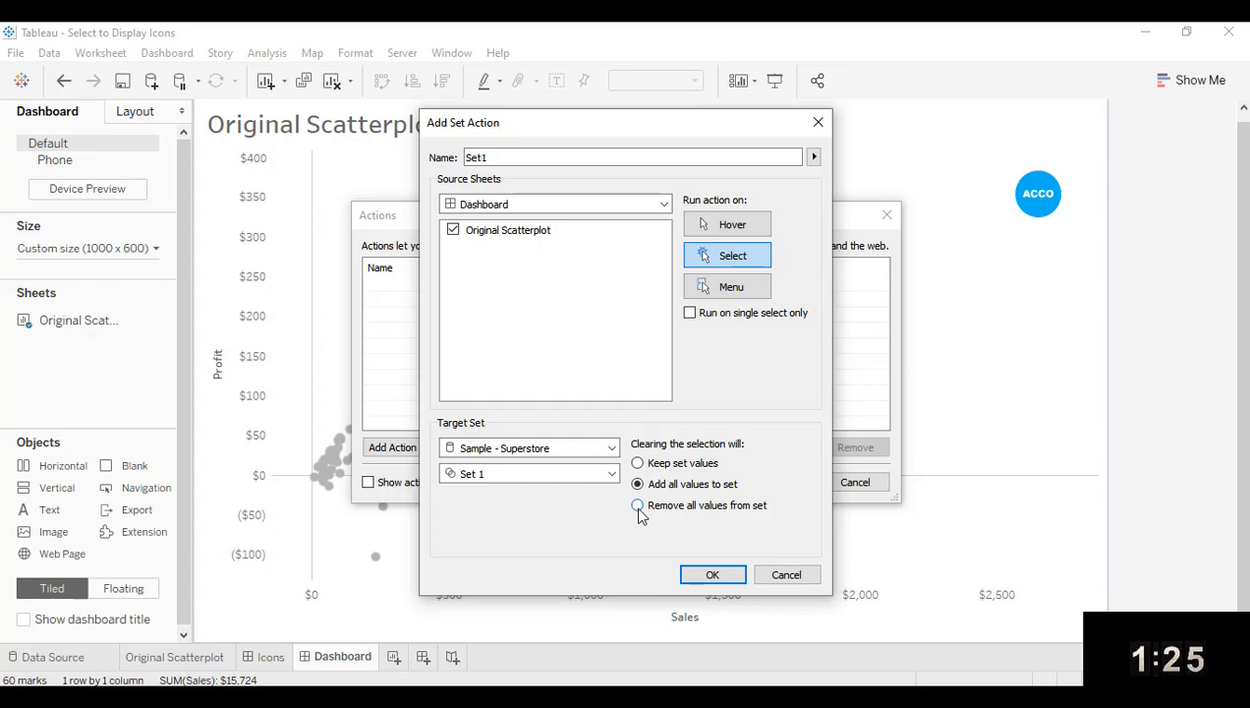
{"action": "left_click", "coordinate": [637, 505]}
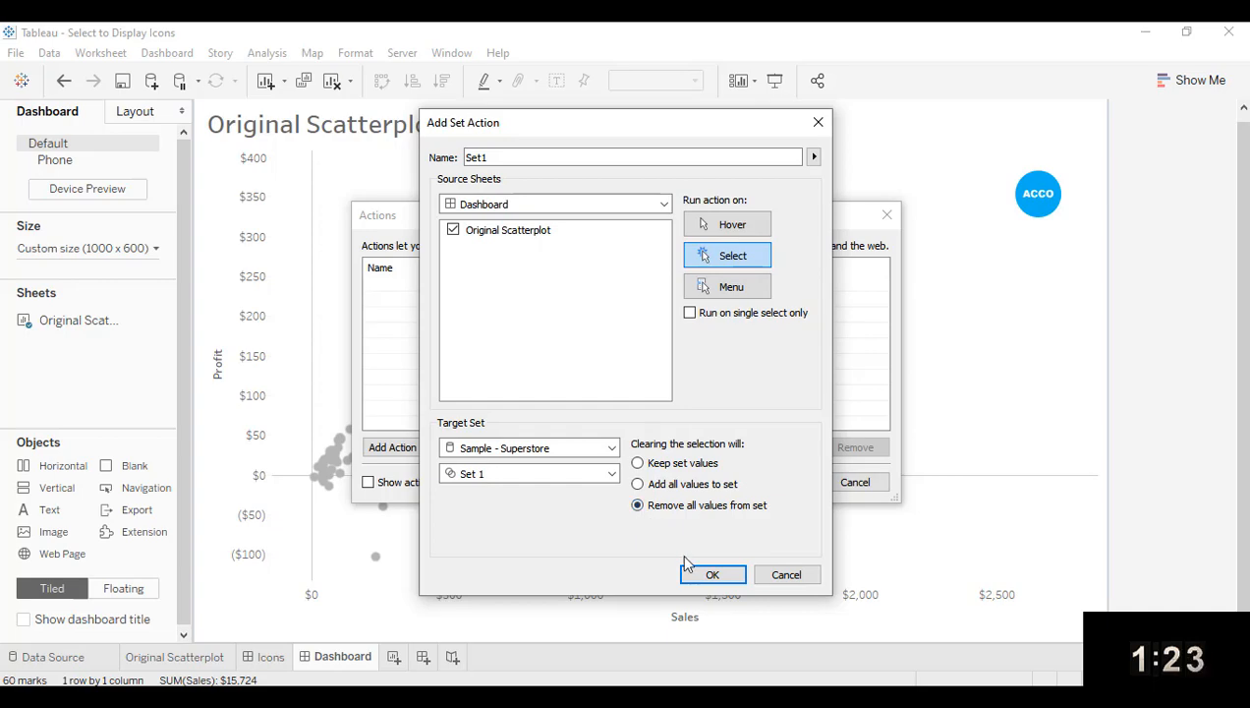
{"action": "left_click", "coordinate": [713, 574]}
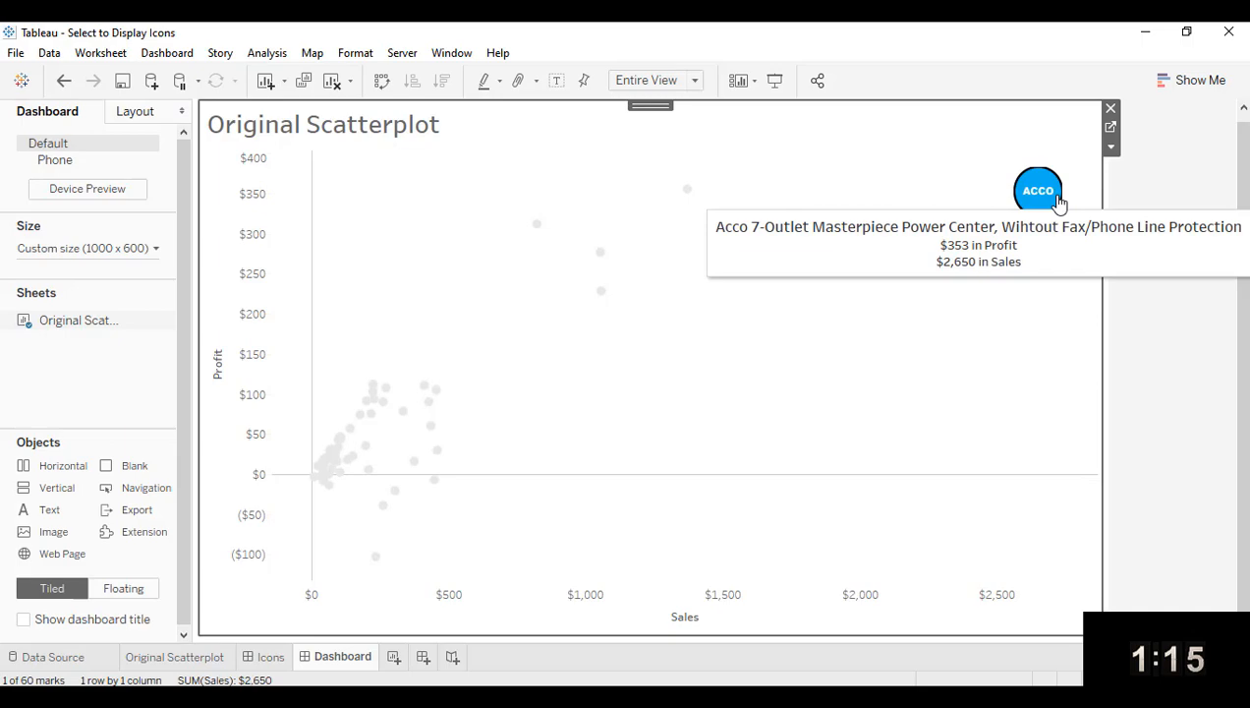
{"action": "left_click_drag", "start_coordinate": [519, 179], "coordinate": [637, 267]}
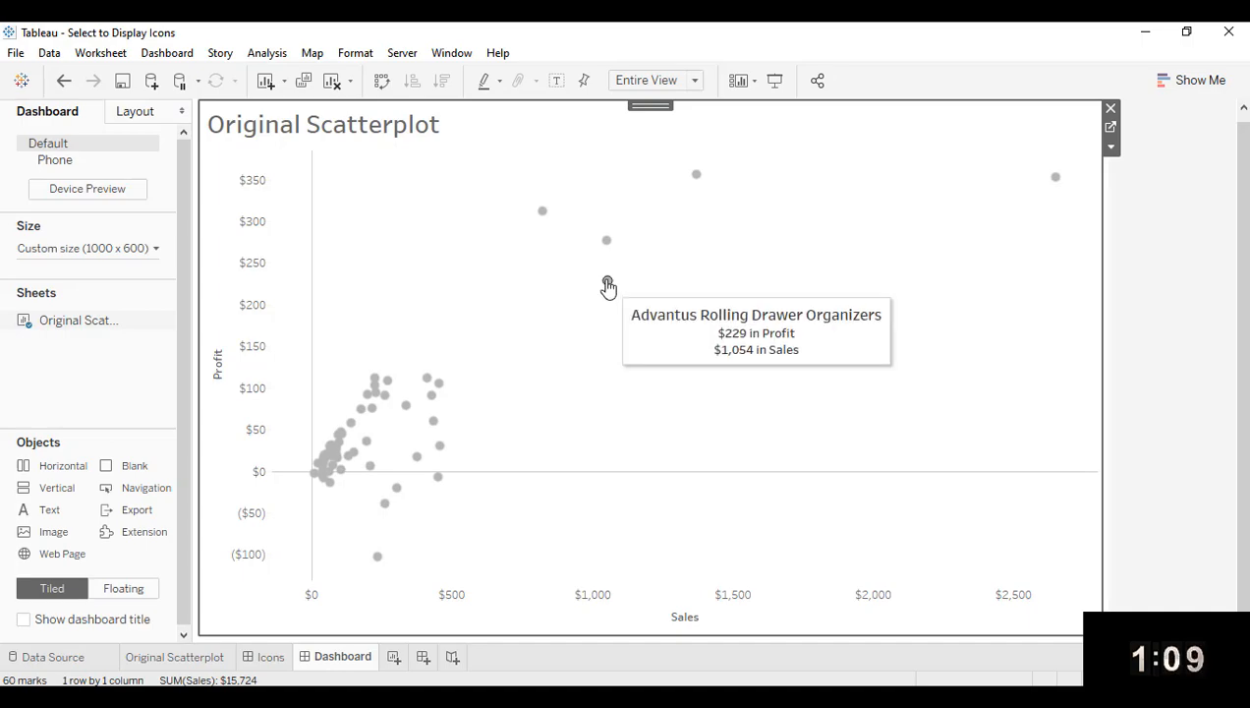
{"action": "left_click", "coordinate": [606, 240]}
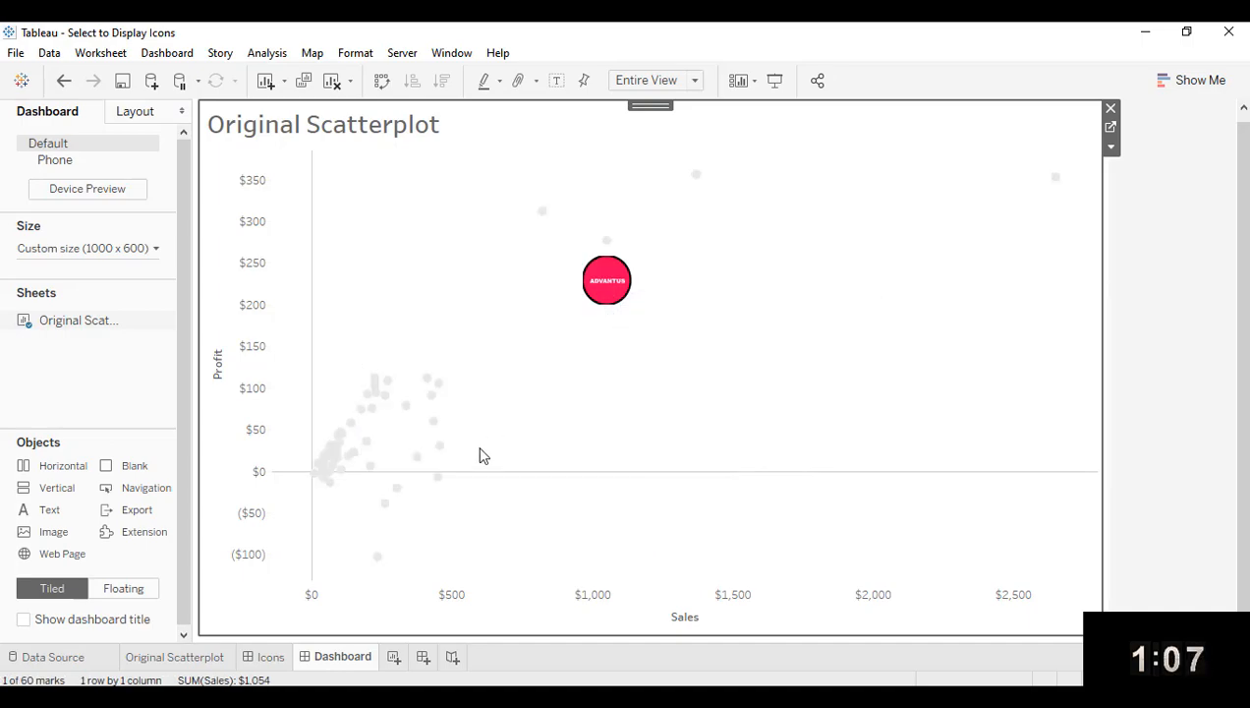
{"action": "mouse_move", "coordinate": [606, 280]}
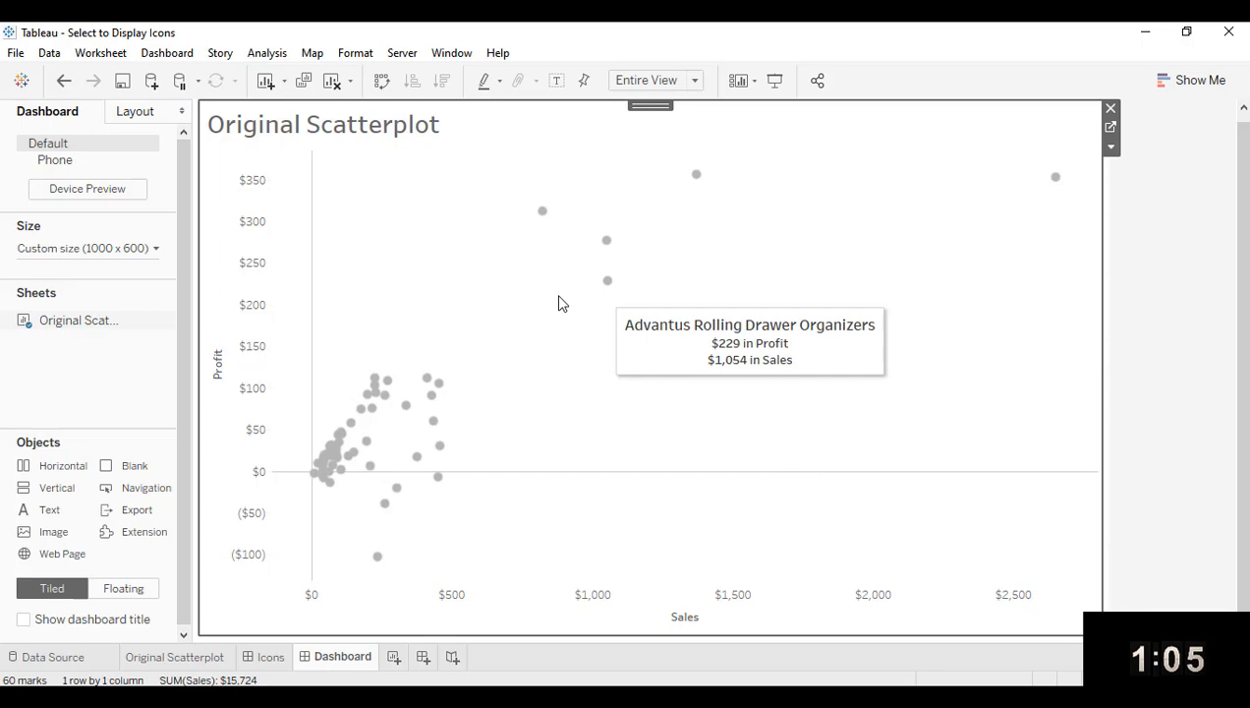
{"action": "mouse_move", "coordinate": [231, 632]}
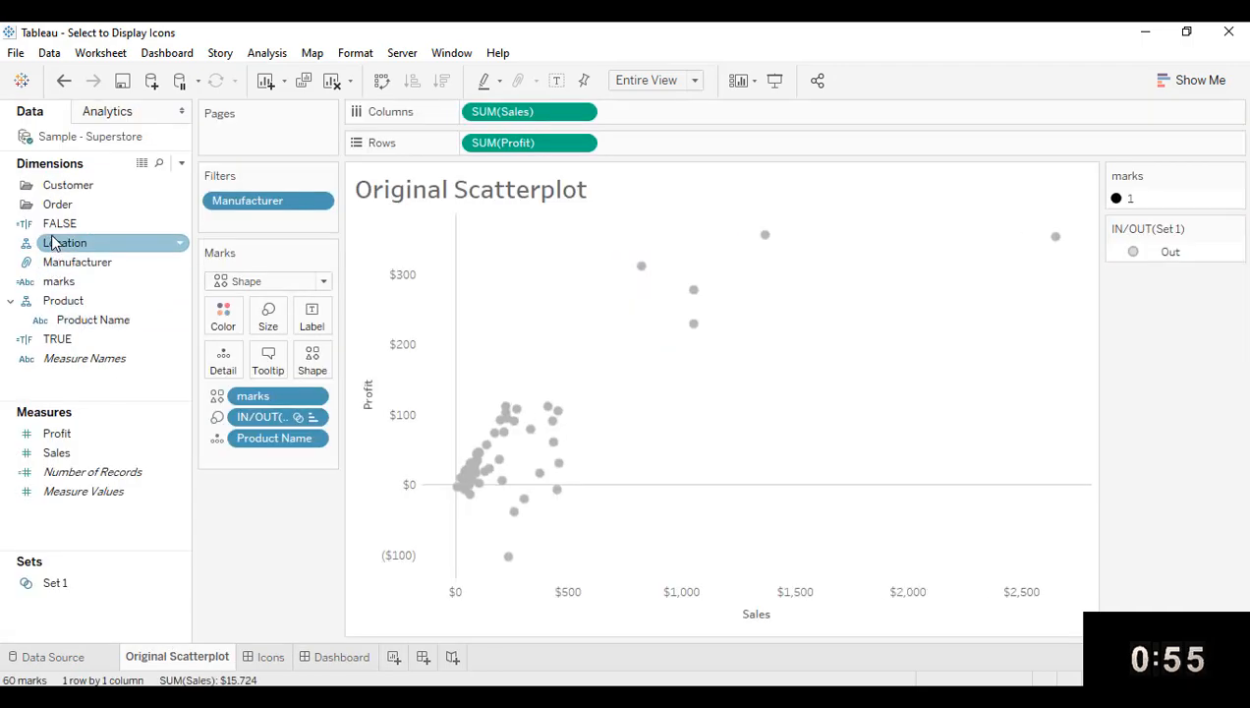
Add the TRUE field to the scatterplot view and review the FALSE calculation
{"action": "right_click", "coordinate": [57, 338]}
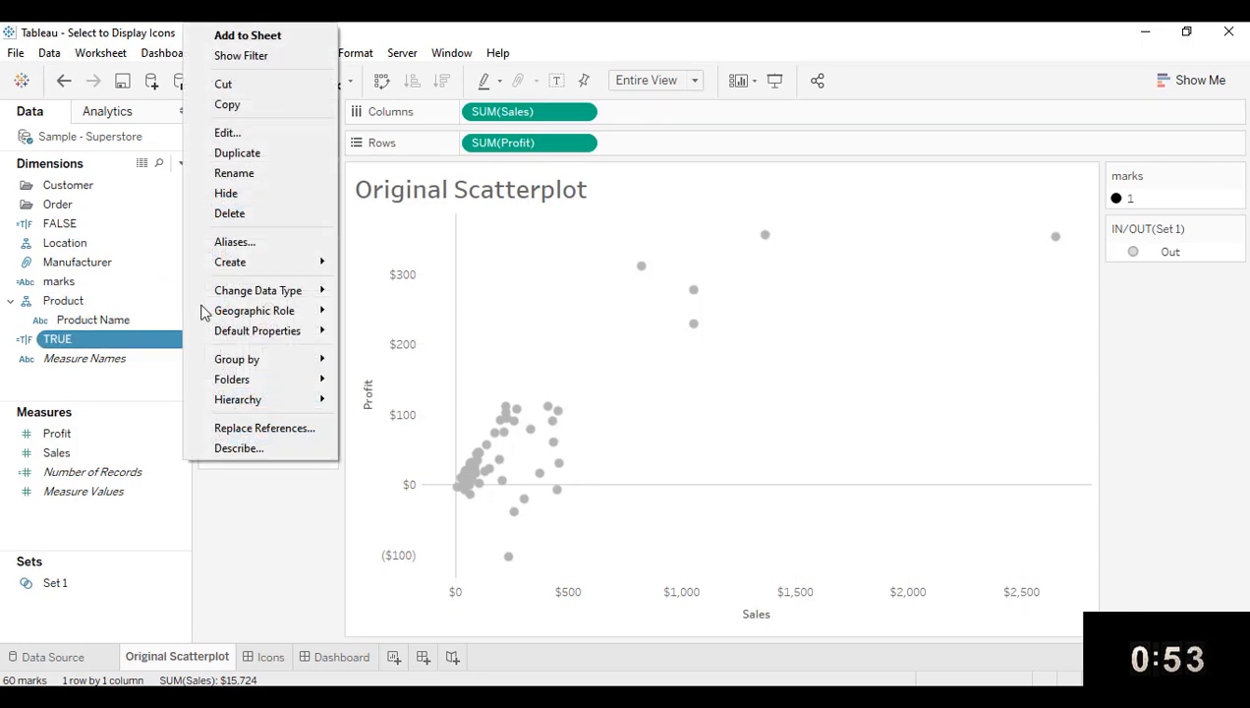
{"action": "left_click", "coordinate": [227, 132]}
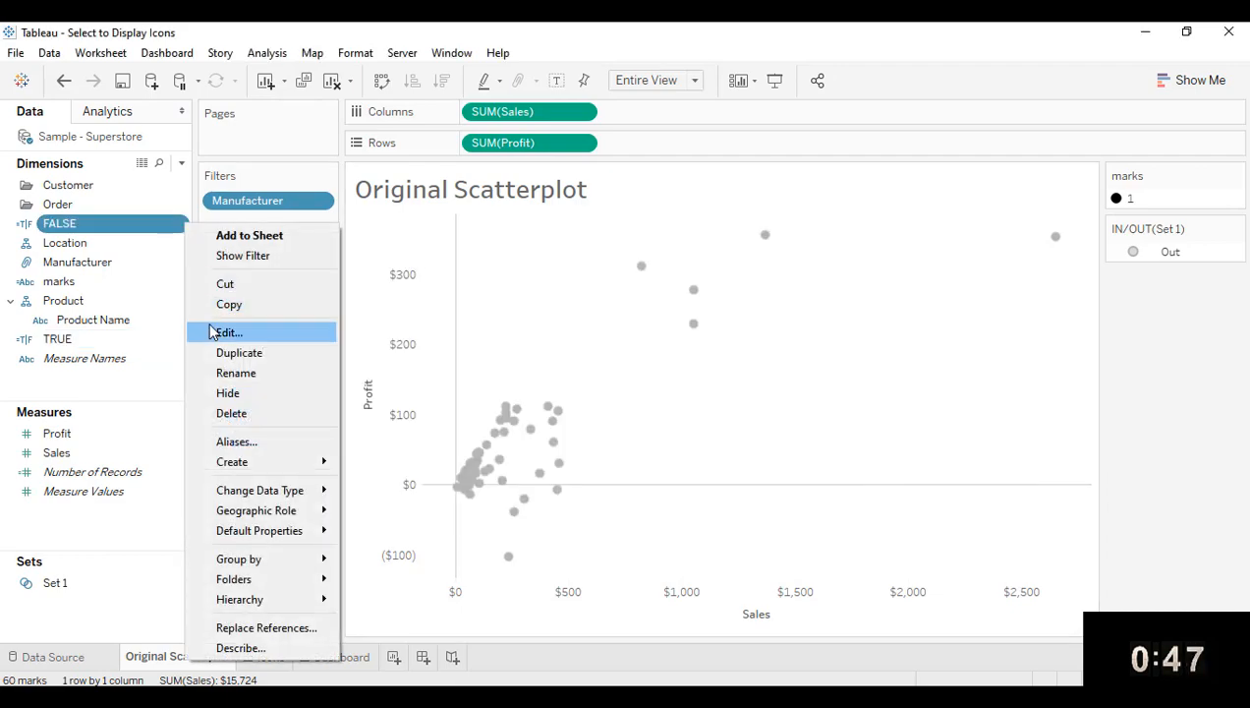
{"action": "left_click", "coordinate": [228, 331]}
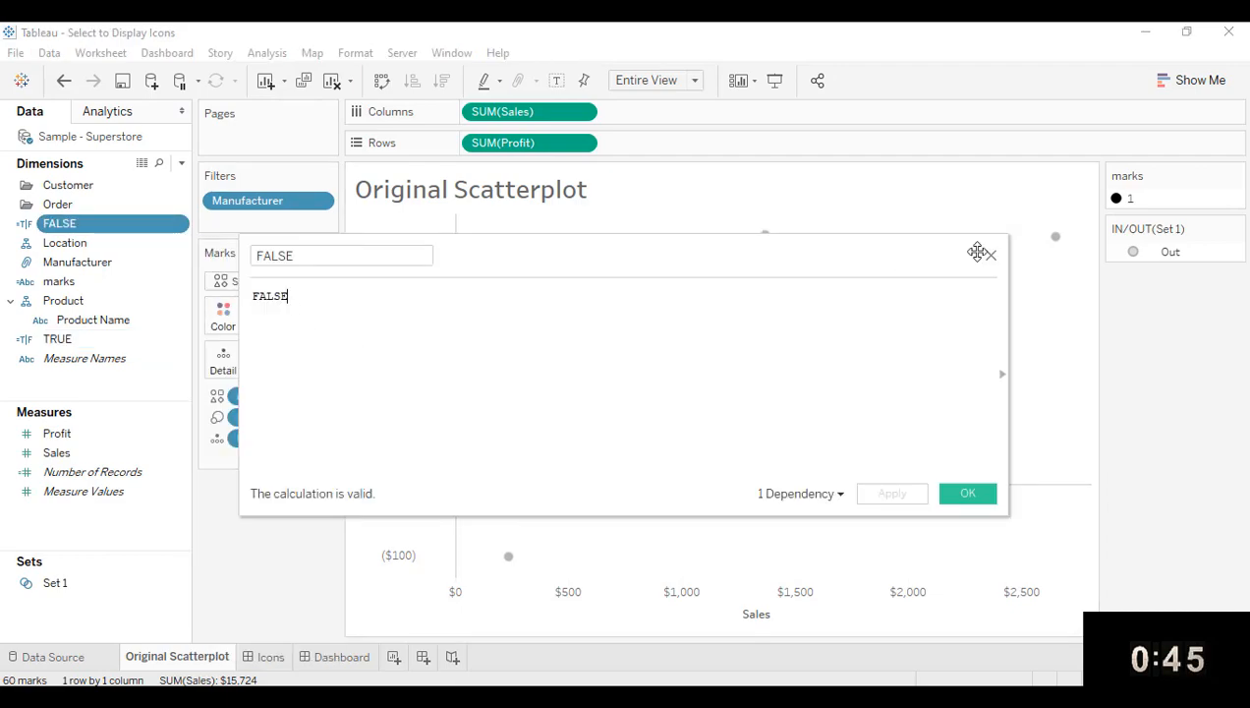
{"action": "left_click", "coordinate": [968, 492]}
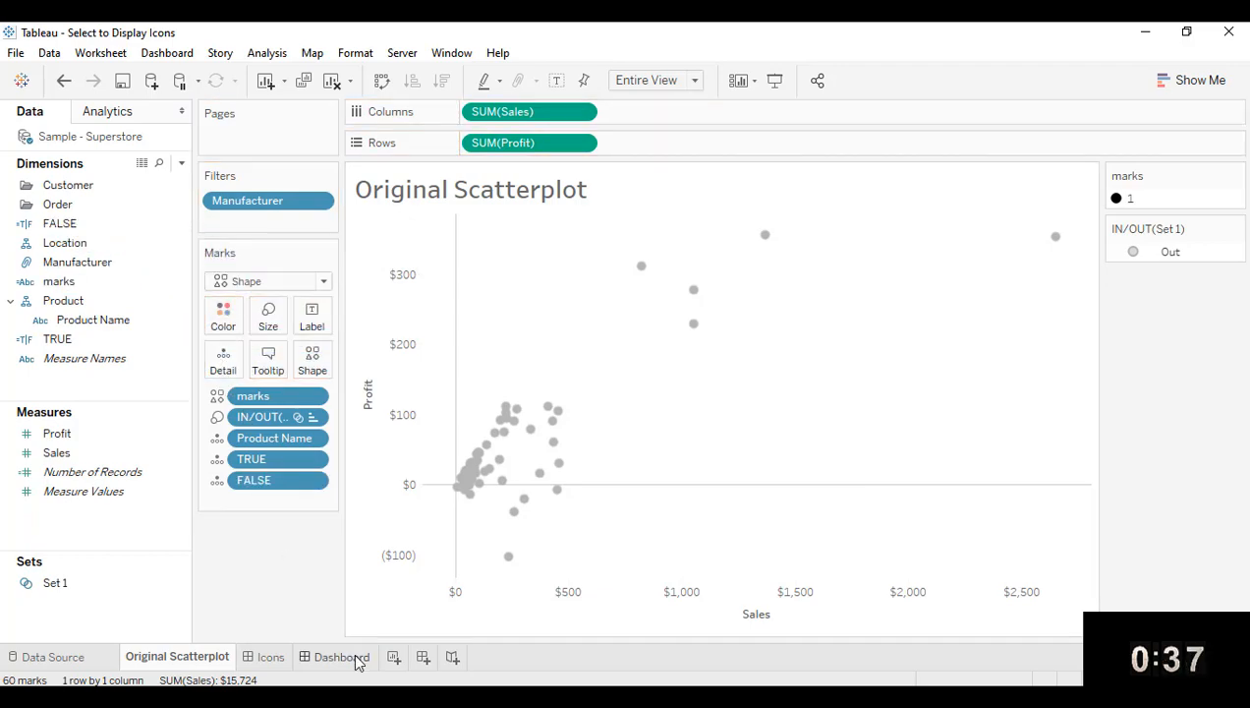
On the Dashboard, add a select-triggered highlight action limited to the TRUE field
{"action": "left_click", "coordinate": [341, 657]}
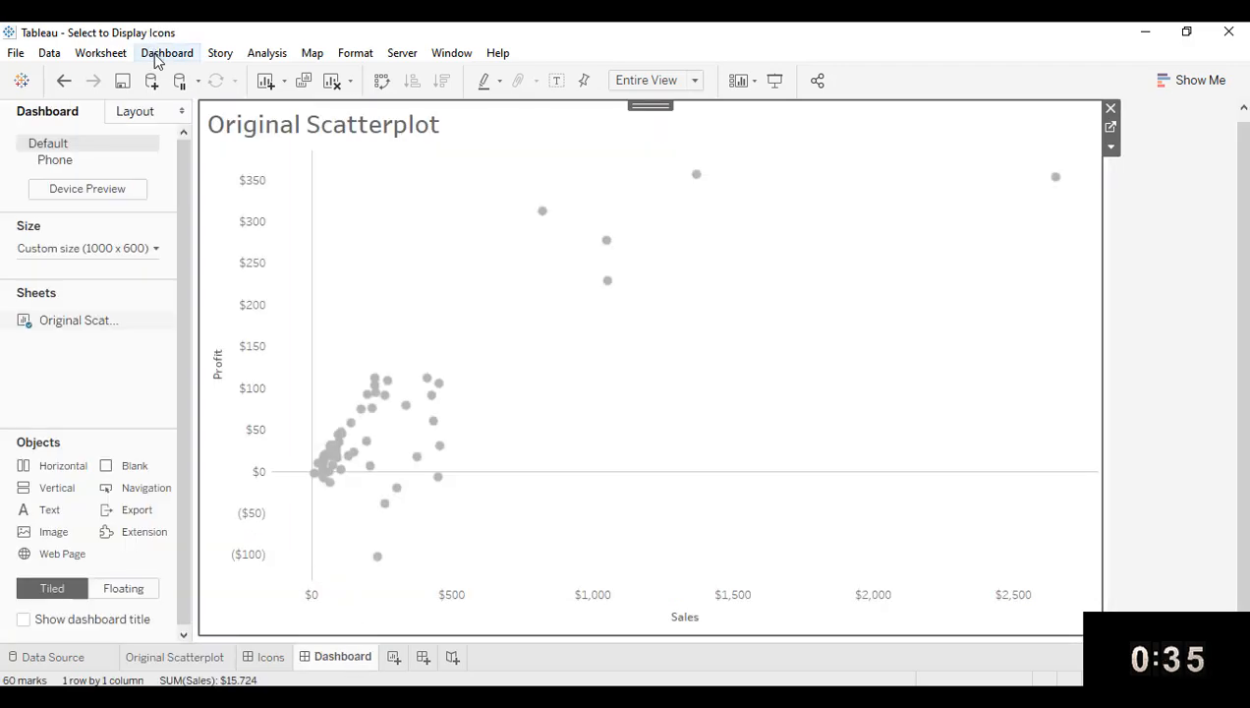
{"action": "left_click", "coordinate": [166, 52]}
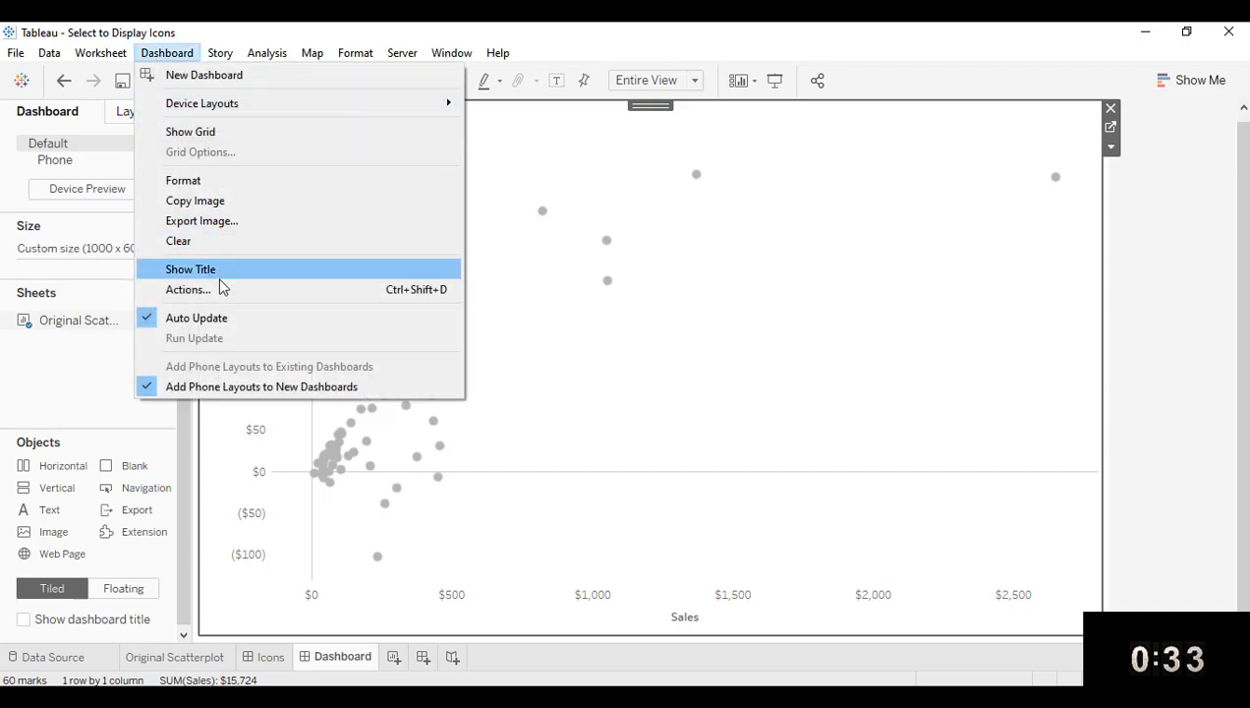
{"action": "left_click", "coordinate": [187, 289]}
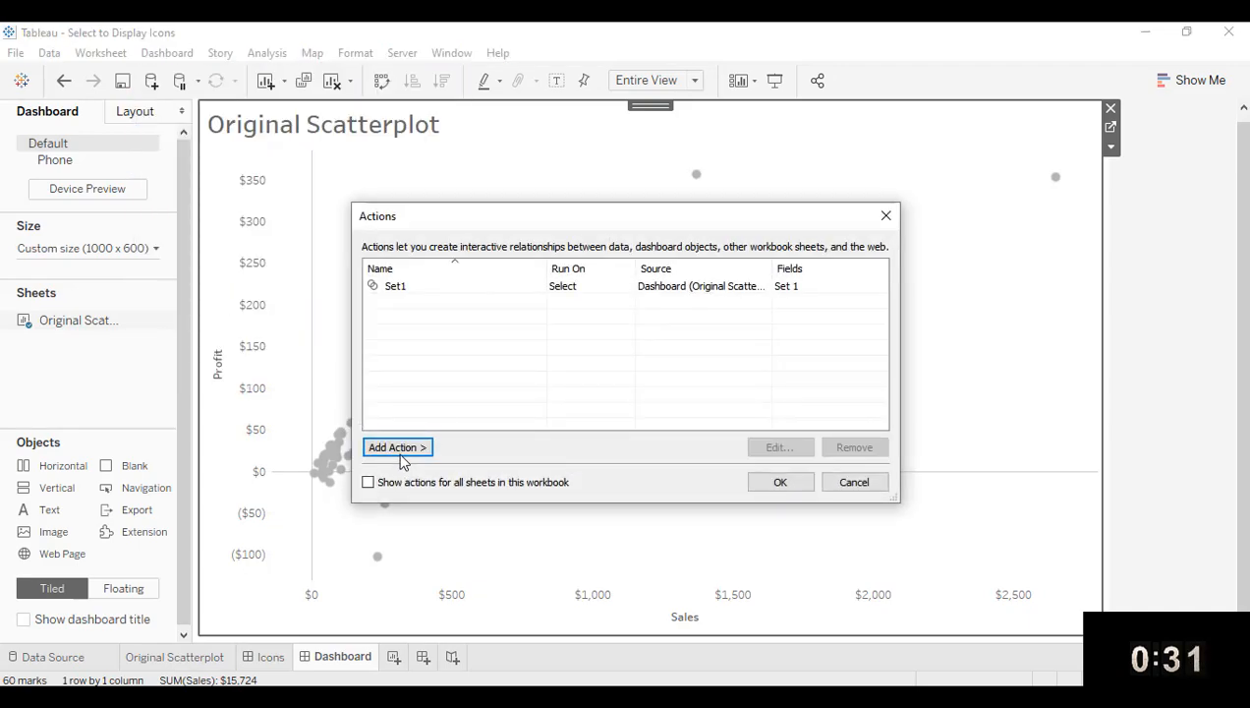
{"action": "left_click", "coordinate": [396, 447]}
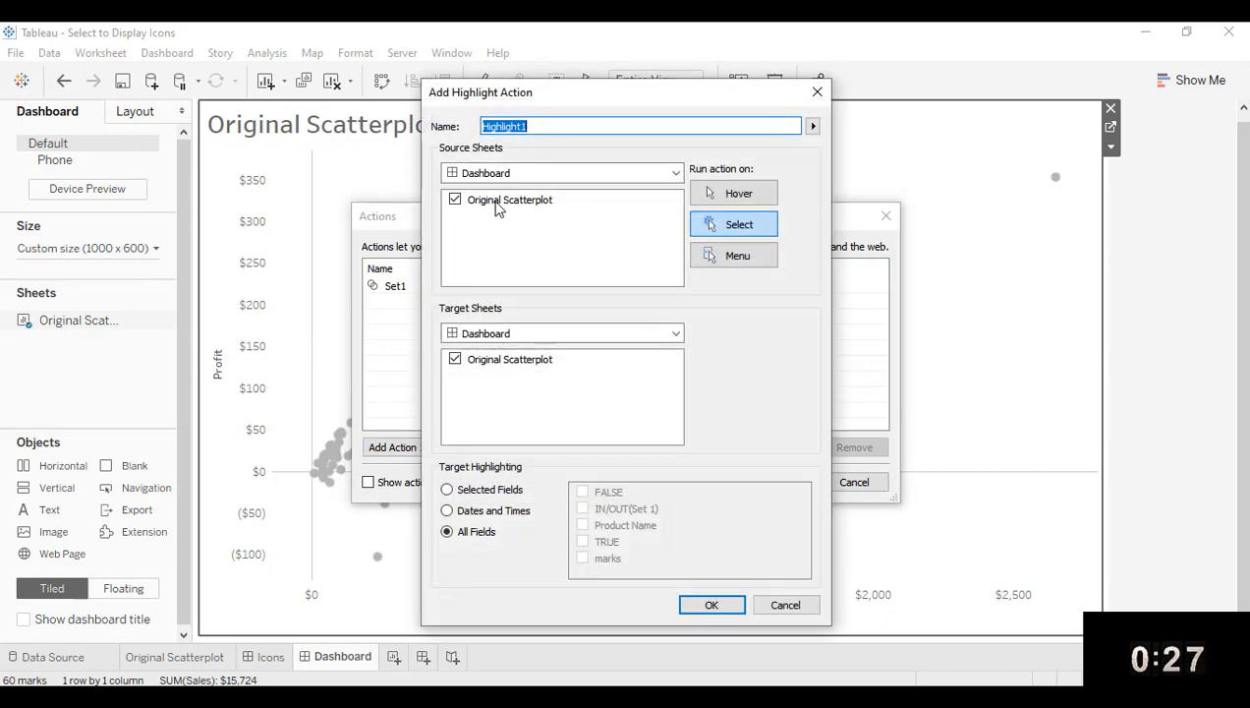
{"action": "mouse_move", "coordinate": [504, 209]}
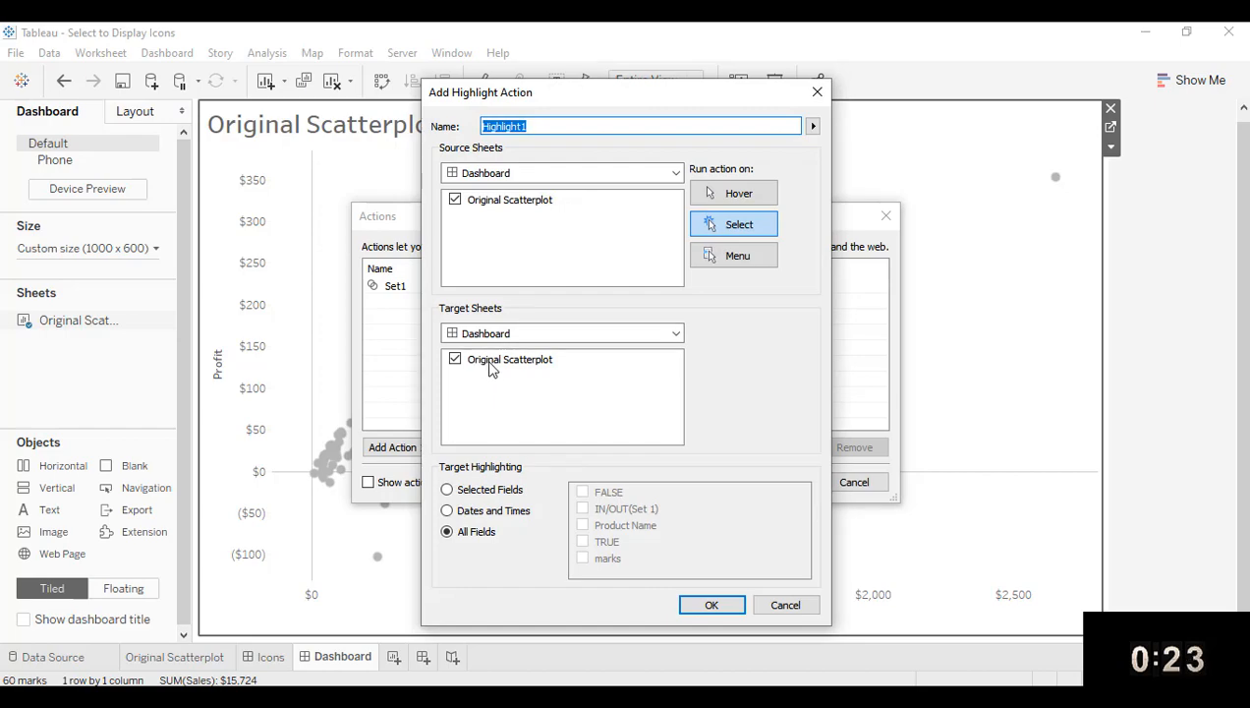
{"action": "left_click", "coordinate": [448, 490]}
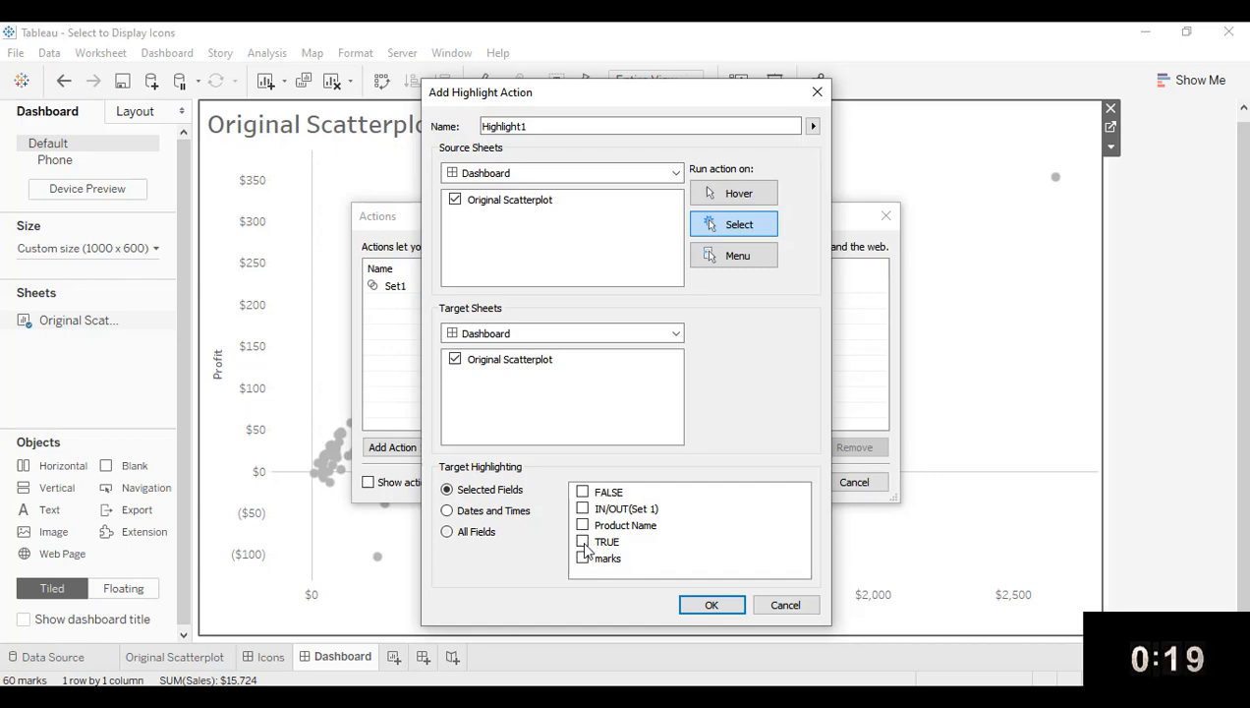
{"action": "left_click", "coordinate": [581, 541]}
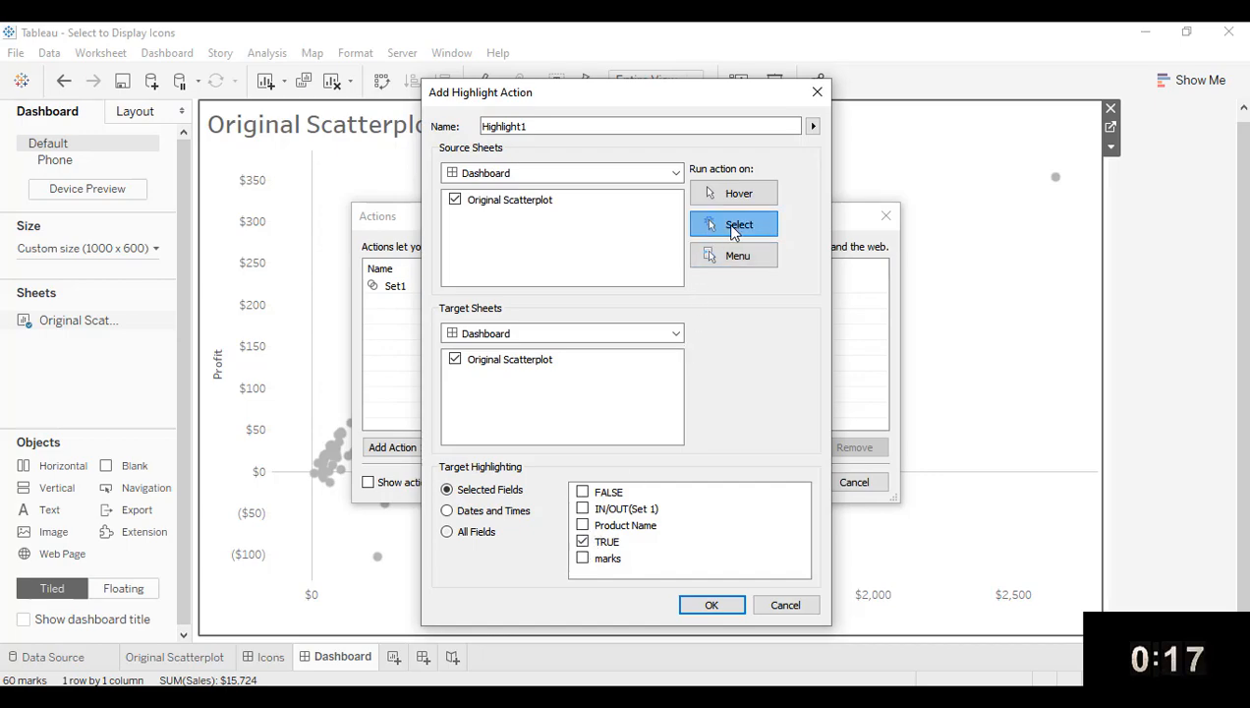
{"action": "left_click", "coordinate": [712, 604]}
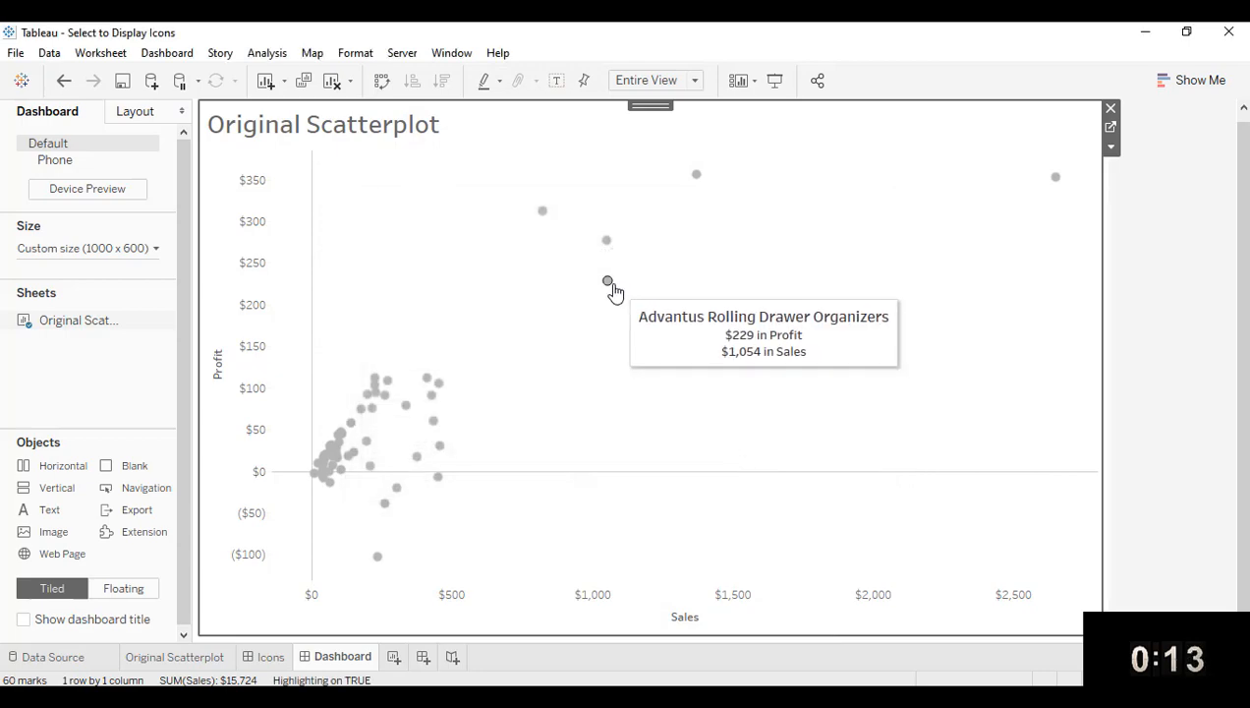
{"action": "left_click", "coordinate": [606, 281]}
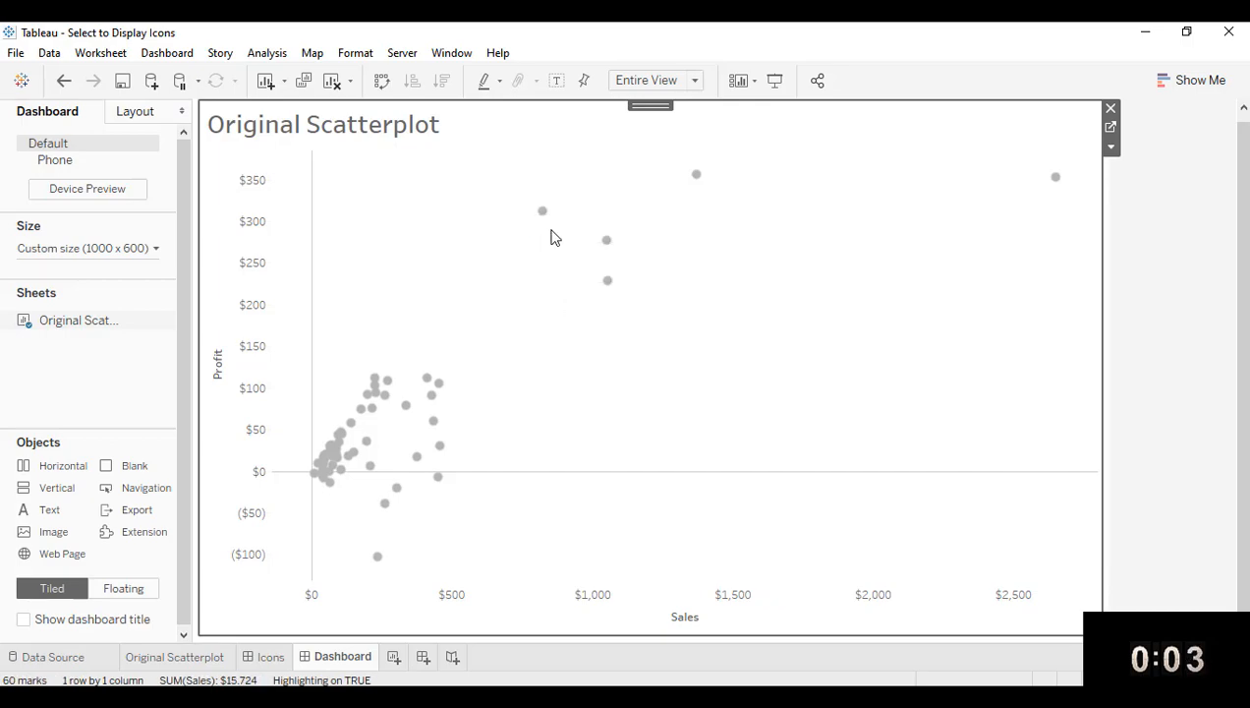
{"action": "mouse_move", "coordinate": [550, 453]}
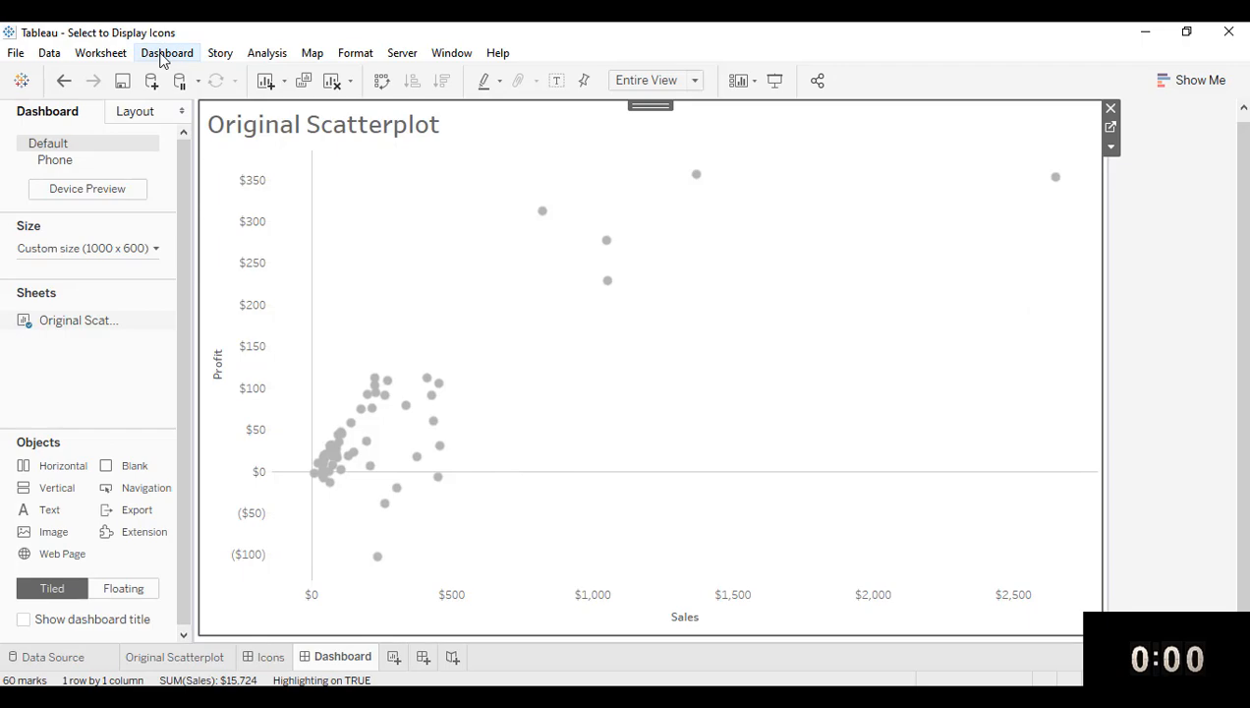
Add a select-triggered filter action on selected fields mapping source TRUE to target FALSE
{"action": "left_click", "coordinate": [166, 52]}
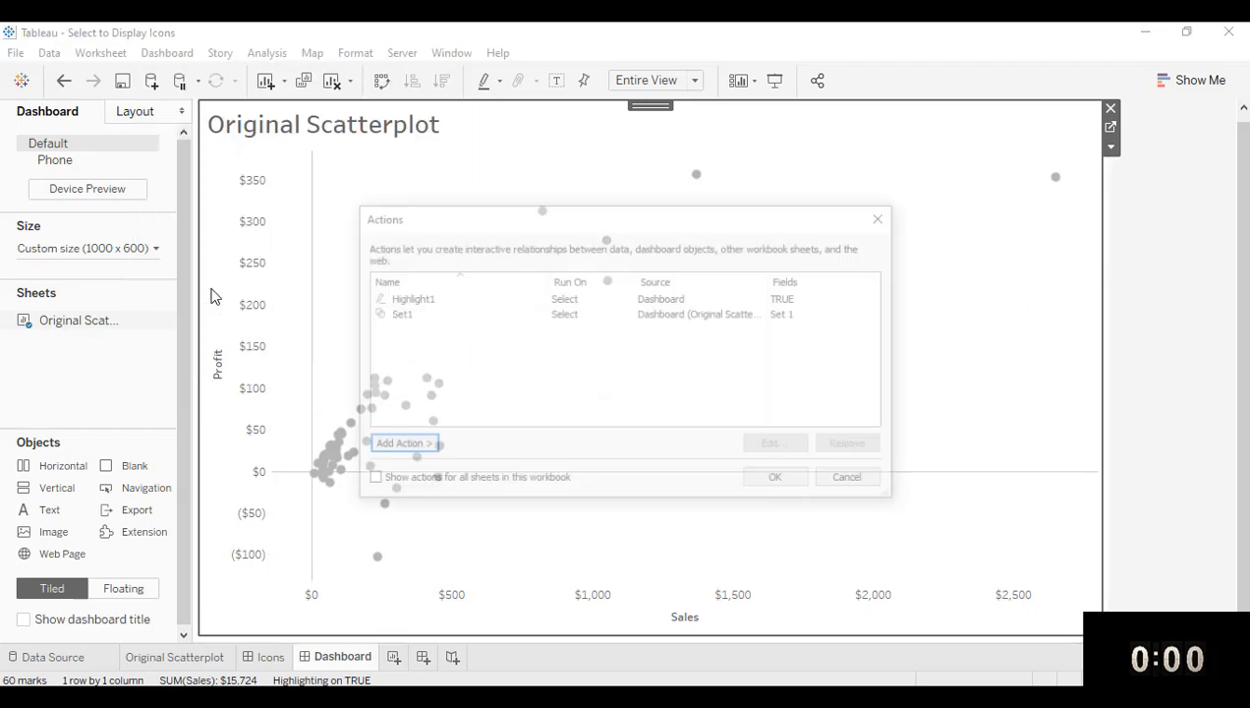
{"action": "left_click", "coordinate": [398, 445]}
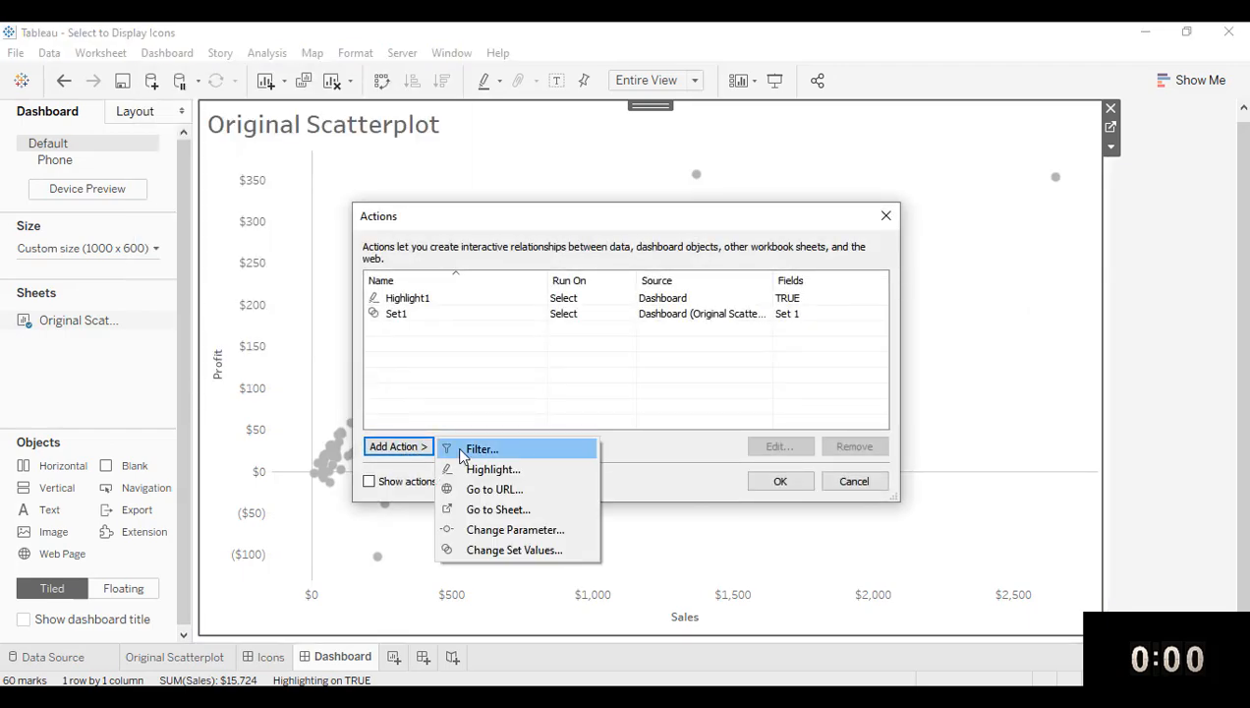
{"action": "left_click", "coordinate": [481, 450]}
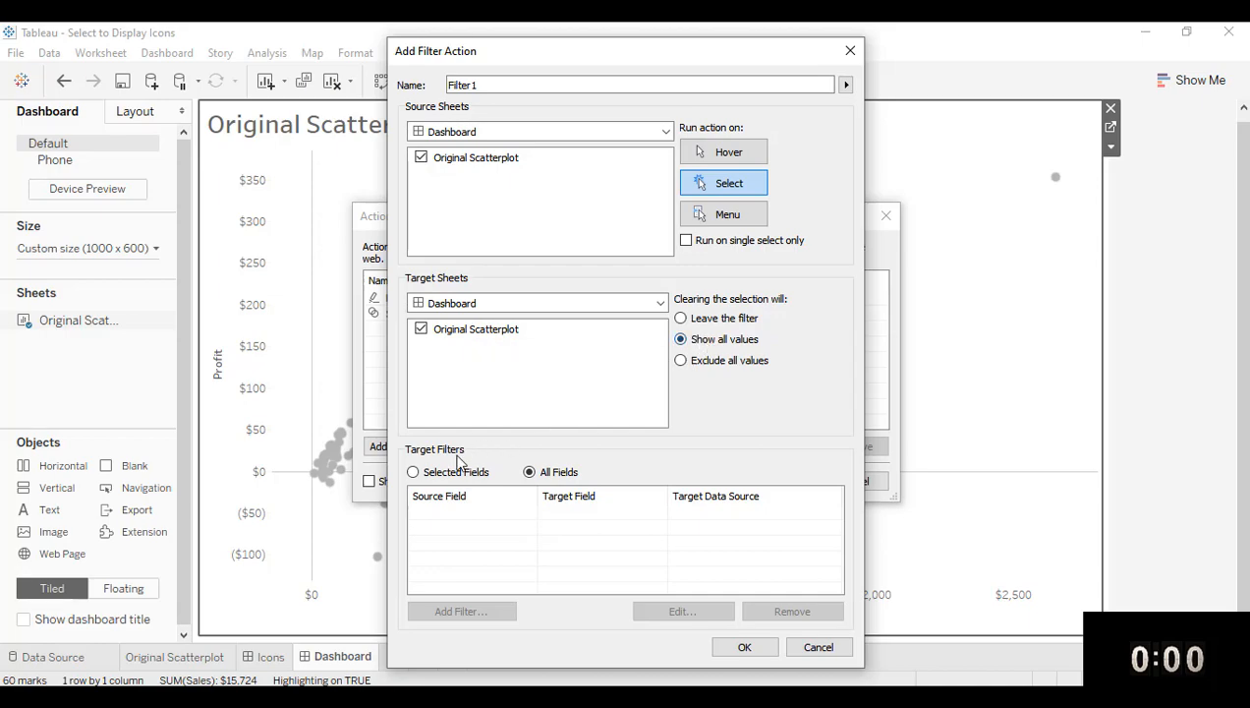
{"action": "left_click", "coordinate": [413, 472]}
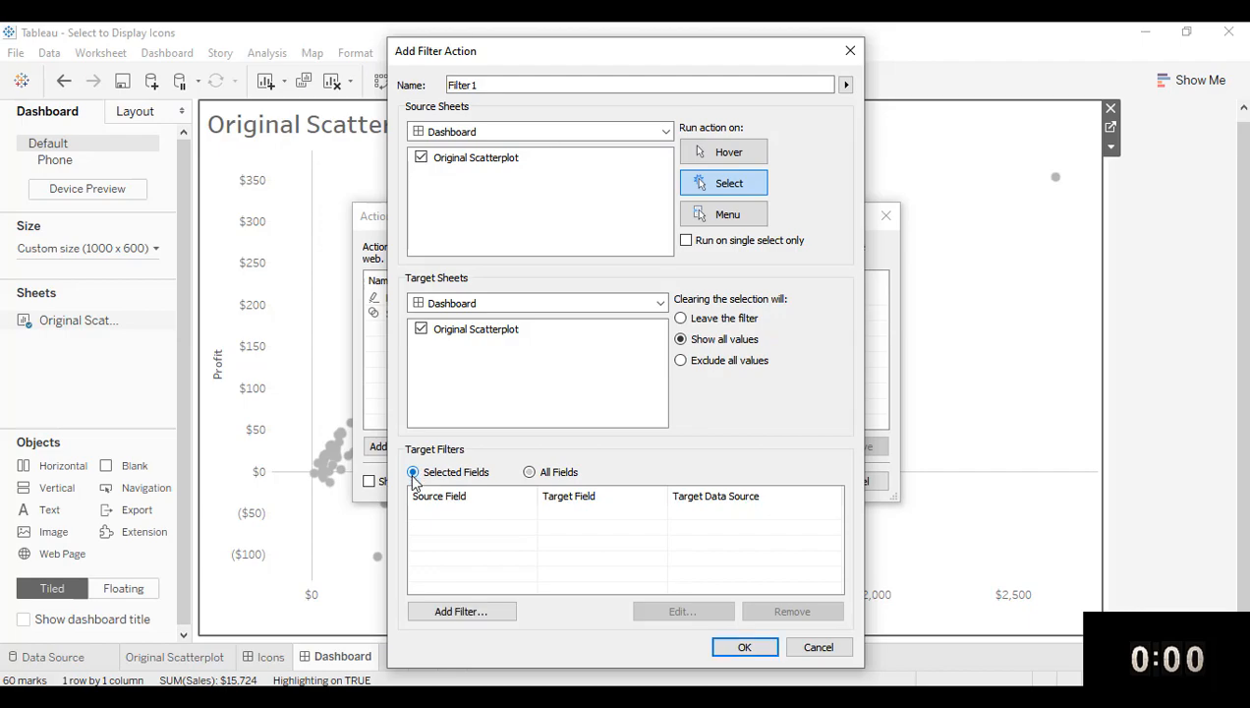
{"action": "left_click", "coordinate": [461, 610]}
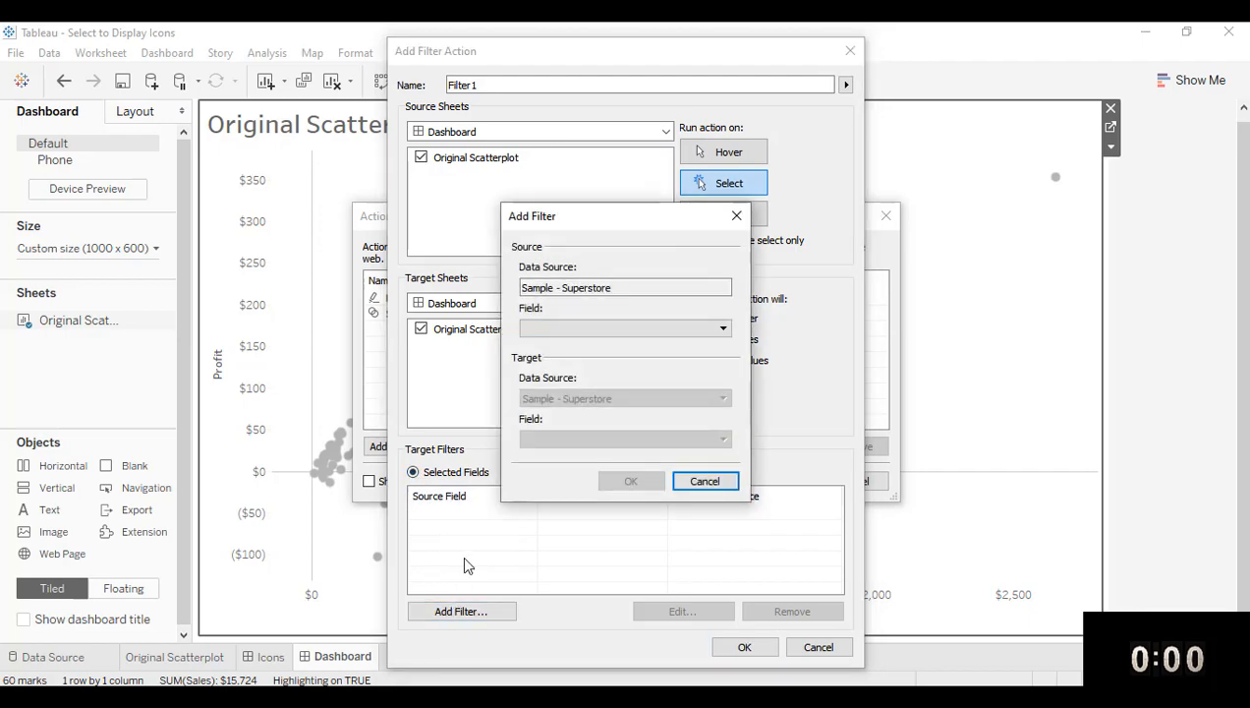
{"action": "left_click", "coordinate": [625, 327]}
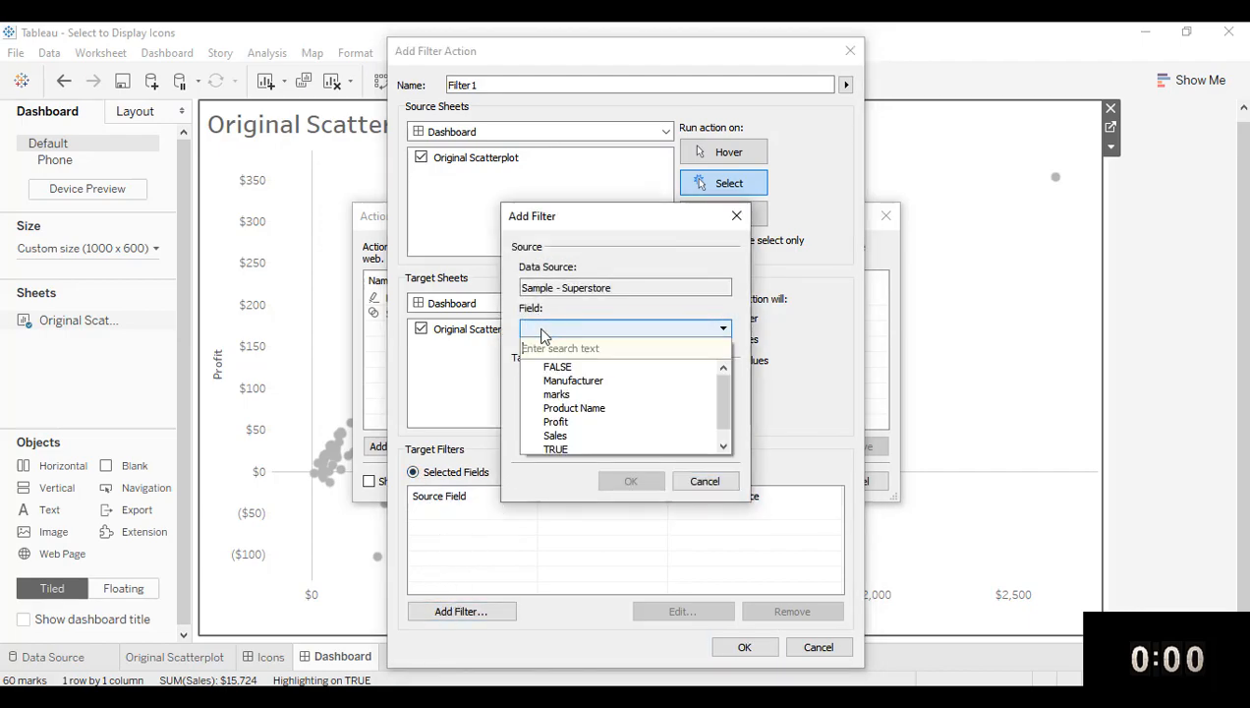
{"action": "left_click", "coordinate": [555, 448]}
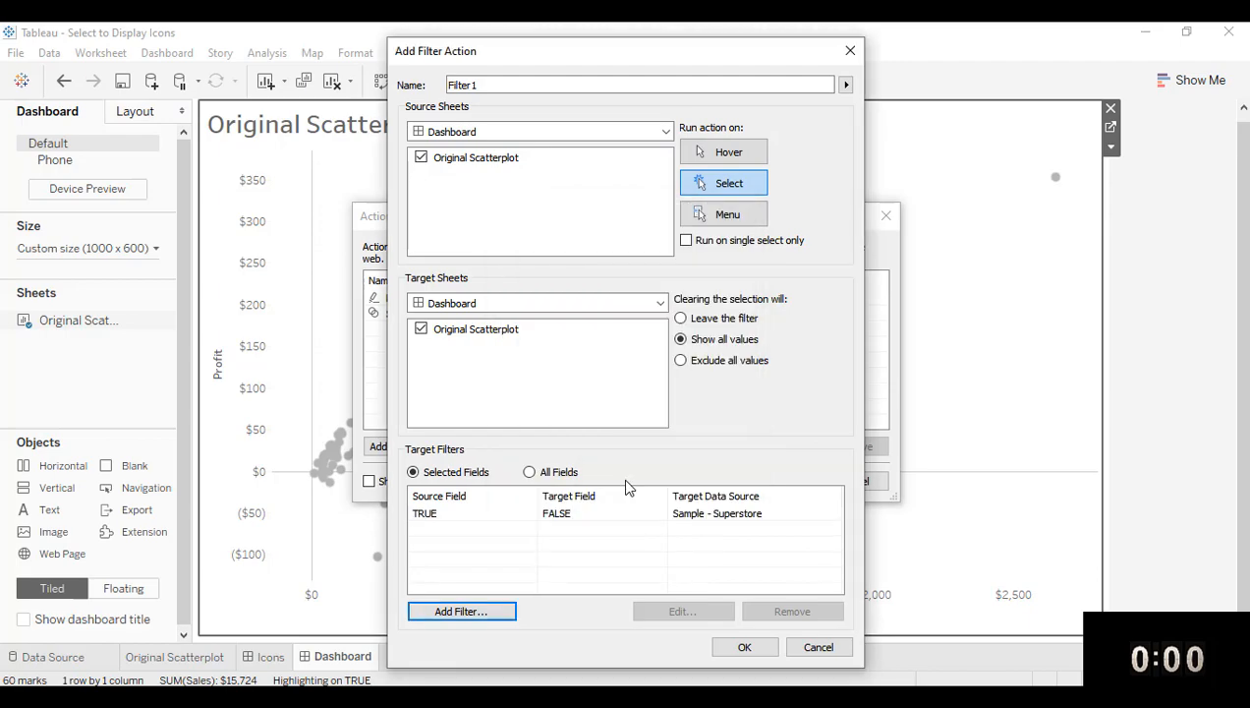
{"action": "left_click", "coordinate": [744, 646]}
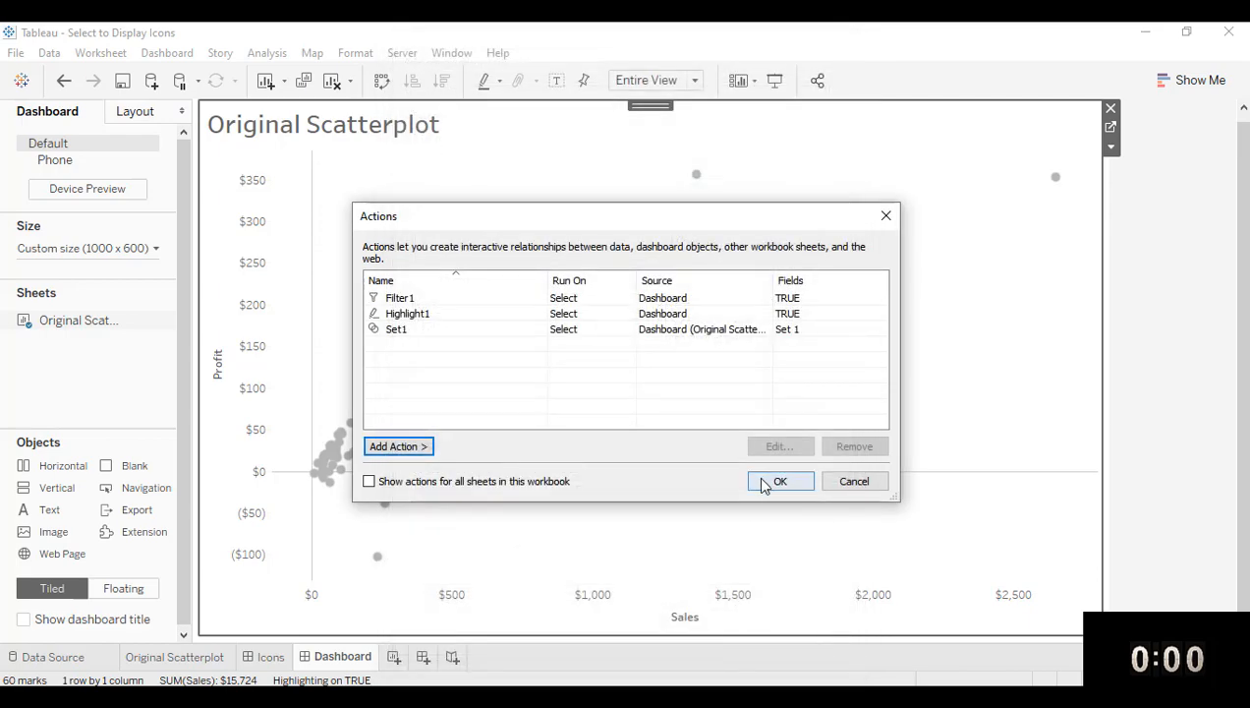
Confirm the Filter1, Highlight1 and Set1 actions and close the Actions dialog
{"action": "left_click", "coordinate": [780, 480]}
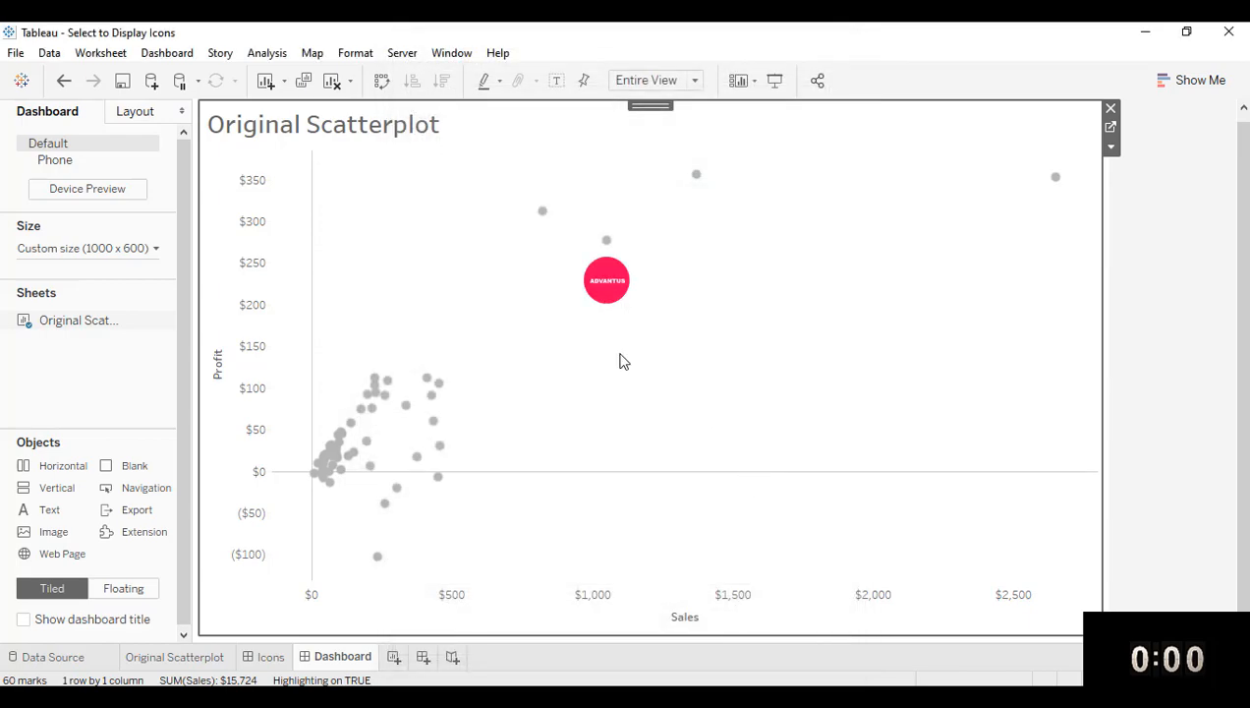
{"action": "mouse_move", "coordinate": [688, 208]}
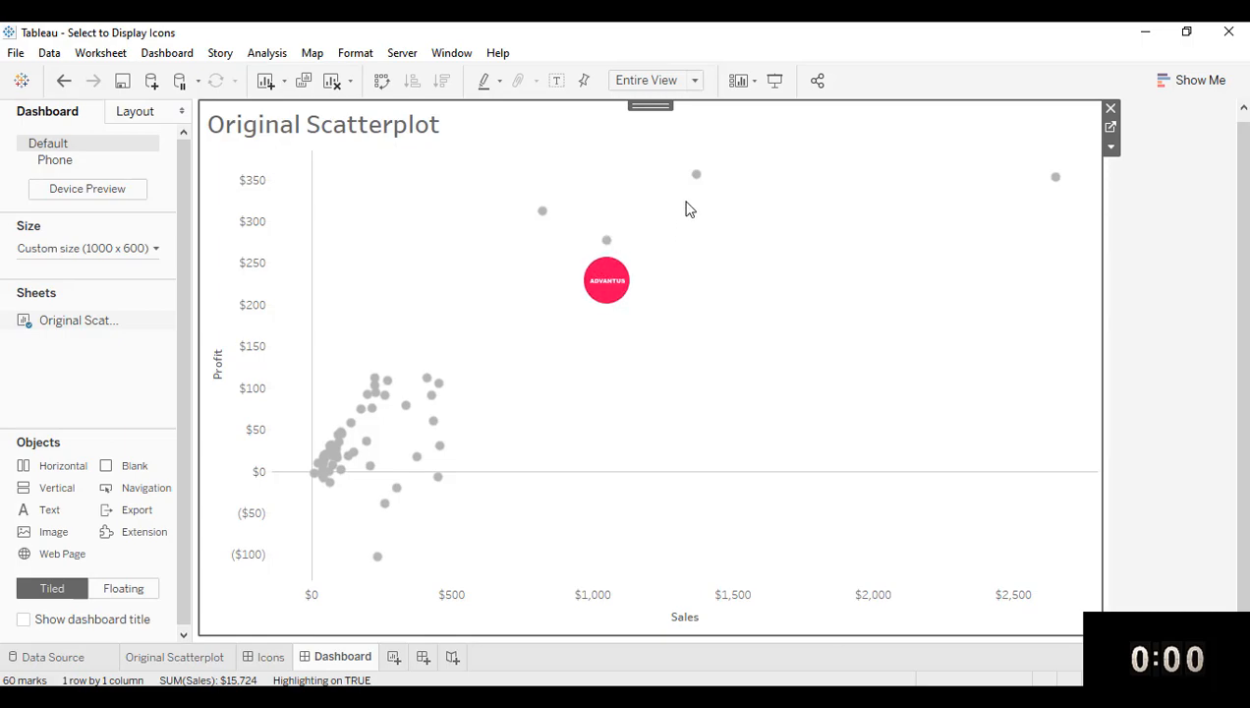
{"action": "mouse_move", "coordinate": [1056, 196]}
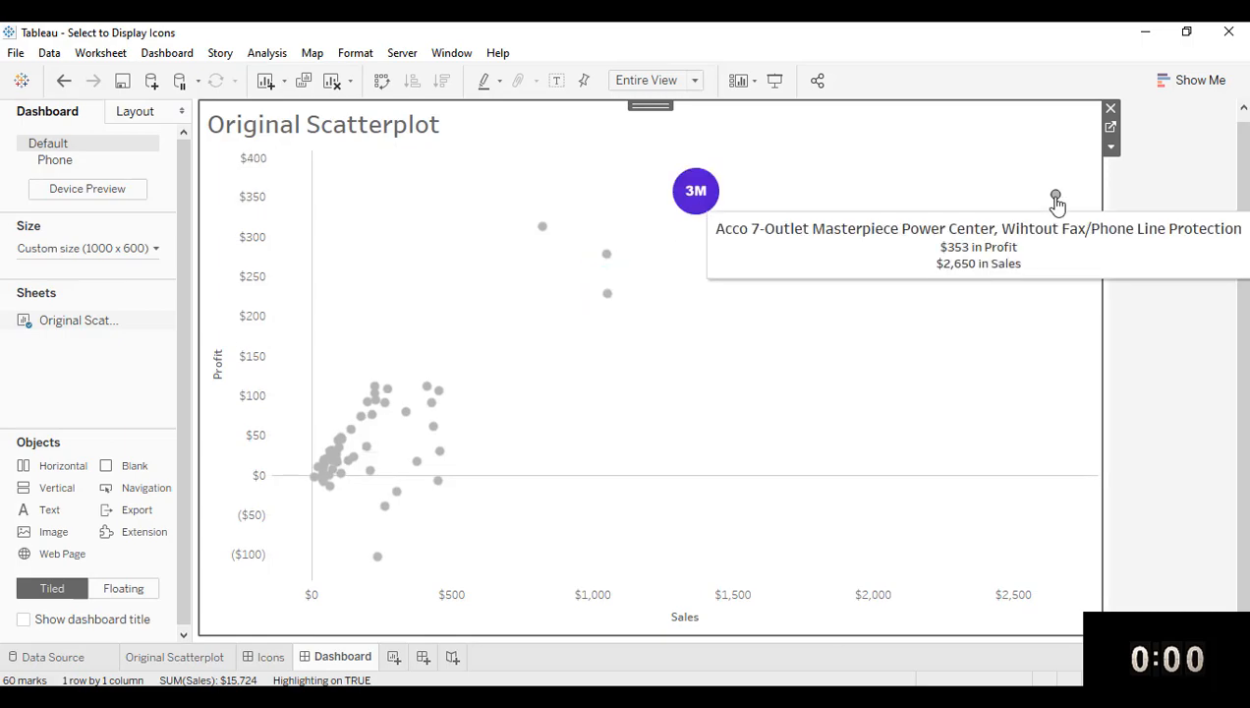
{"action": "mouse_move", "coordinate": [536, 224]}
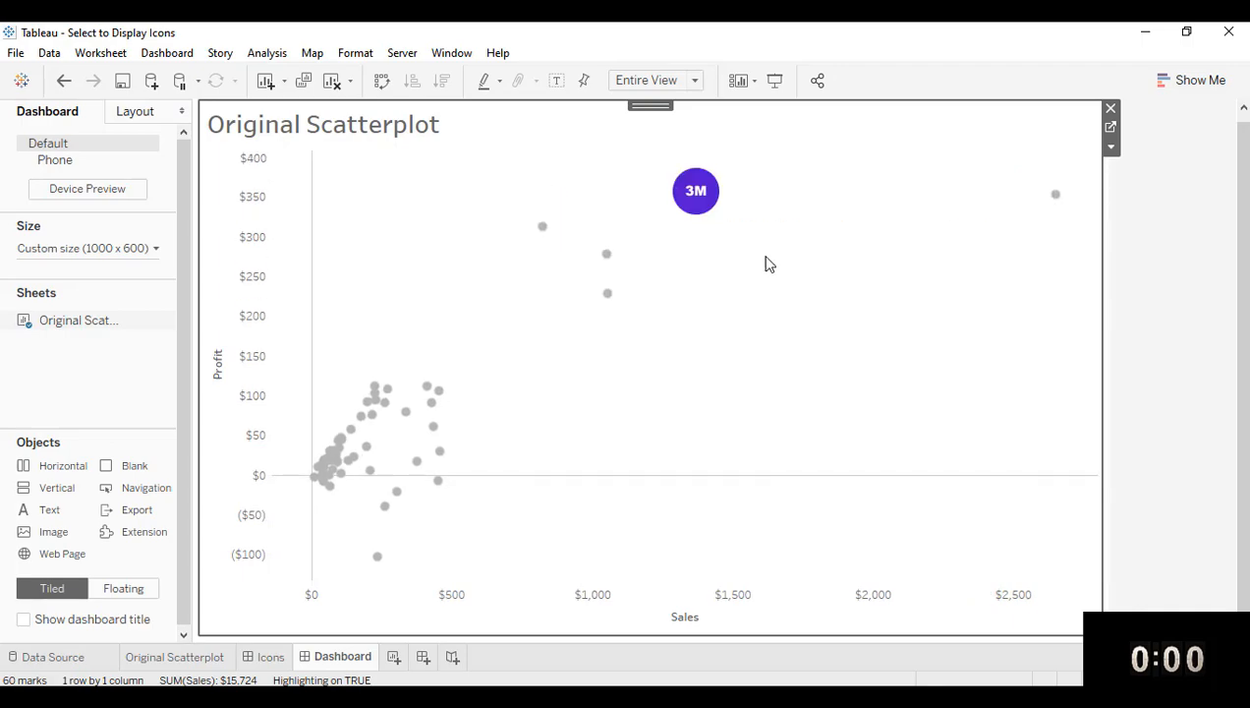
{"action": "mouse_move", "coordinate": [607, 253]}
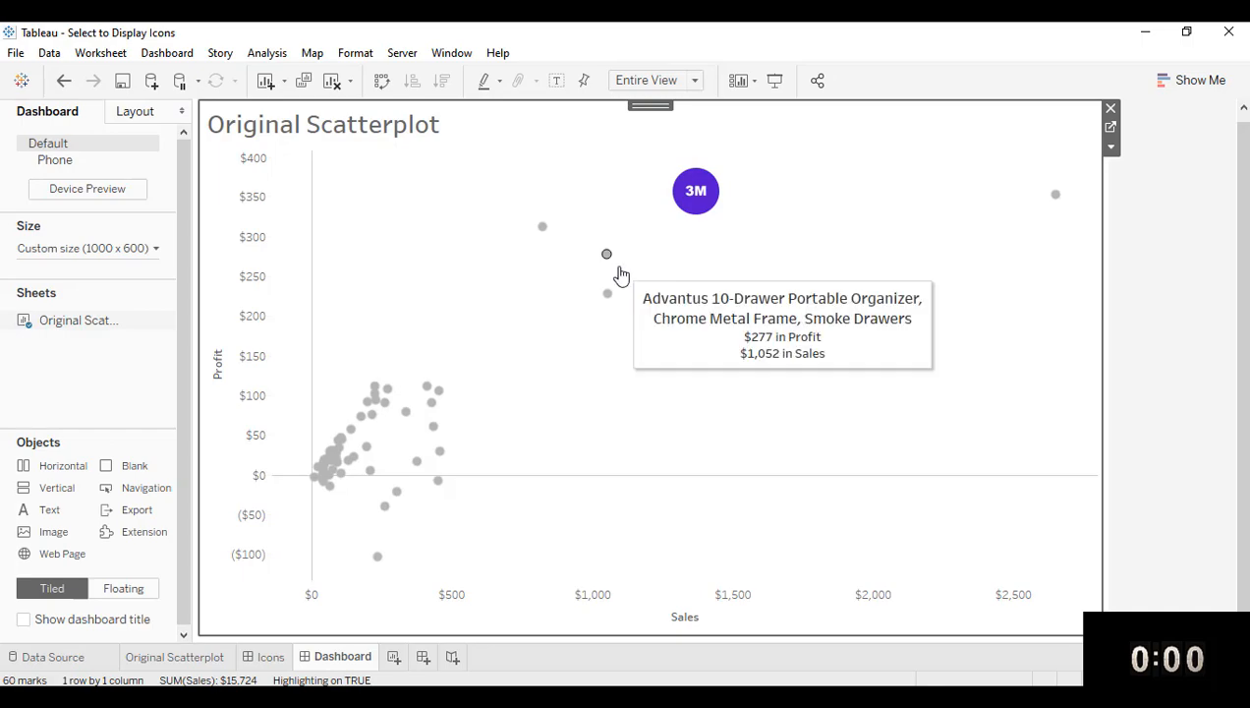